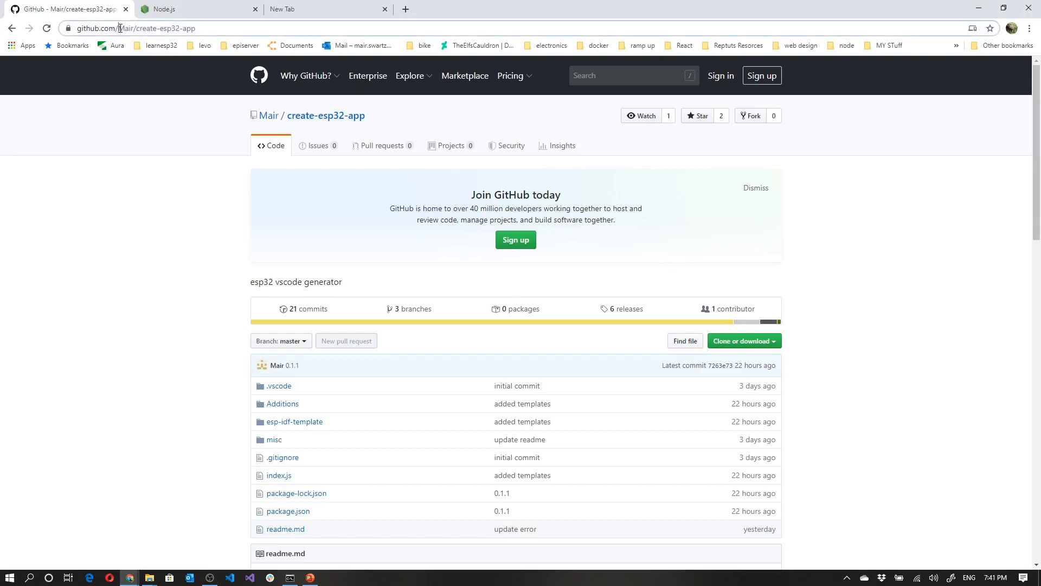
Browse the create-esp32-app repository page and switch to the Node.js download page
{"action": "left_click", "coordinate": [179, 29]}
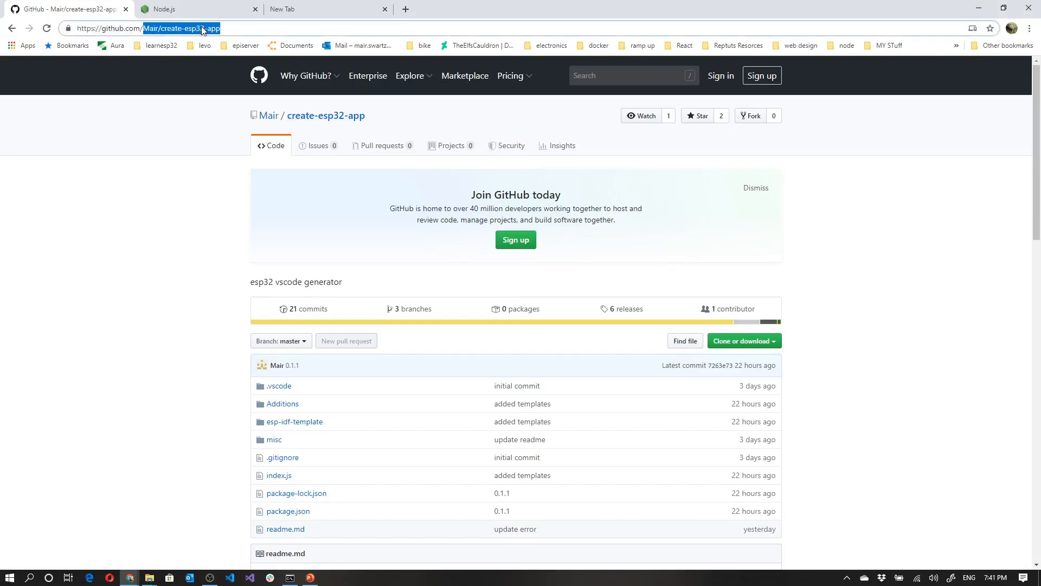
{"action": "scroll", "scroll_direction": "down", "scroll_amount": 3}
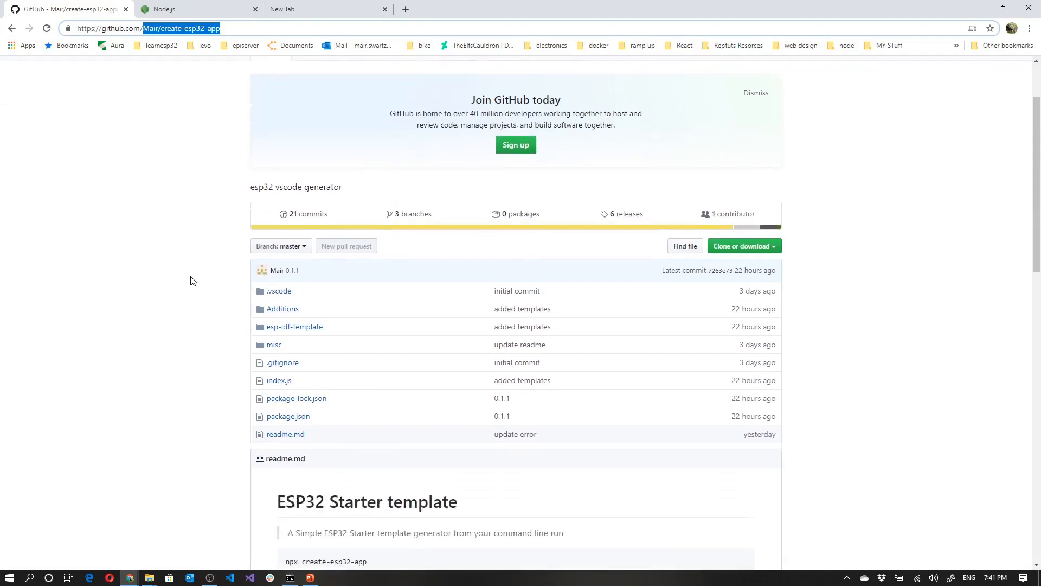
{"action": "scroll", "scroll_direction": "down", "scroll_amount": 3}
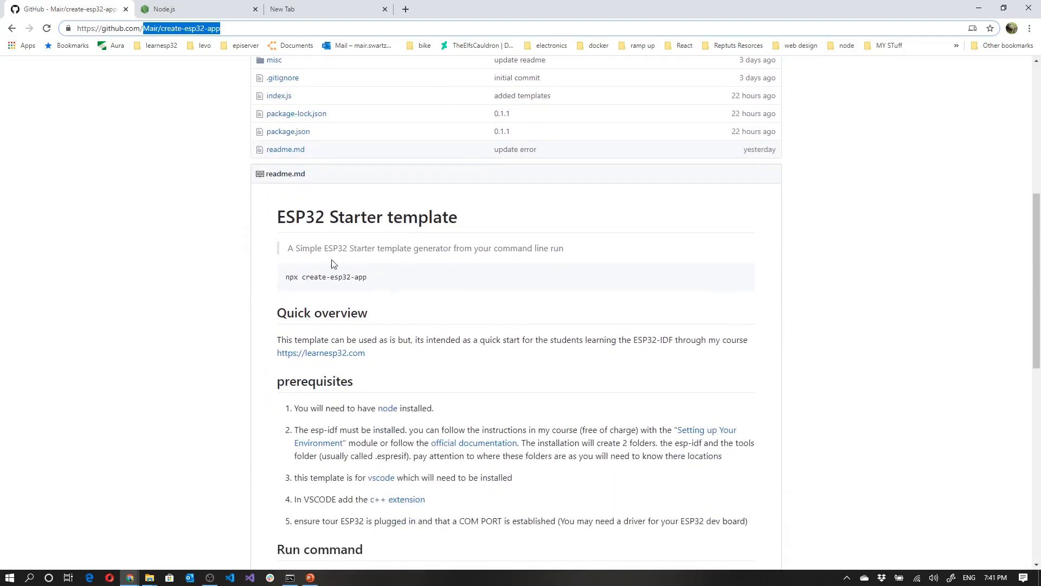
{"action": "scroll", "scroll_direction": "down", "scroll_amount": 3}
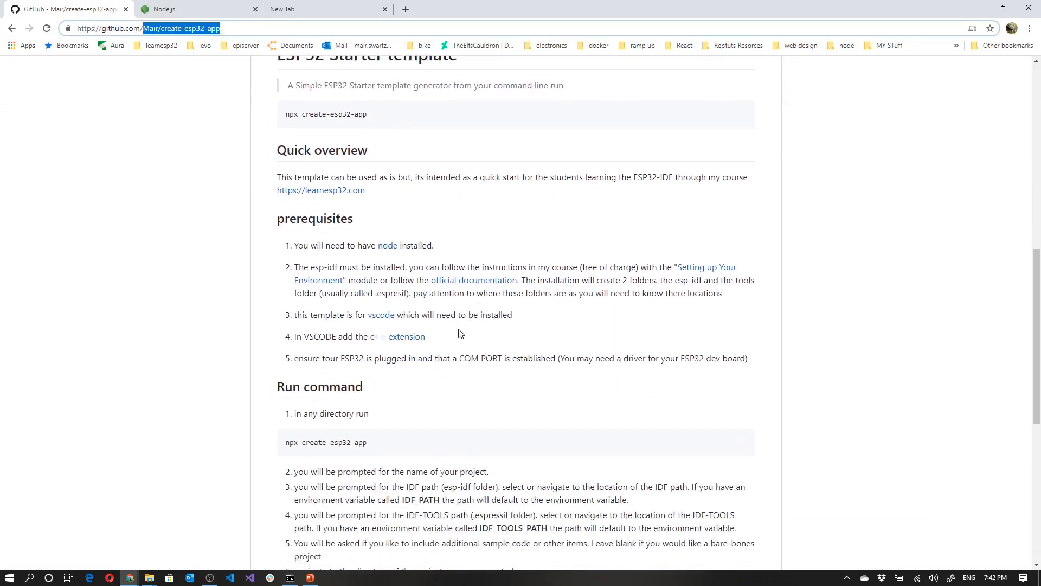
{"action": "scroll", "scroll_direction": "down", "scroll_amount": 3}
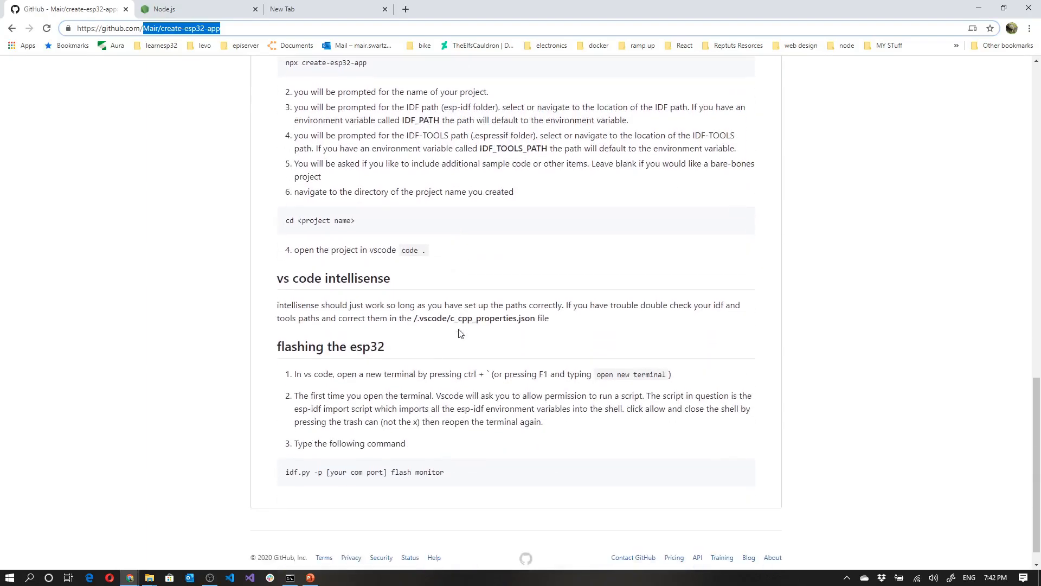
{"action": "scroll", "scroll_direction": "up", "scroll_amount": 3}
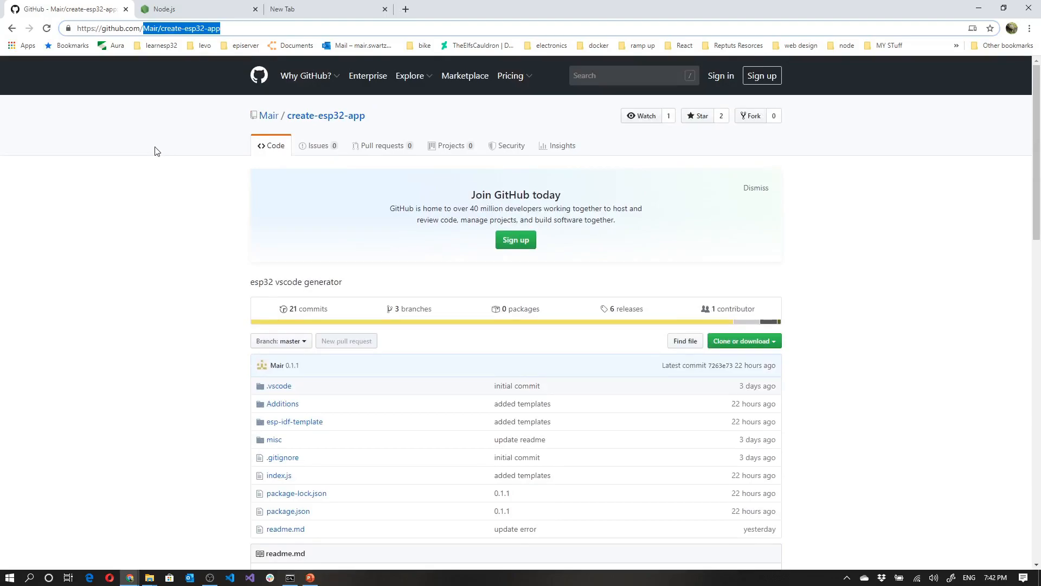
{"action": "mouse_move", "coordinate": [163, 208]}
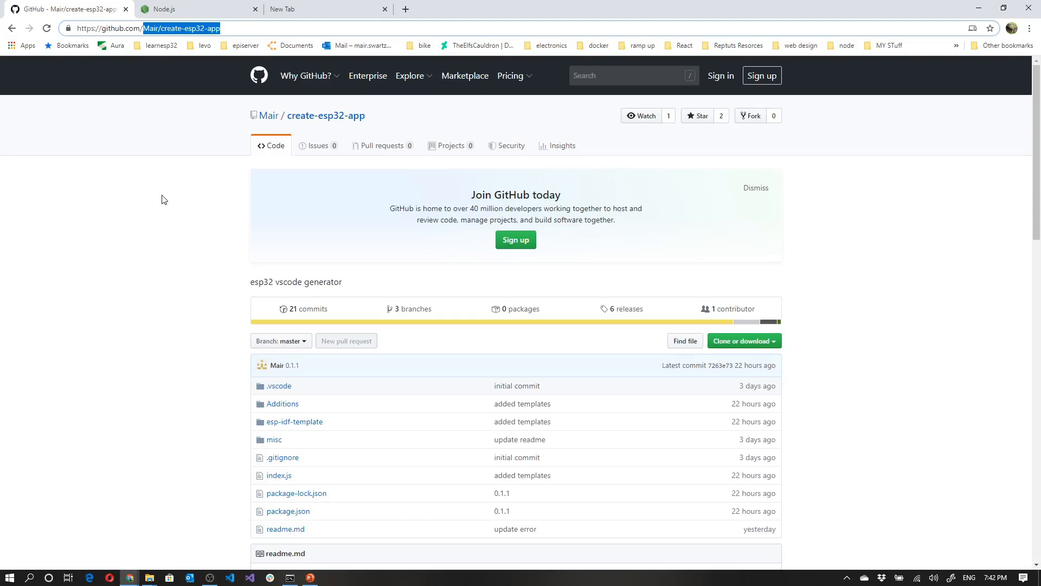
{"action": "mouse_move", "coordinate": [177, 206]}
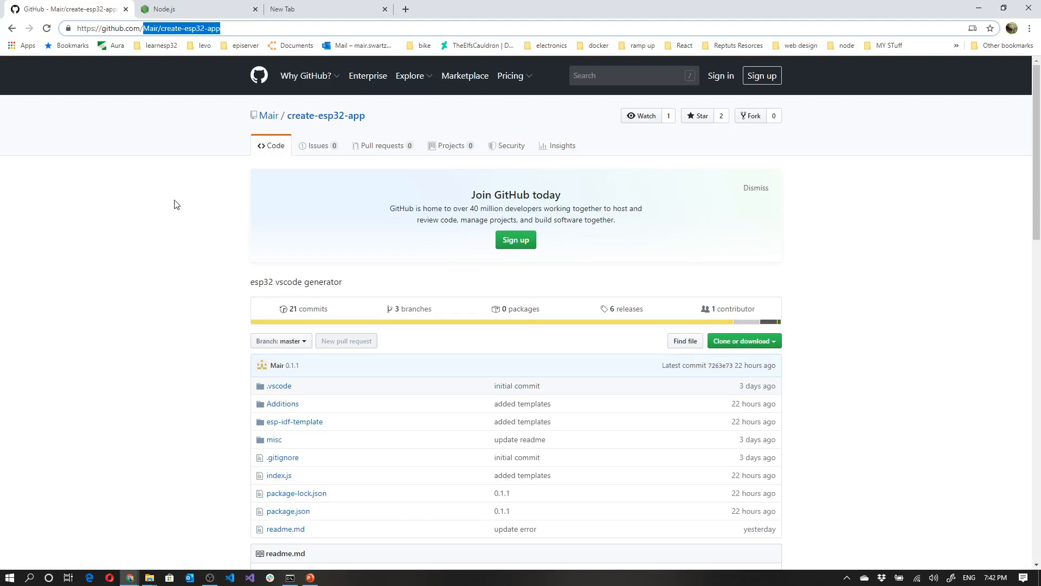
{"action": "mouse_move", "coordinate": [172, 181]}
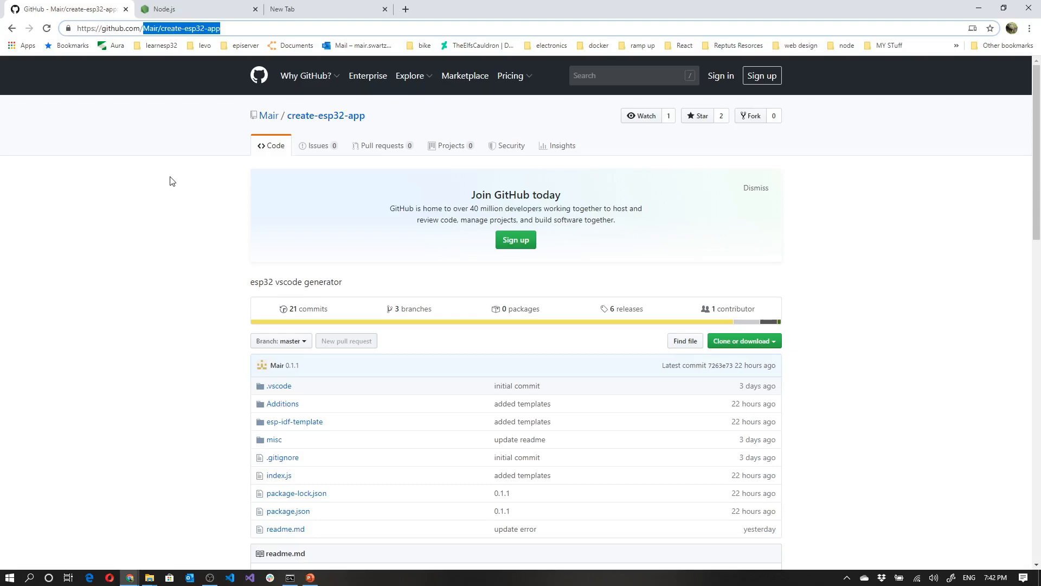
{"action": "left_click", "coordinate": [165, 8]}
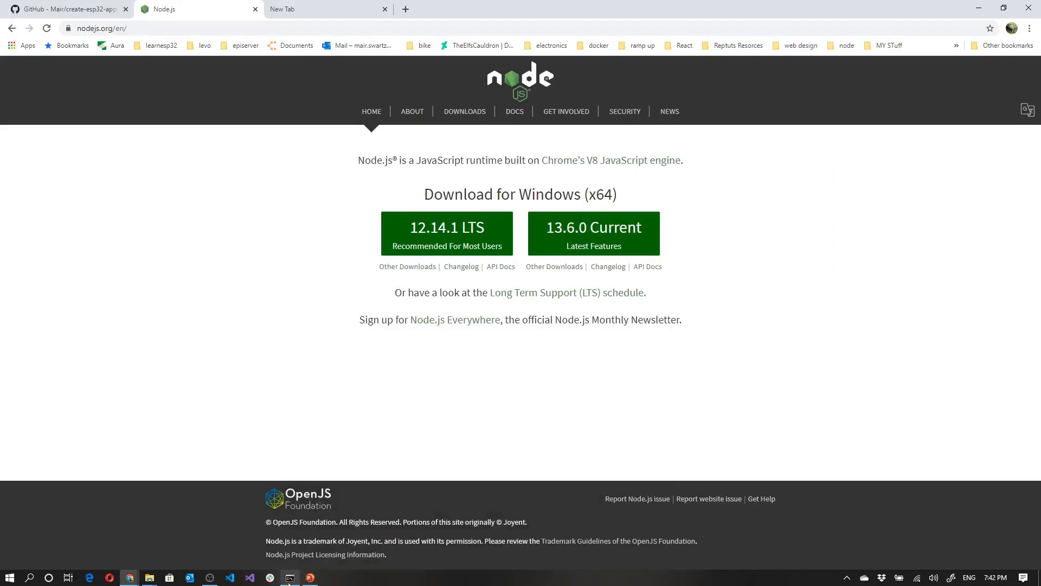
Run node -v in Command Prompt from the esp32 projects folder, showing v12.14.1
{"action": "left_click", "coordinate": [288, 577]}
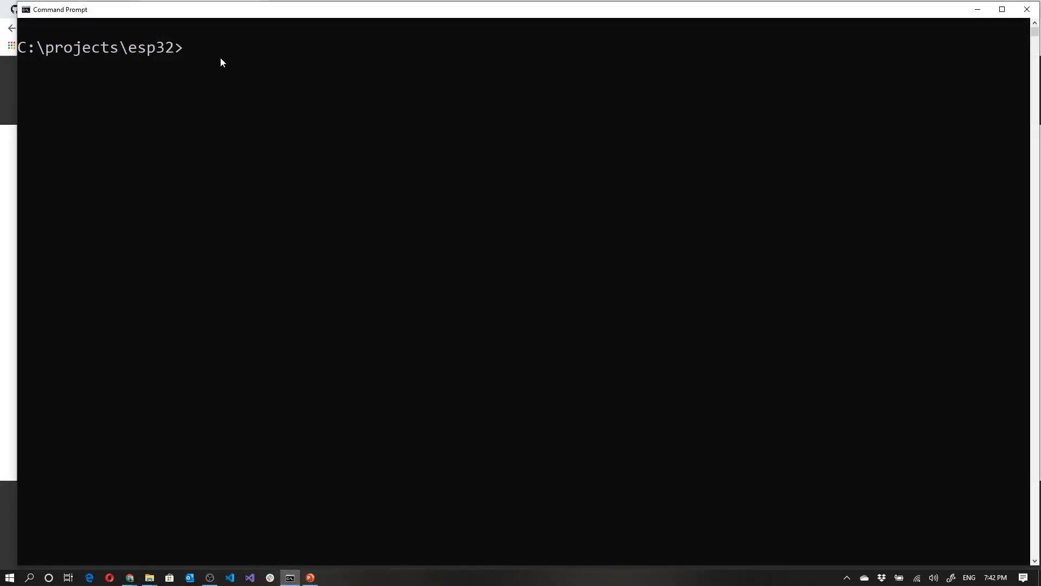
{"action": "type", "text": "node -"}
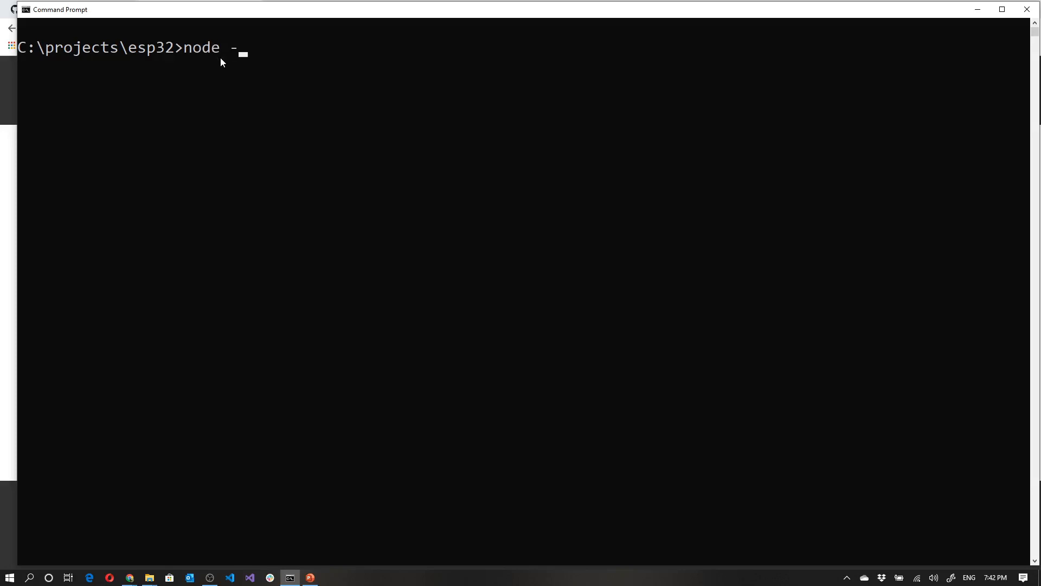
{"action": "key", "text": "Return"}
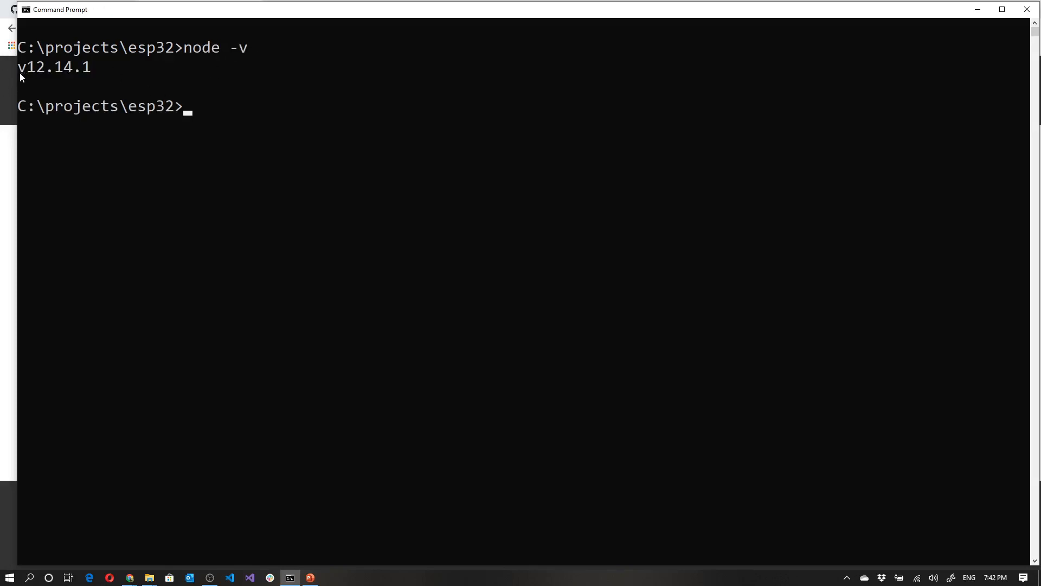
{"action": "mouse_move", "coordinate": [51, 87]}
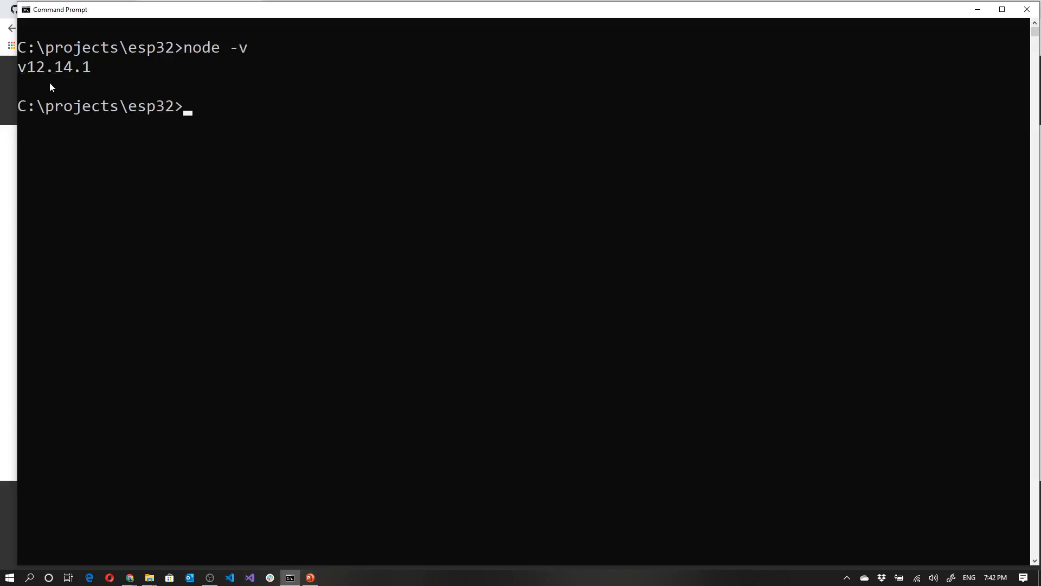
{"action": "mouse_move", "coordinate": [72, 84]}
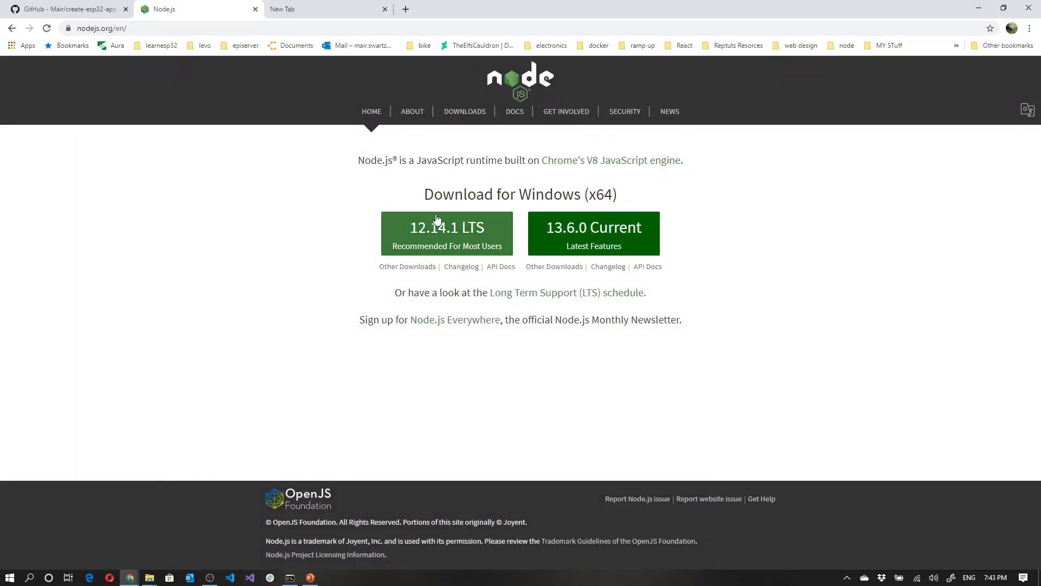
{"action": "mouse_move", "coordinate": [445, 242]}
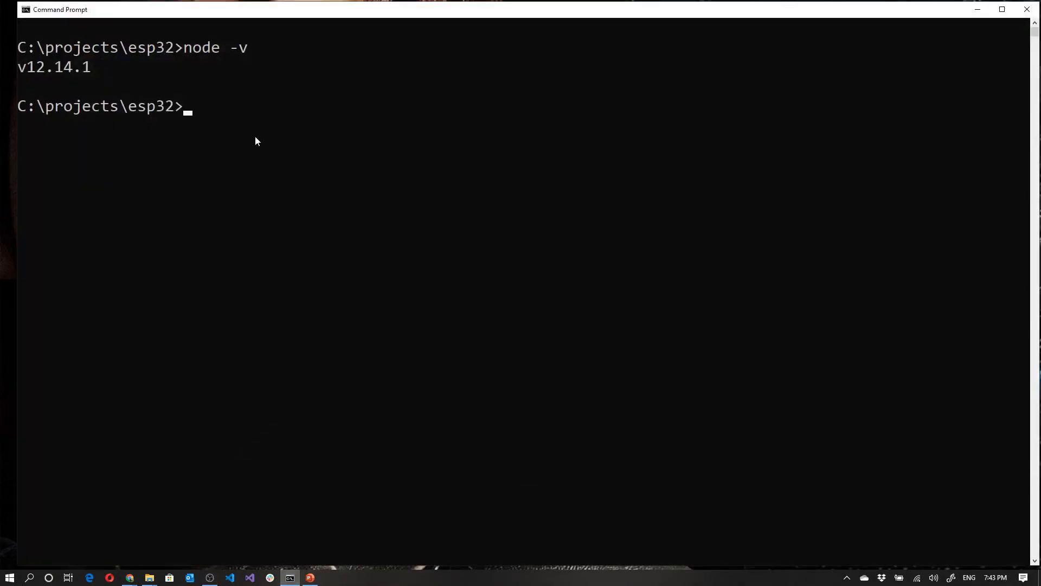
{"action": "mouse_move", "coordinate": [246, 104]}
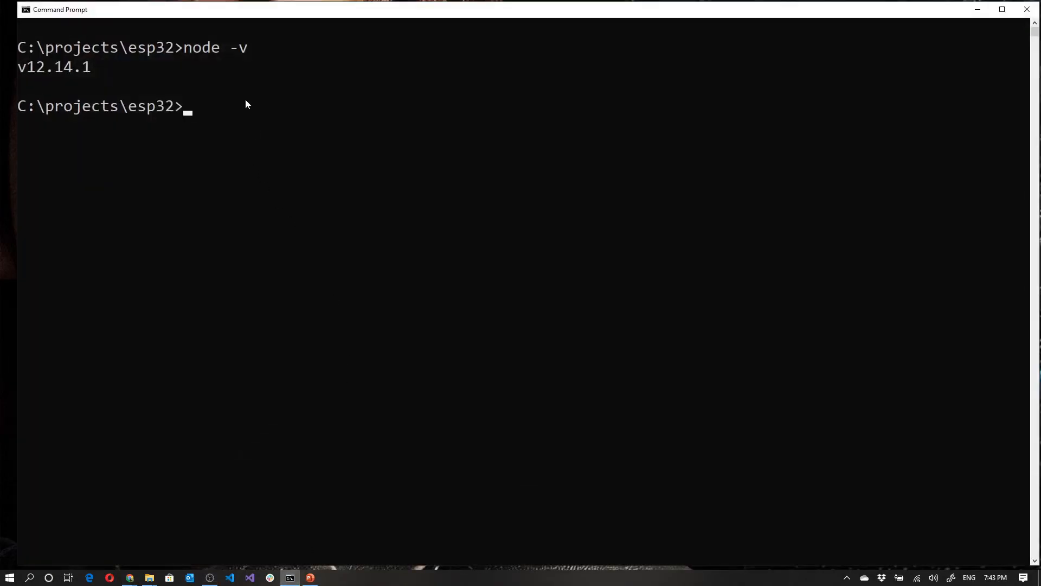
Run npx create-esp32-app so the generator reports IDF paths and asks for a project name
{"action": "type", "text": "n"}
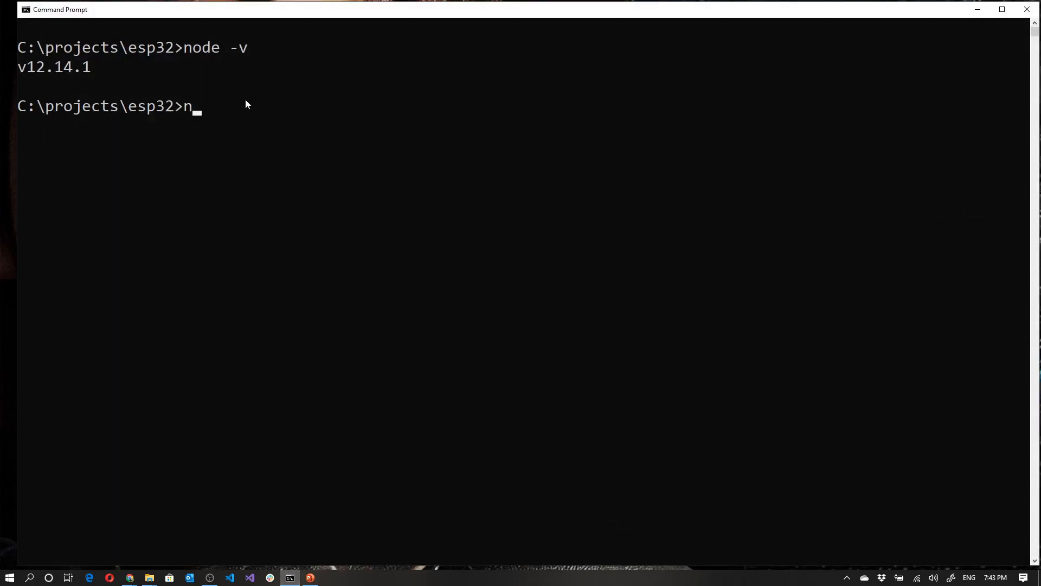
{"action": "type", "text": "p"}
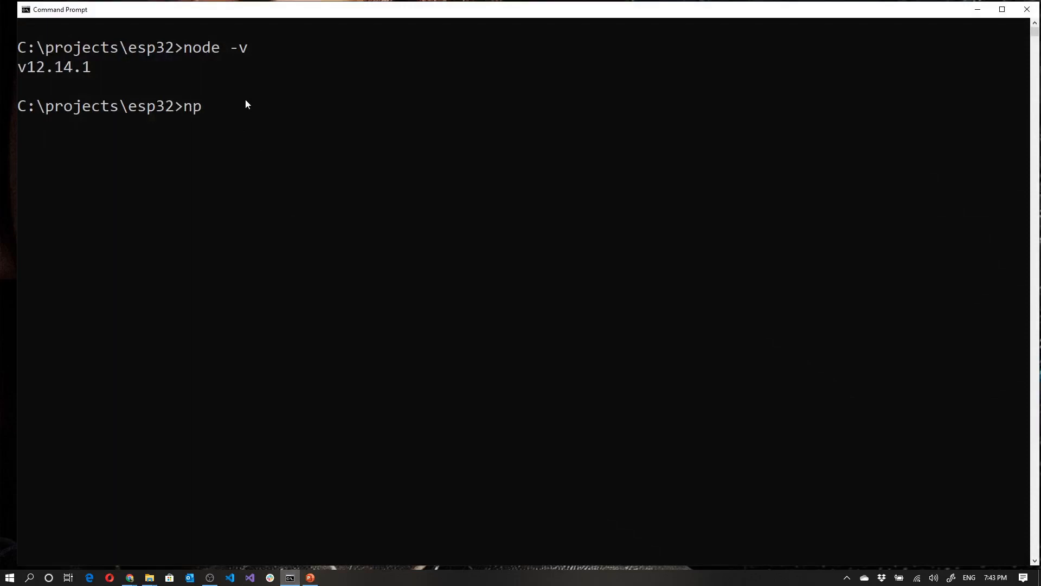
{"action": "type", "text": "x"}
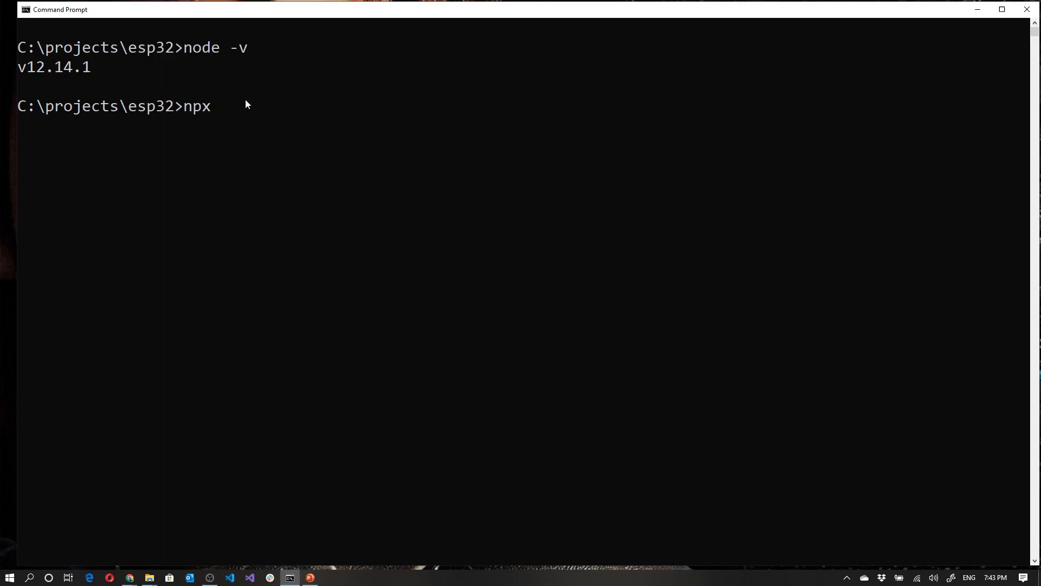
{"action": "mouse_move", "coordinate": [253, 72]}
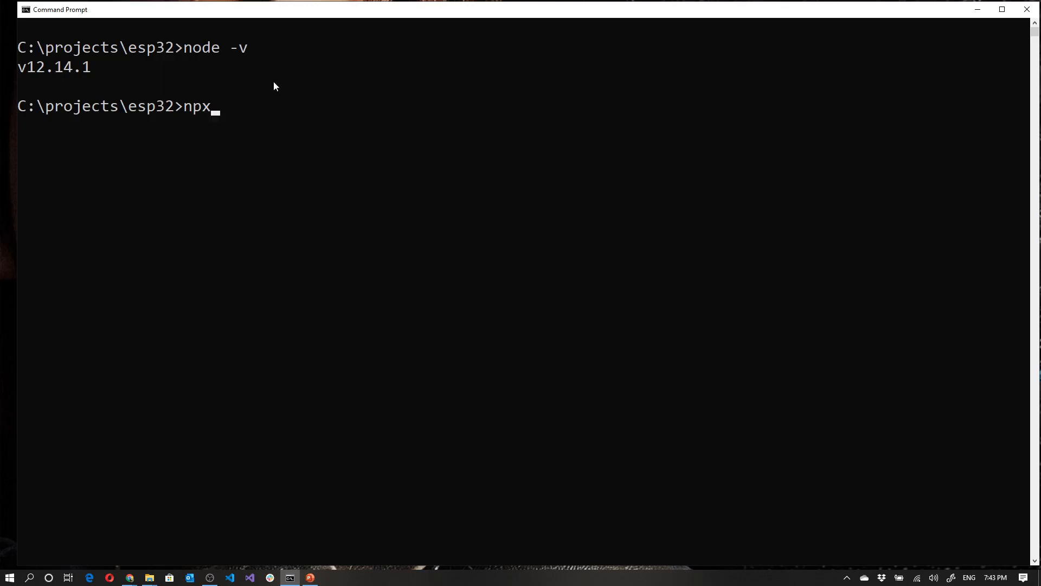
{"action": "type", "text": "crea"}
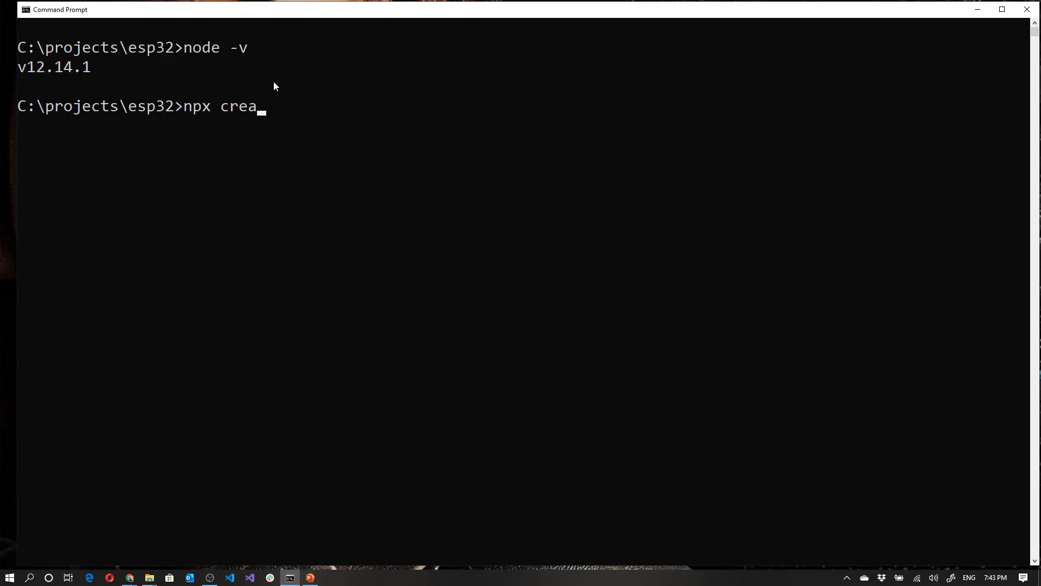
{"action": "type", "text": "te-esp"}
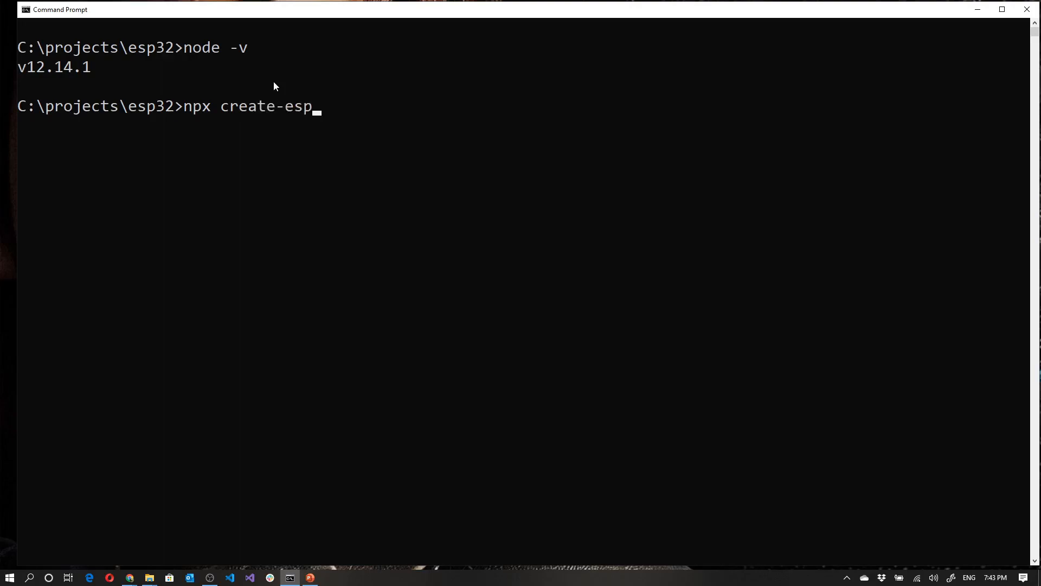
{"action": "type", "text": "32-app"}
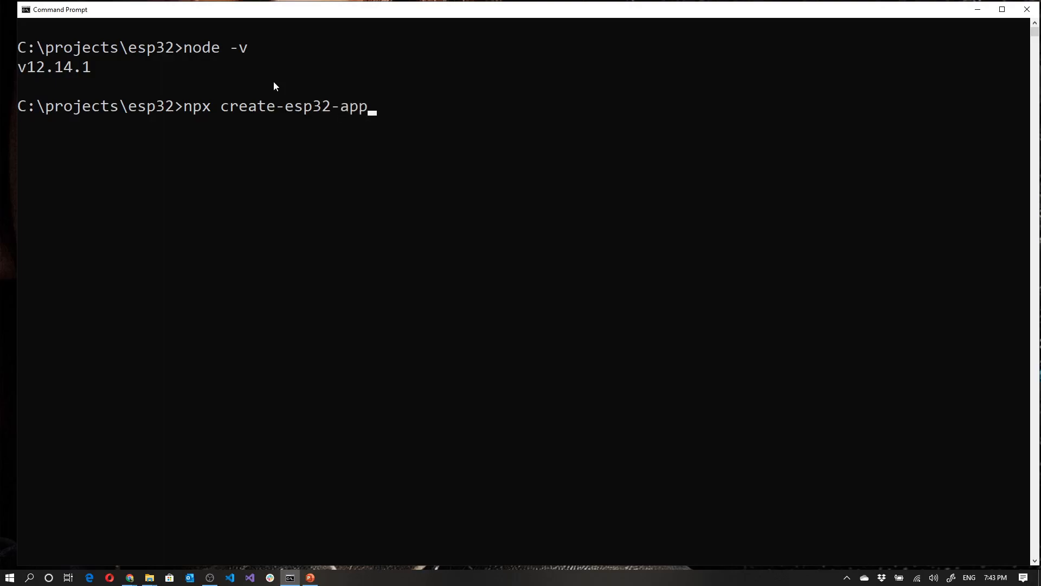
{"action": "key", "text": "Return"}
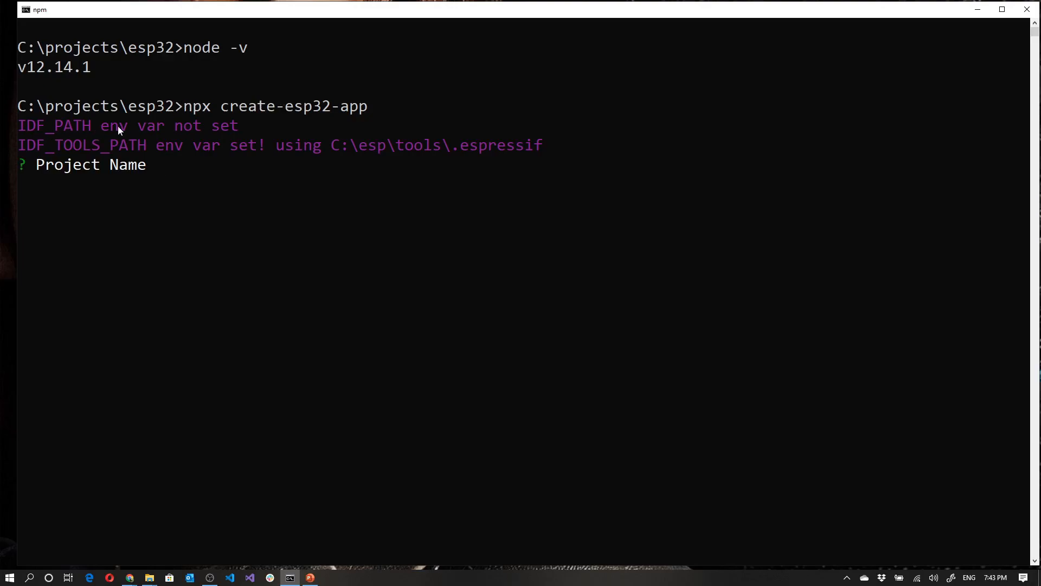
{"action": "mouse_move", "coordinate": [339, 128]}
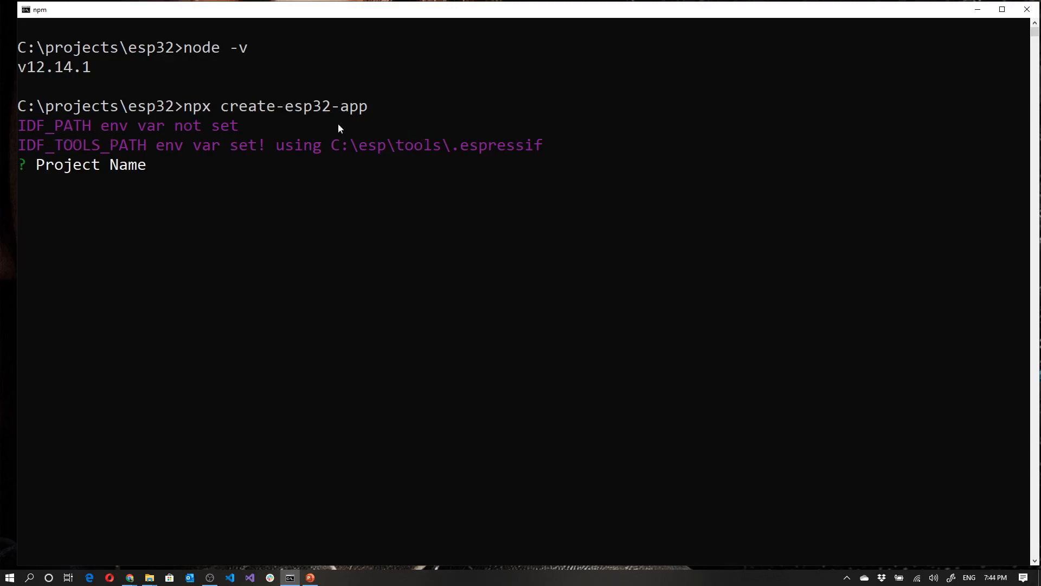
{"action": "mouse_move", "coordinate": [141, 149]}
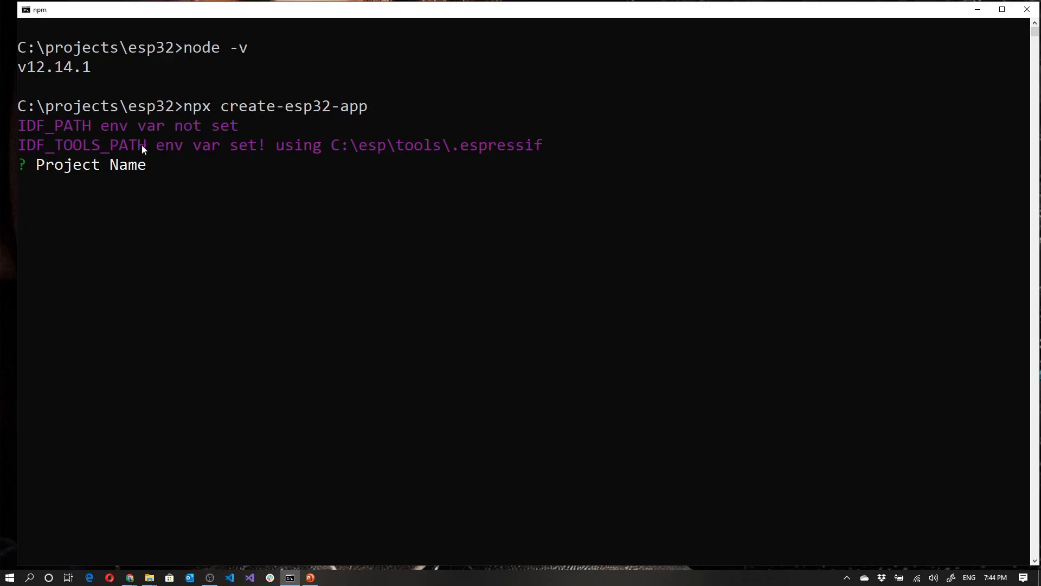
{"action": "mouse_move", "coordinate": [126, 186]}
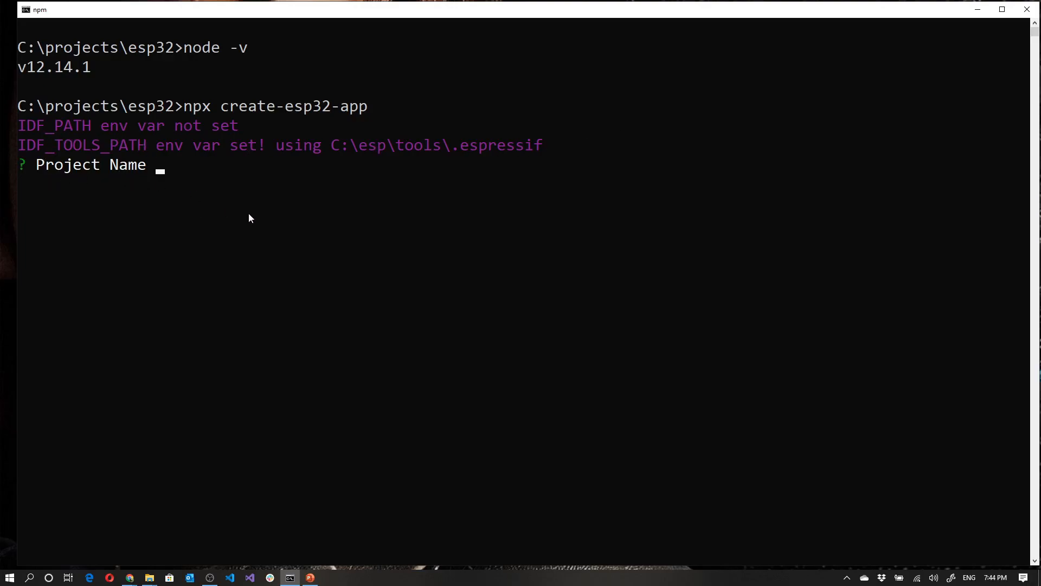
Name the new project test1 at the generator prompt
{"action": "type", "text": "test1"}
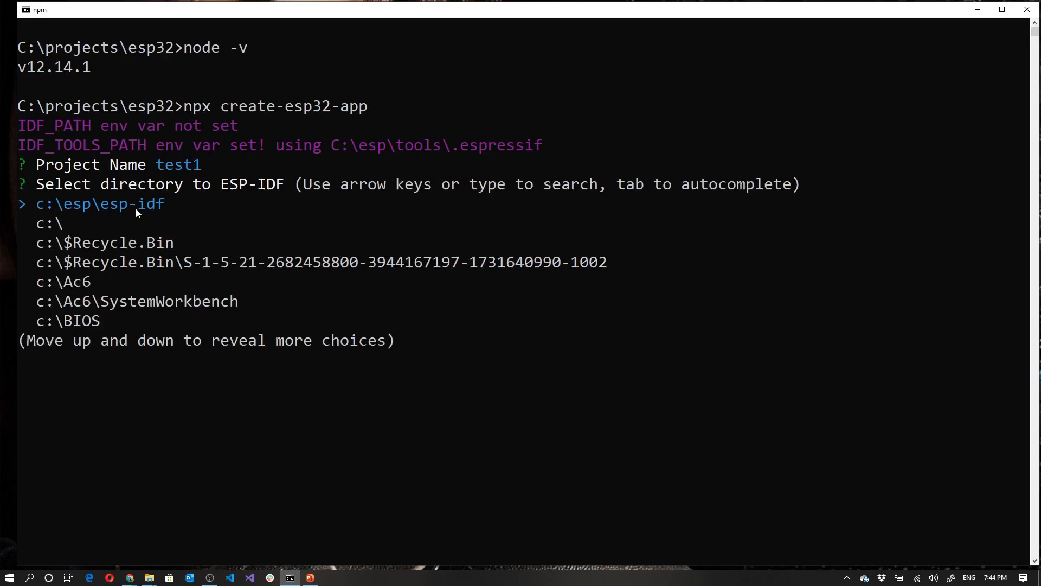
{"action": "mouse_move", "coordinate": [132, 210]}
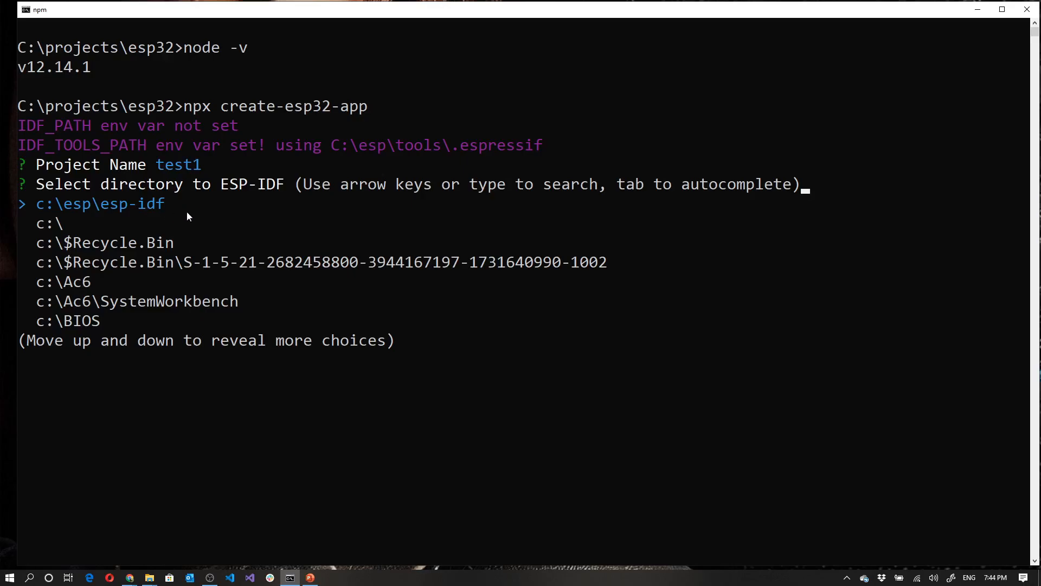
{"action": "mouse_move", "coordinate": [107, 211]}
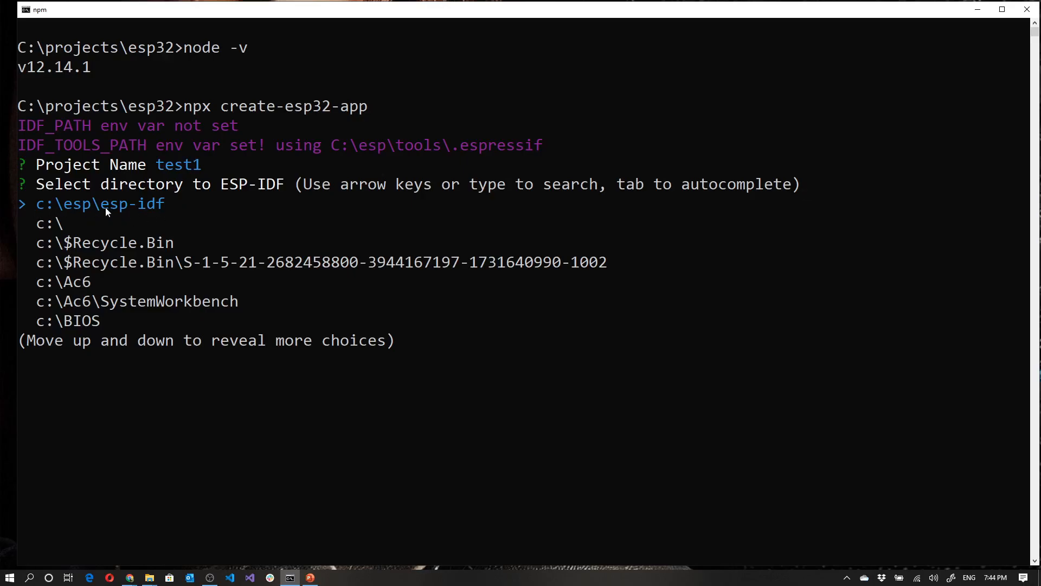
{"action": "mouse_move", "coordinate": [165, 207]}
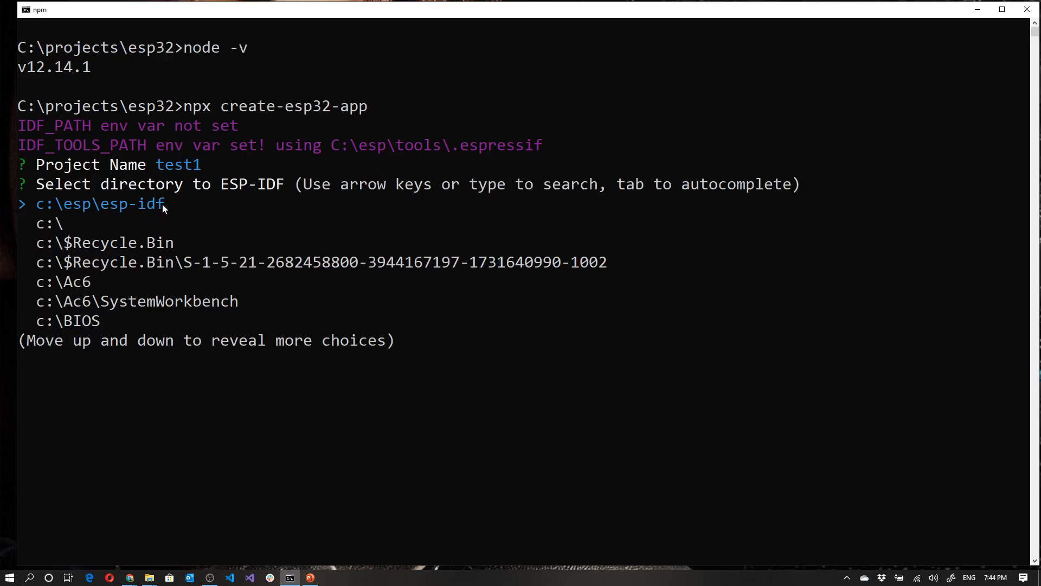
{"action": "mouse_move", "coordinate": [70, 222]}
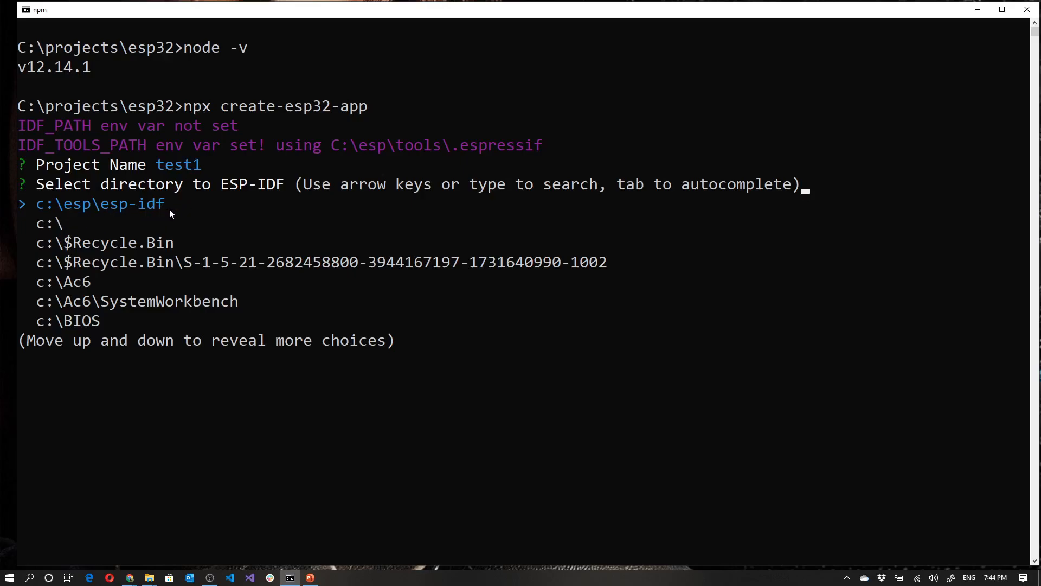
{"action": "mouse_move", "coordinate": [31, 130]}
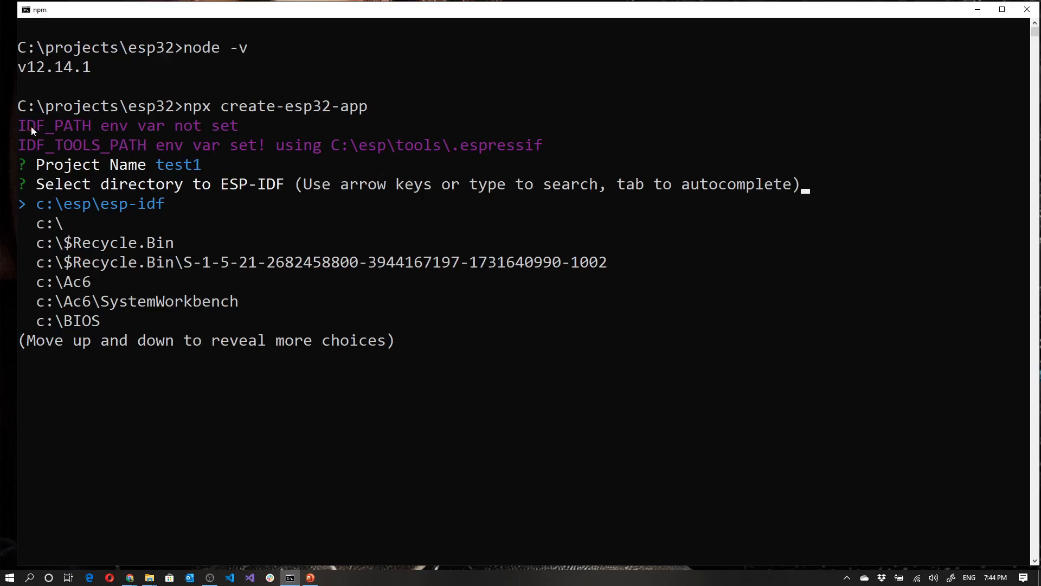
{"action": "mouse_move", "coordinate": [206, 125]}
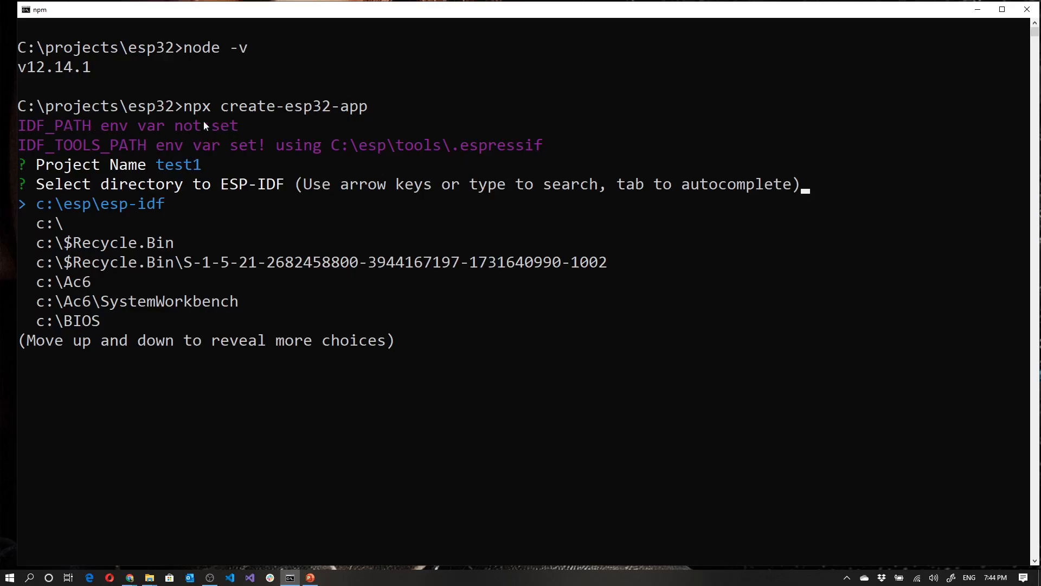
{"action": "mouse_move", "coordinate": [73, 129]}
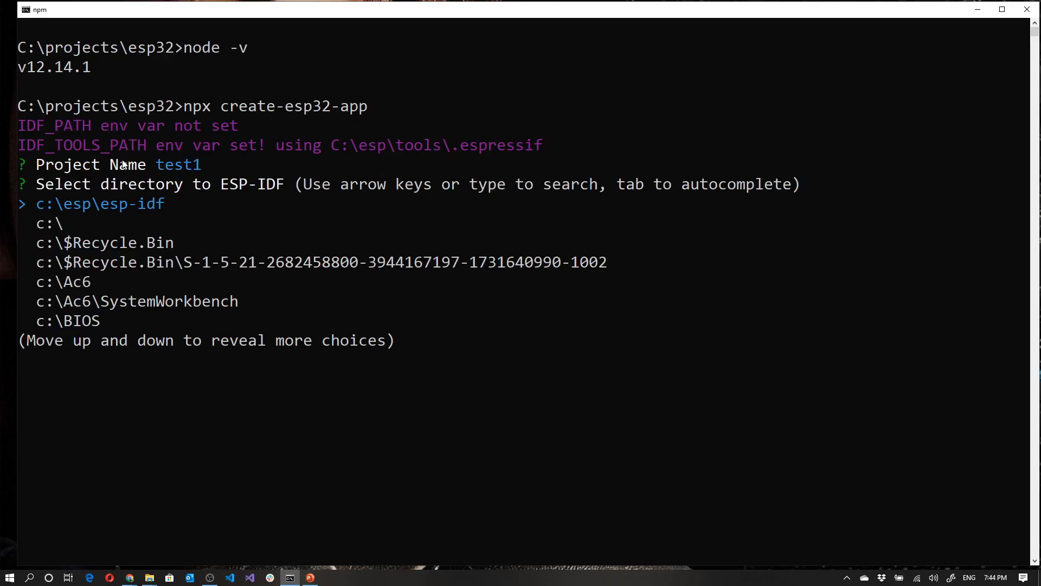
{"action": "mouse_move", "coordinate": [153, 210]}
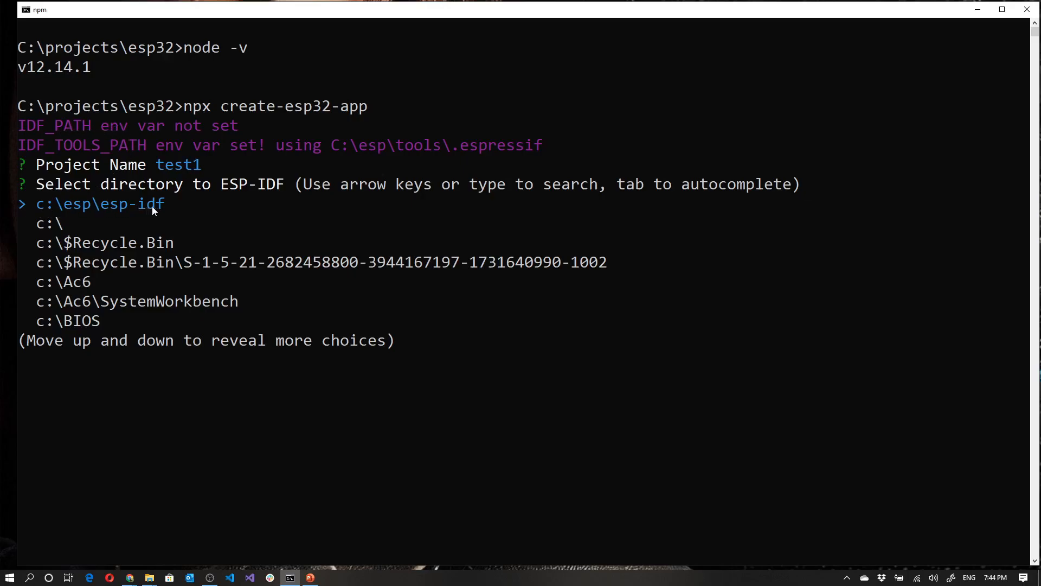
{"action": "mouse_move", "coordinate": [66, 205]}
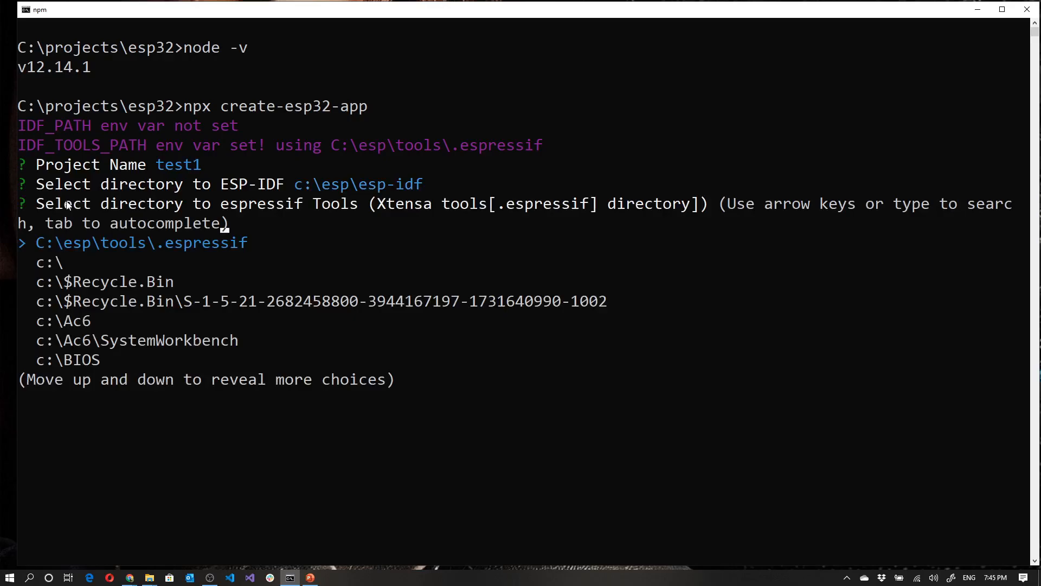
{"action": "mouse_move", "coordinate": [430, 220]}
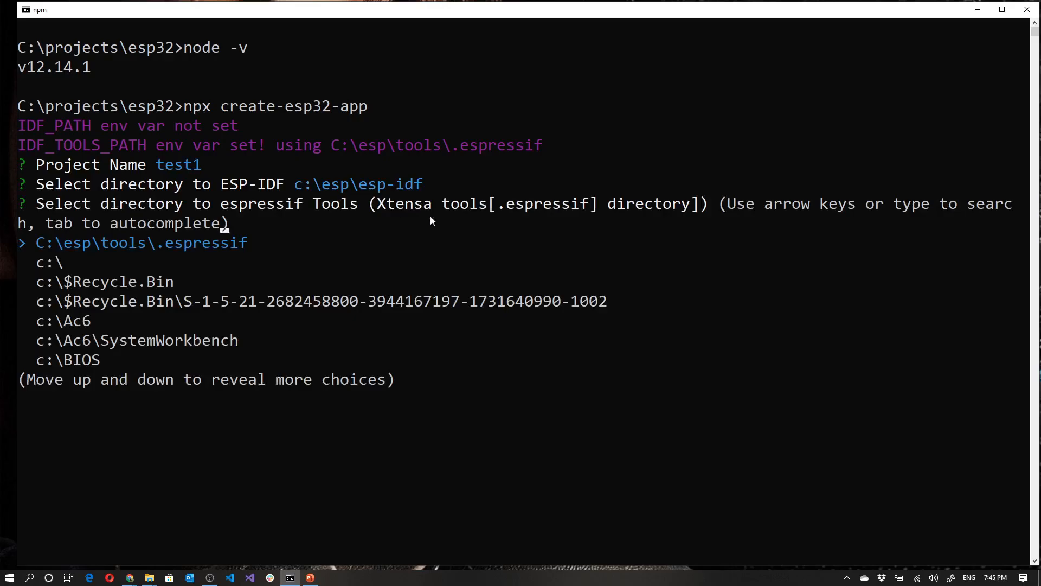
{"action": "mouse_move", "coordinate": [488, 212]}
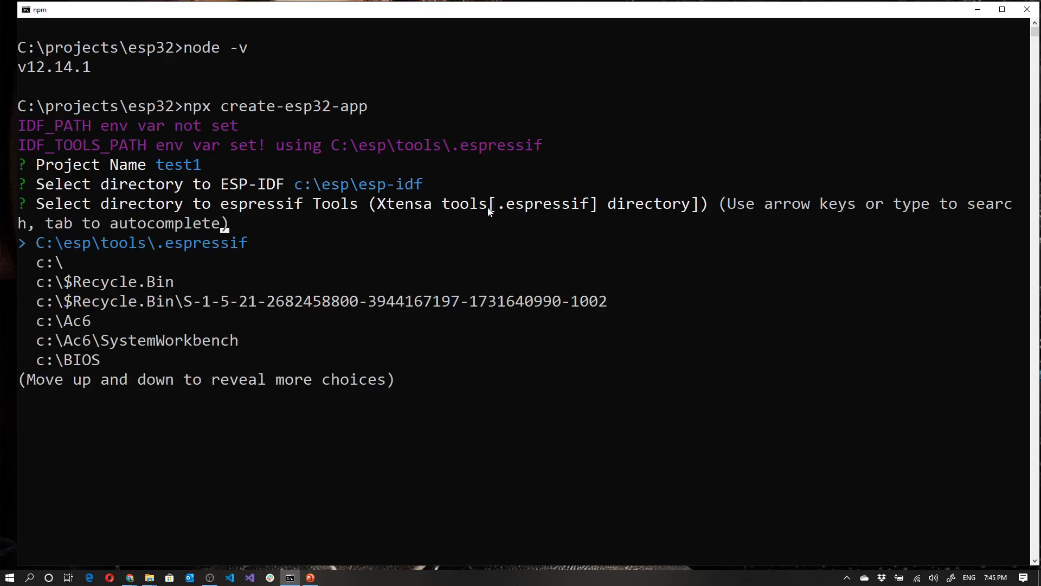
{"action": "mouse_move", "coordinate": [587, 219]}
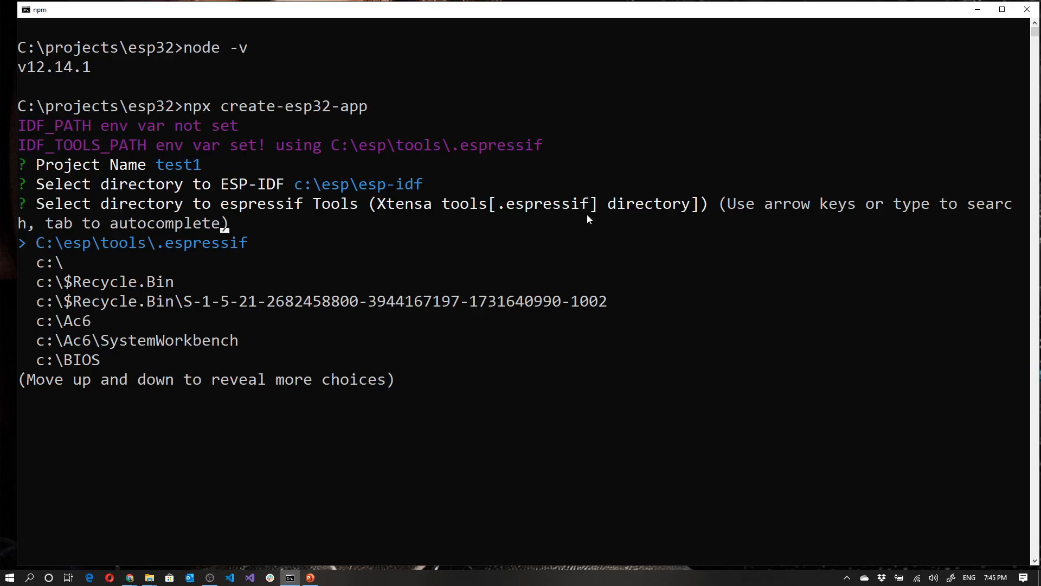
{"action": "mouse_move", "coordinate": [49, 250]}
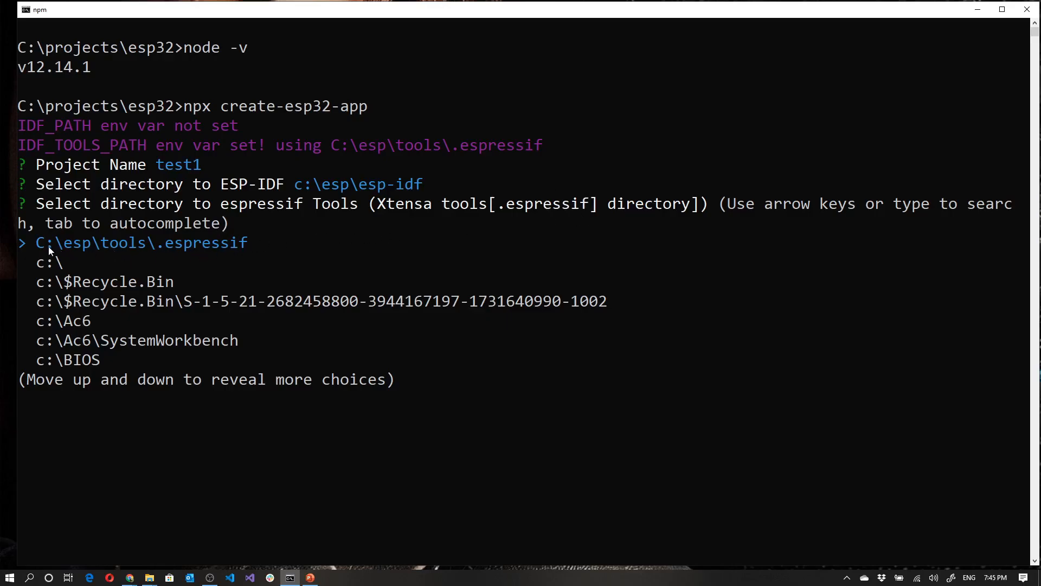
{"action": "mouse_move", "coordinate": [231, 249]}
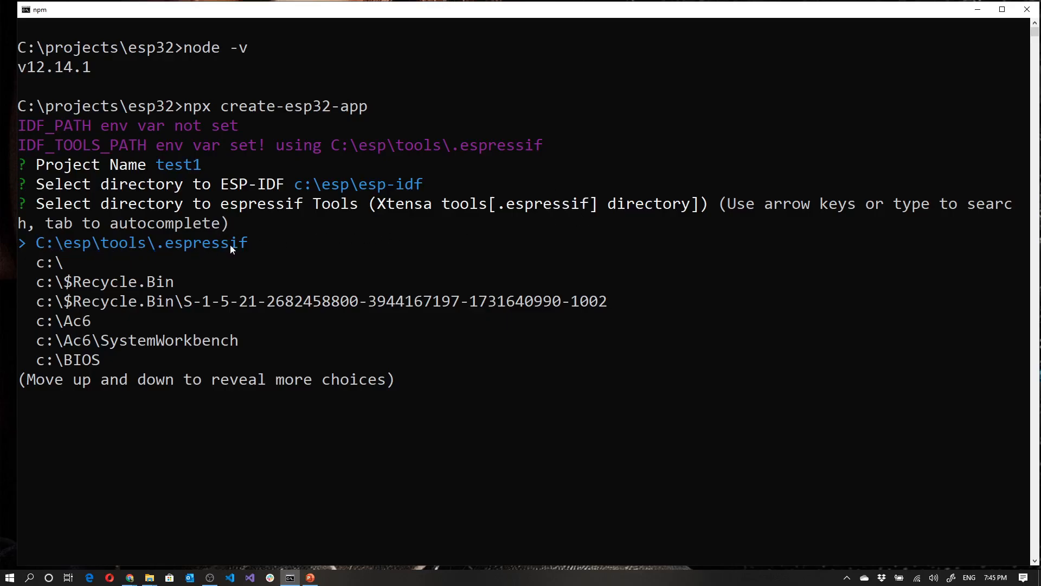
{"action": "mouse_move", "coordinate": [26, 154]}
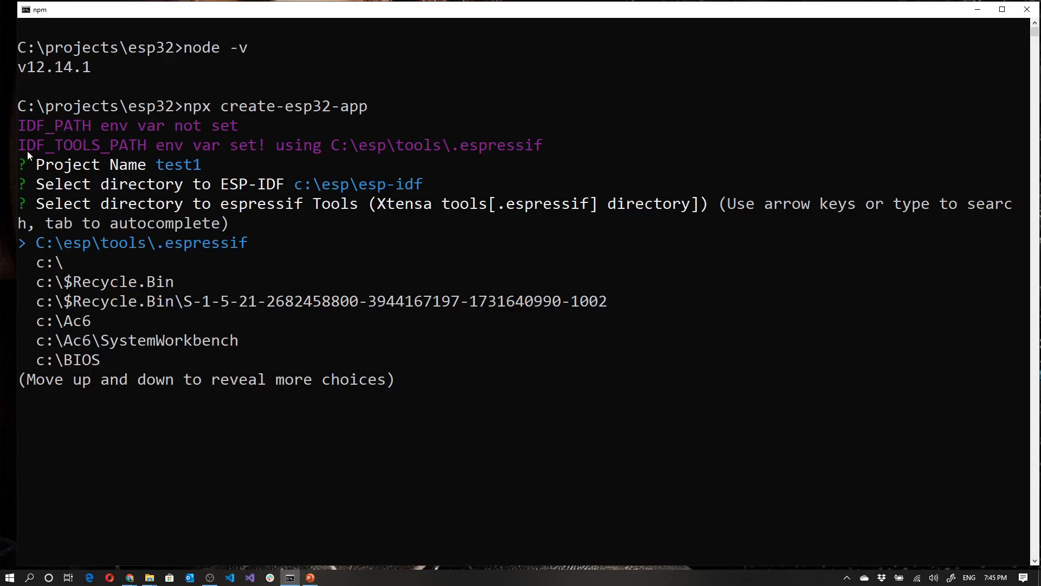
{"action": "mouse_move", "coordinate": [133, 137]}
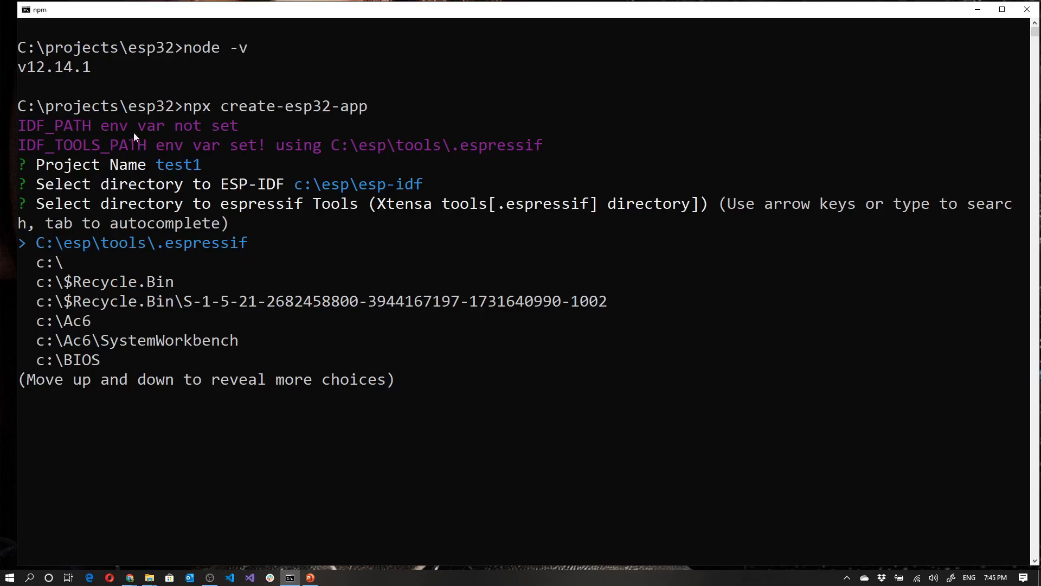
{"action": "mouse_move", "coordinate": [470, 148]}
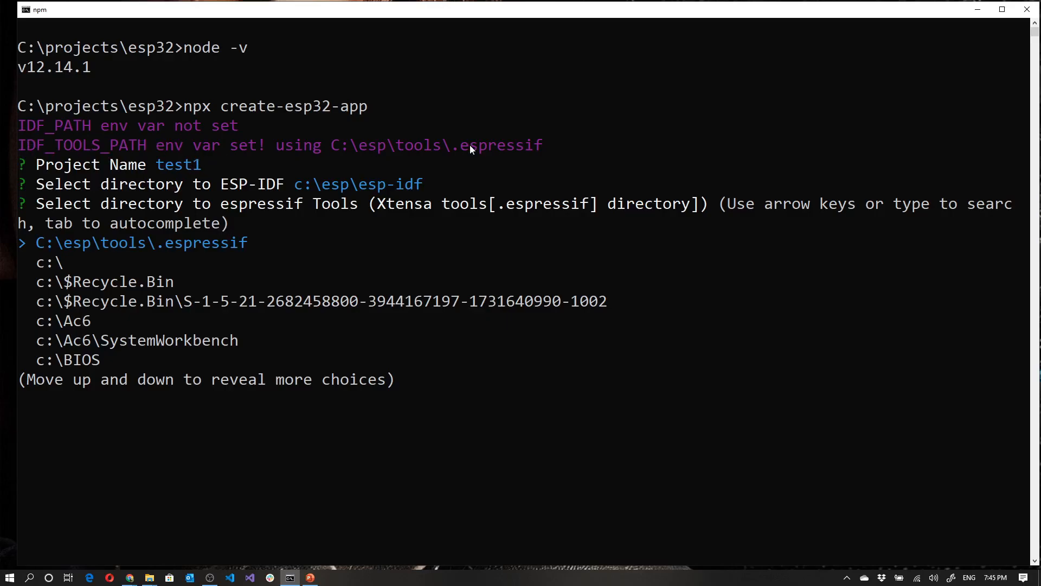
{"action": "mouse_move", "coordinate": [87, 246]}
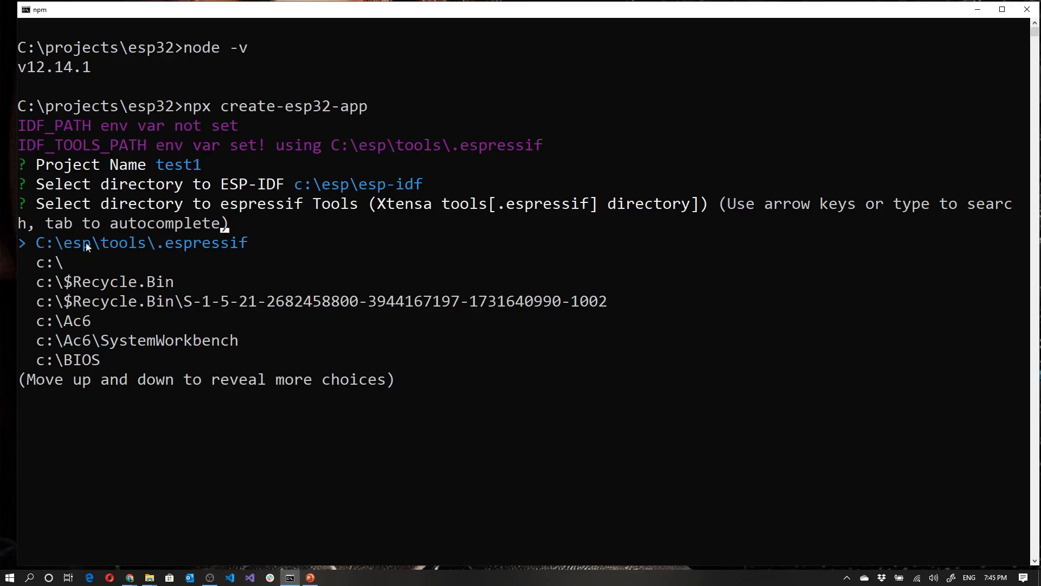
{"action": "mouse_move", "coordinate": [213, 247]}
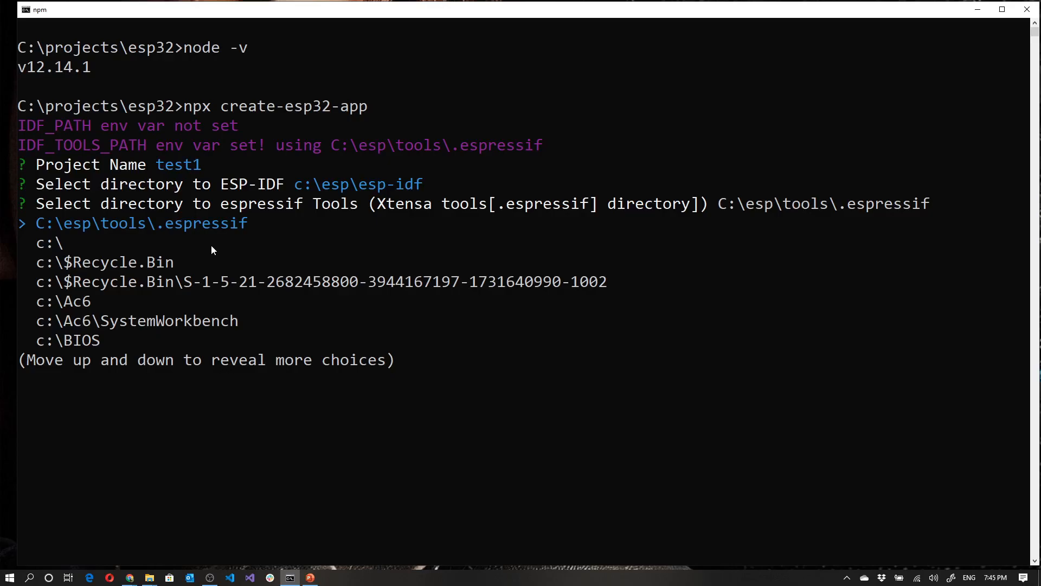
{"action": "mouse_move", "coordinate": [325, 206]}
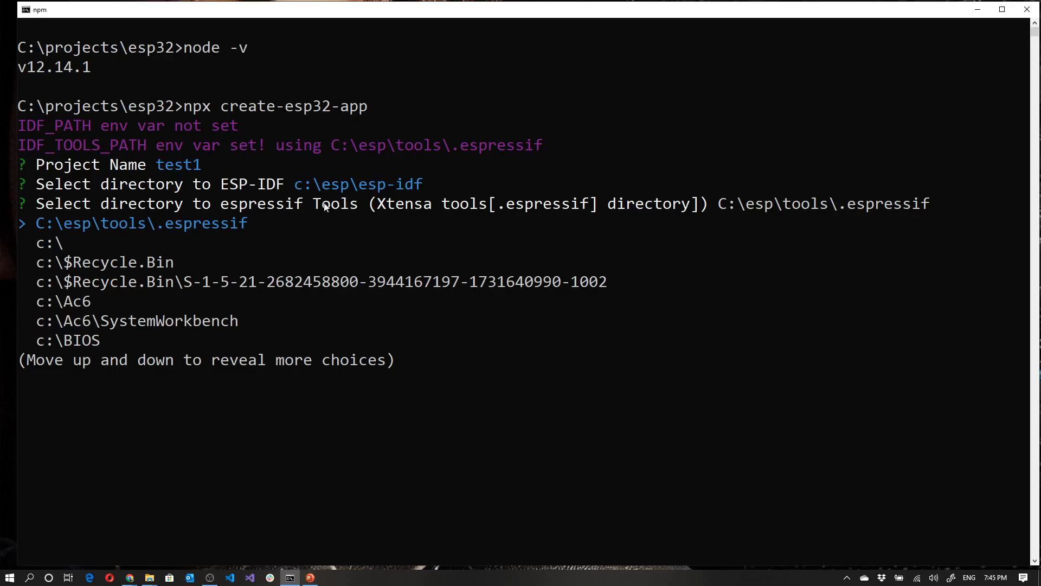
{"action": "mouse_move", "coordinate": [34, 232]}
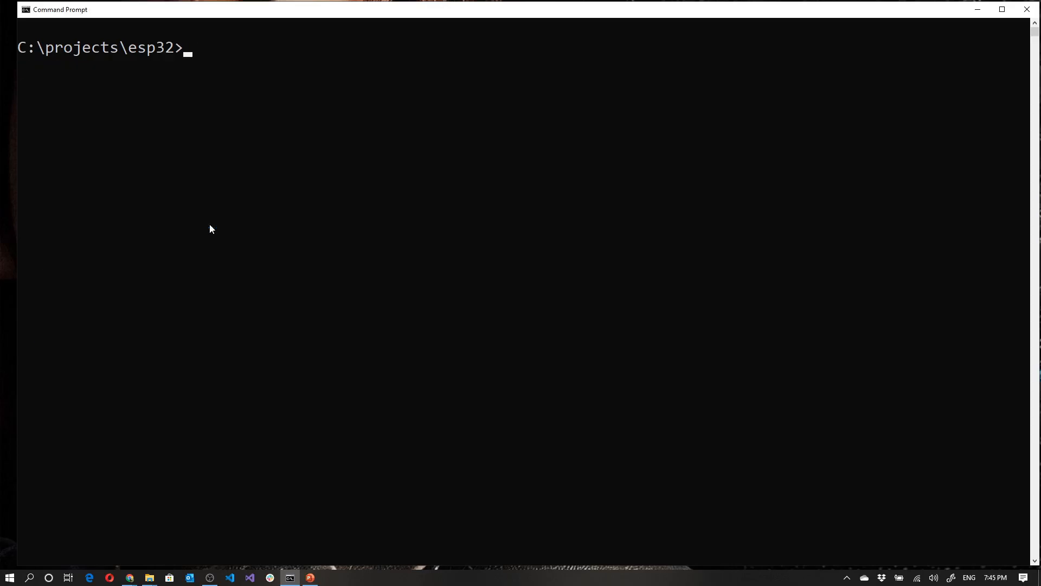
Generate test1 with defaults and no sample code, then cd into test1 and prepare 'code .'
{"action": "type", "text": "npx create-esp32-app"}
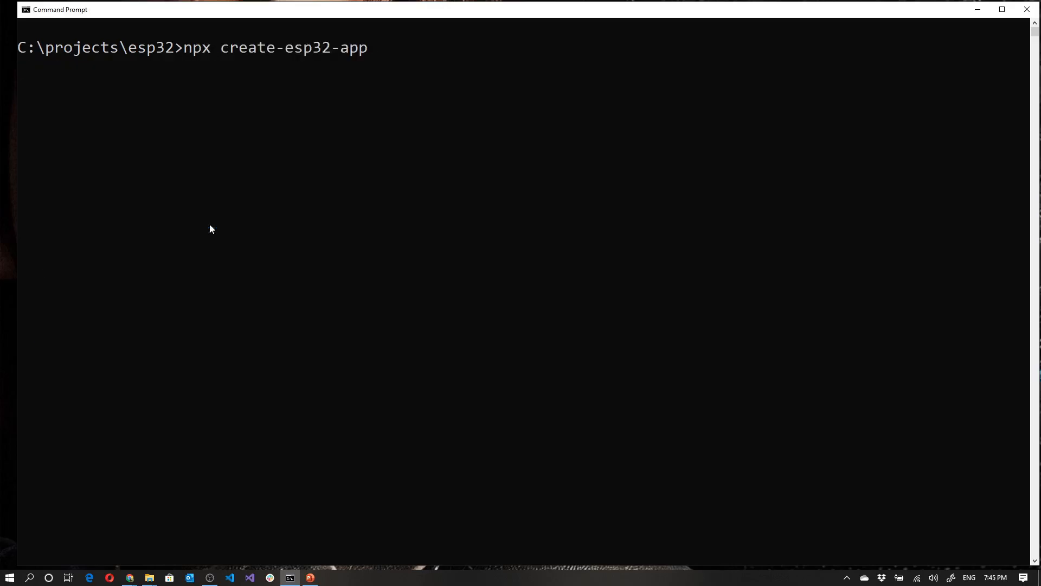
{"action": "key", "text": "Return"}
{"action": "type", "text": "test1"}
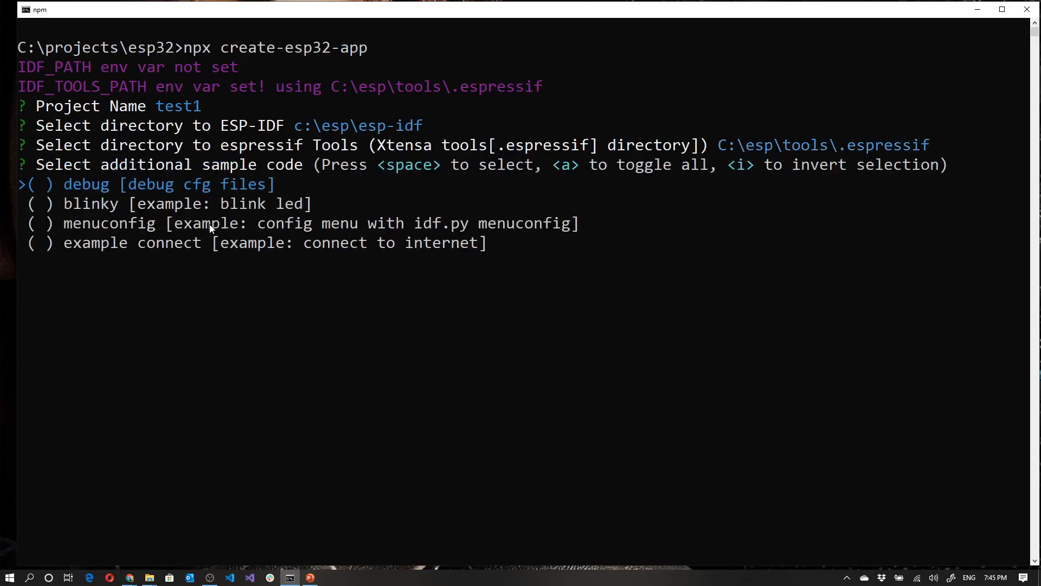
{"action": "mouse_move", "coordinate": [156, 268]}
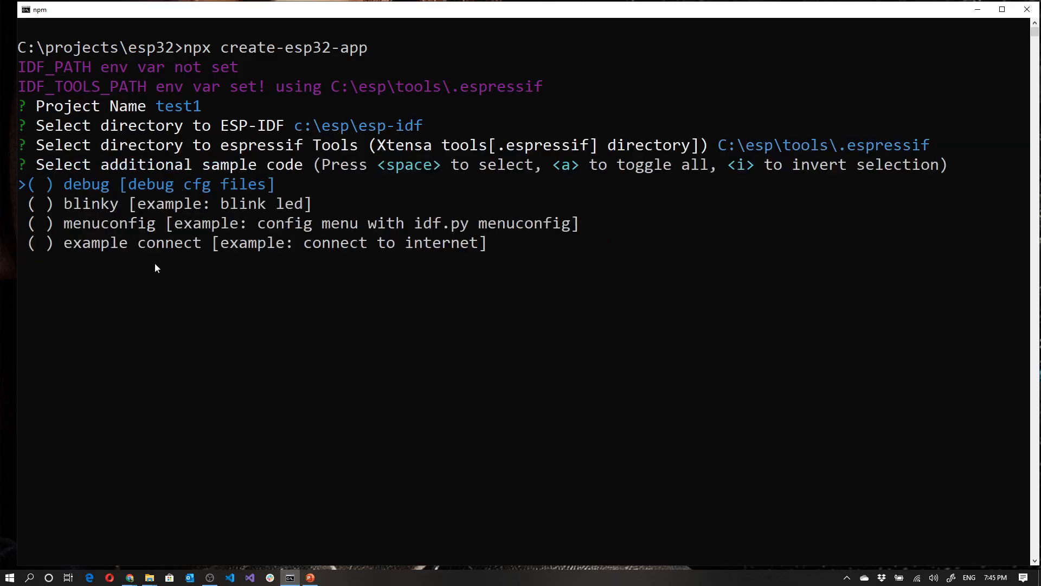
{"action": "mouse_move", "coordinate": [178, 261]}
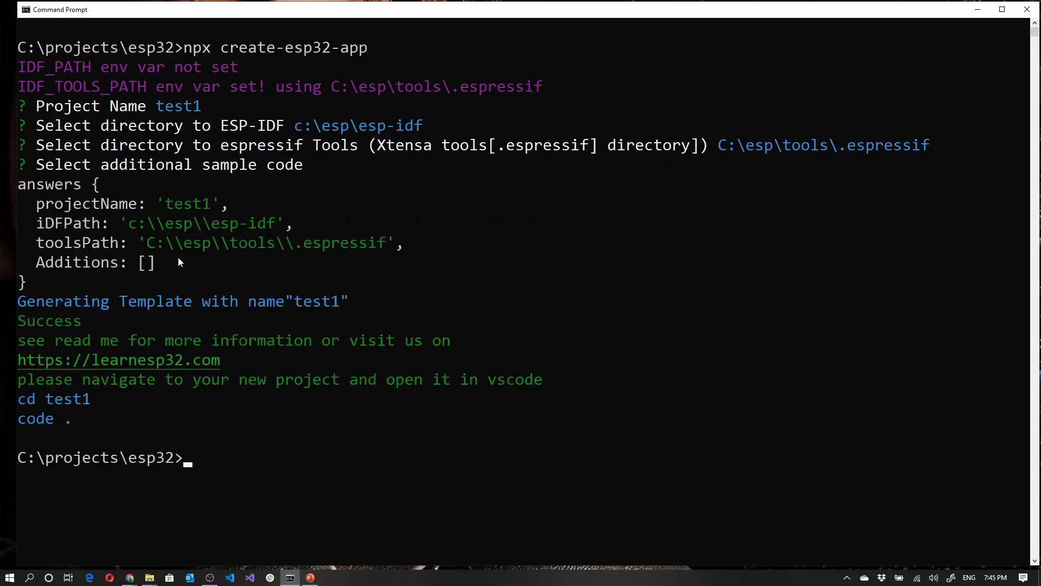
{"action": "type", "text": "cd test1"}
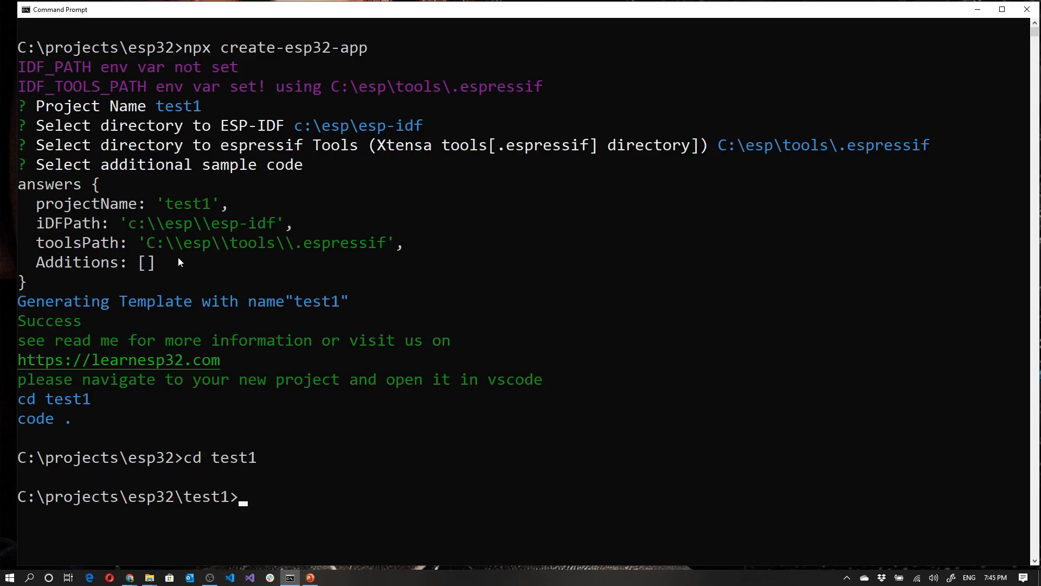
{"action": "type", "text": "code ."}
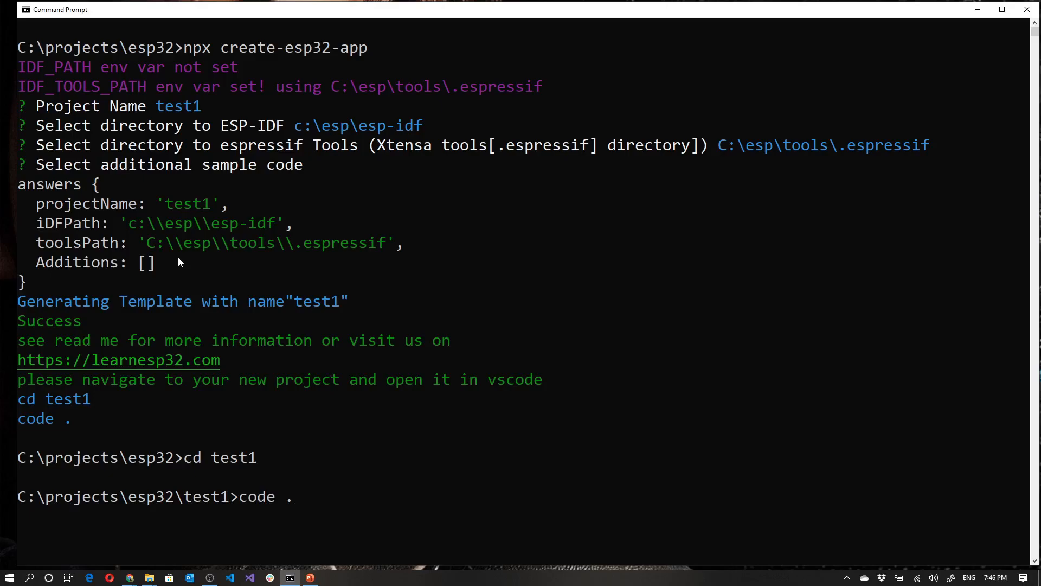
{"action": "mouse_move", "coordinate": [314, 481]}
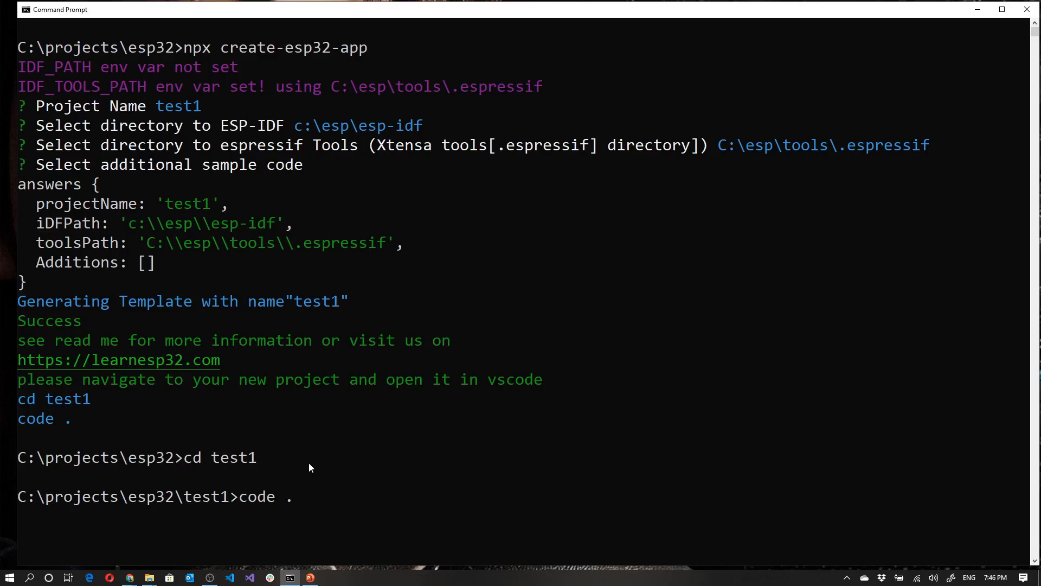
{"action": "mouse_move", "coordinate": [263, 506]}
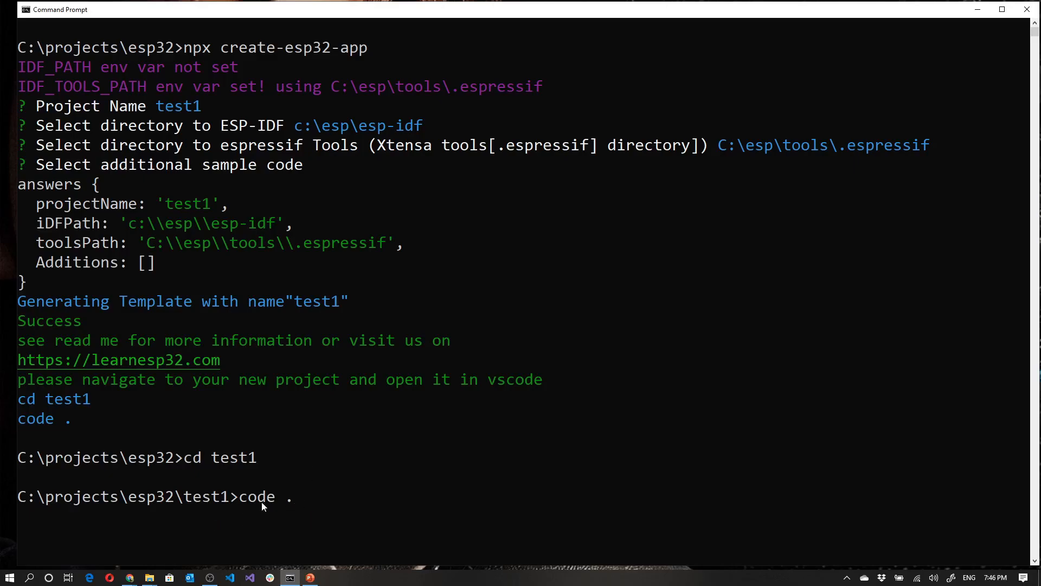
{"action": "mouse_move", "coordinate": [110, 576]}
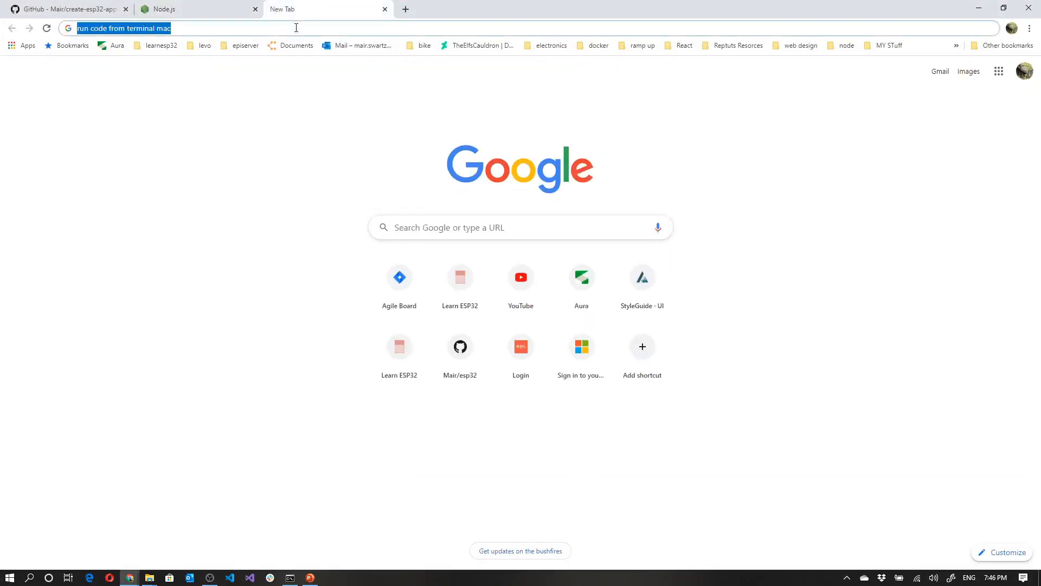
Search 'run code from terminal mac' and read the 'Running Visual Studio Code on macOS' docs page
{"action": "key", "text": "Return"}
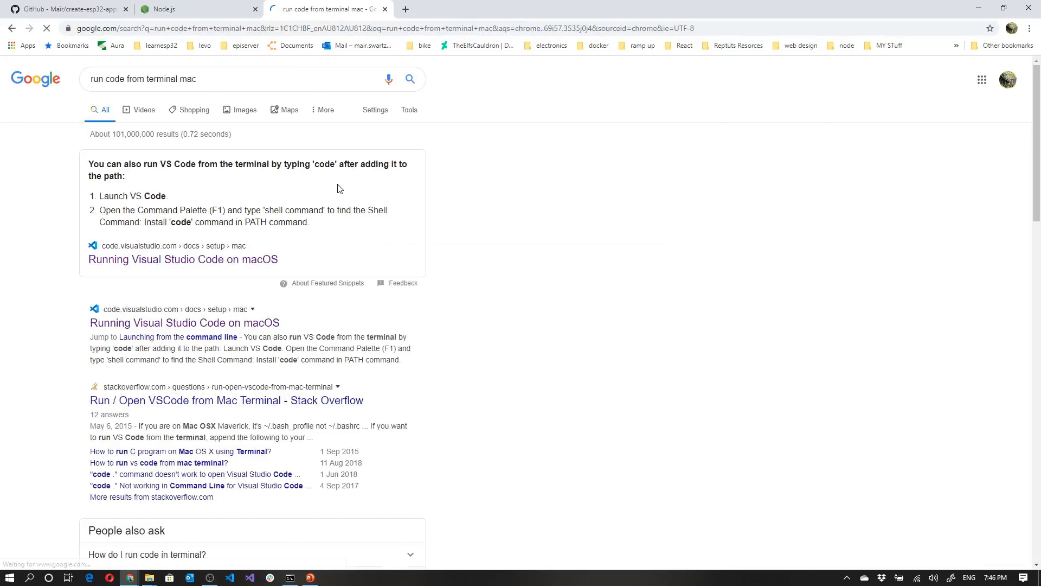
{"action": "mouse_move", "coordinate": [147, 264]}
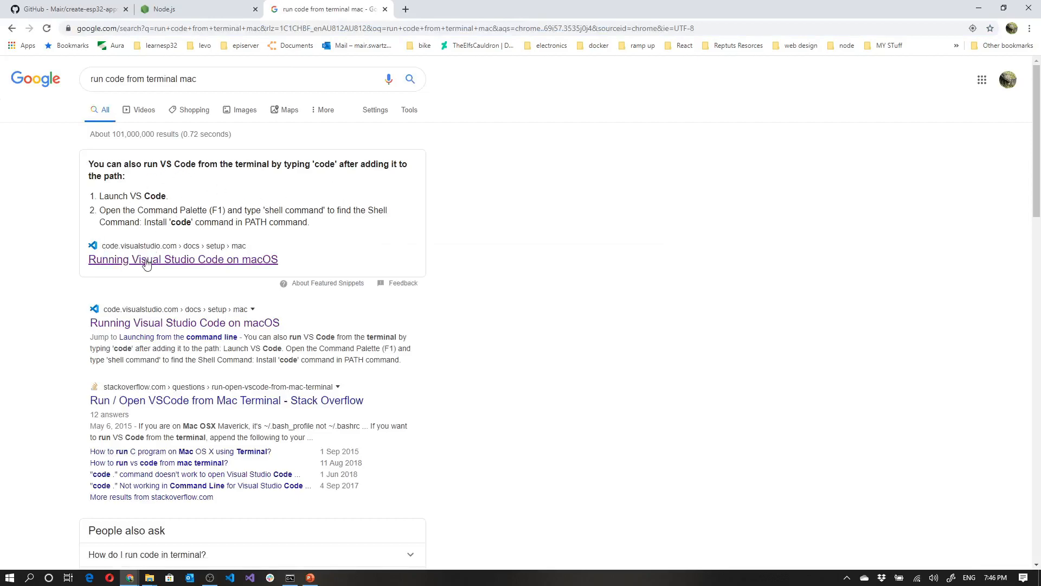
{"action": "left_click", "coordinate": [184, 259]}
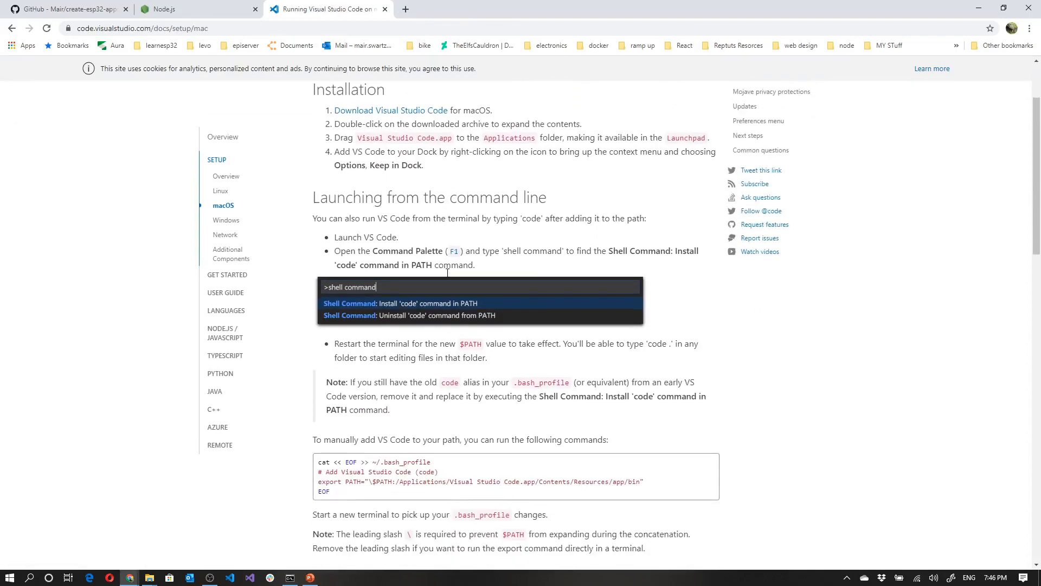
{"action": "scroll", "scroll_direction": "down", "scroll_amount": 3}
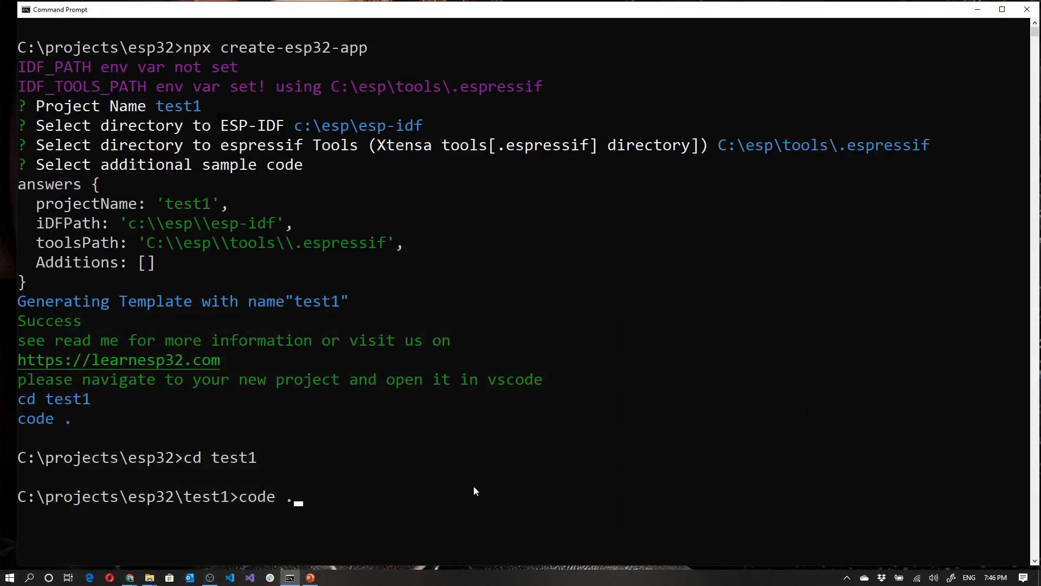
{"action": "mouse_move", "coordinate": [562, 428]}
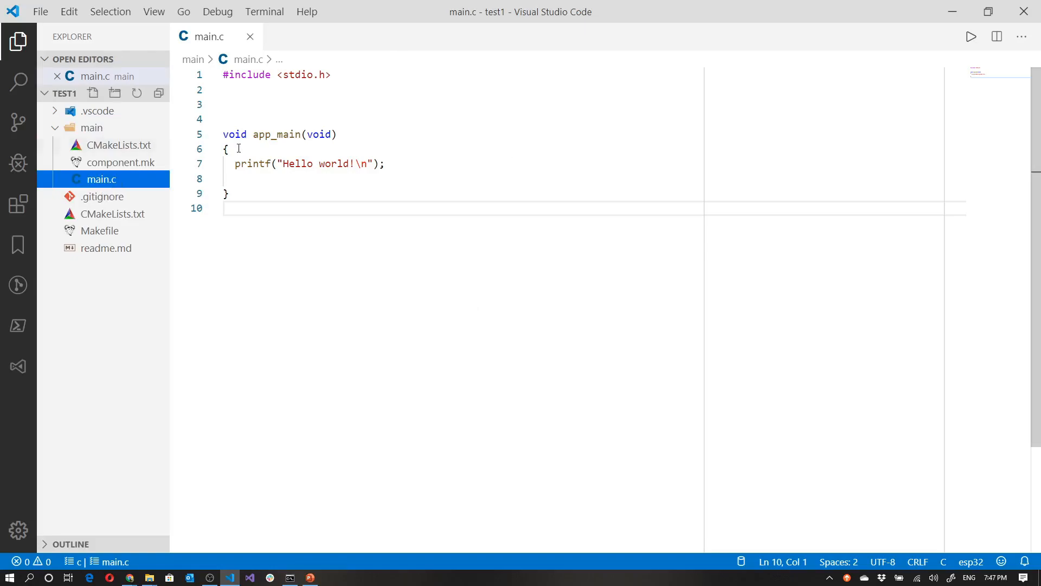
Try an #include completion below the stdio include in main.c, then discard it
{"action": "left_click", "coordinate": [254, 89]}
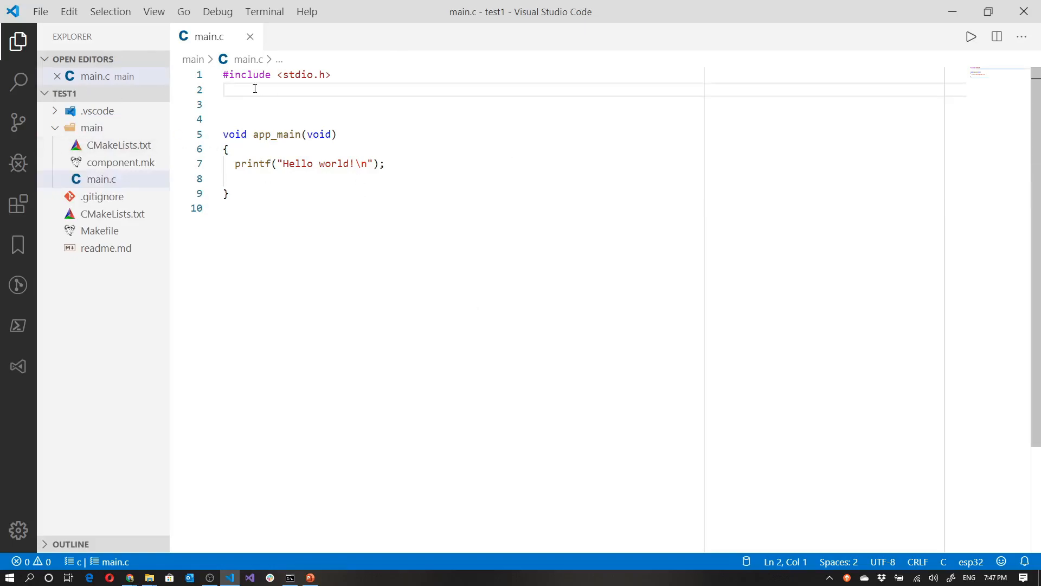
{"action": "type", "text": "#include \""}
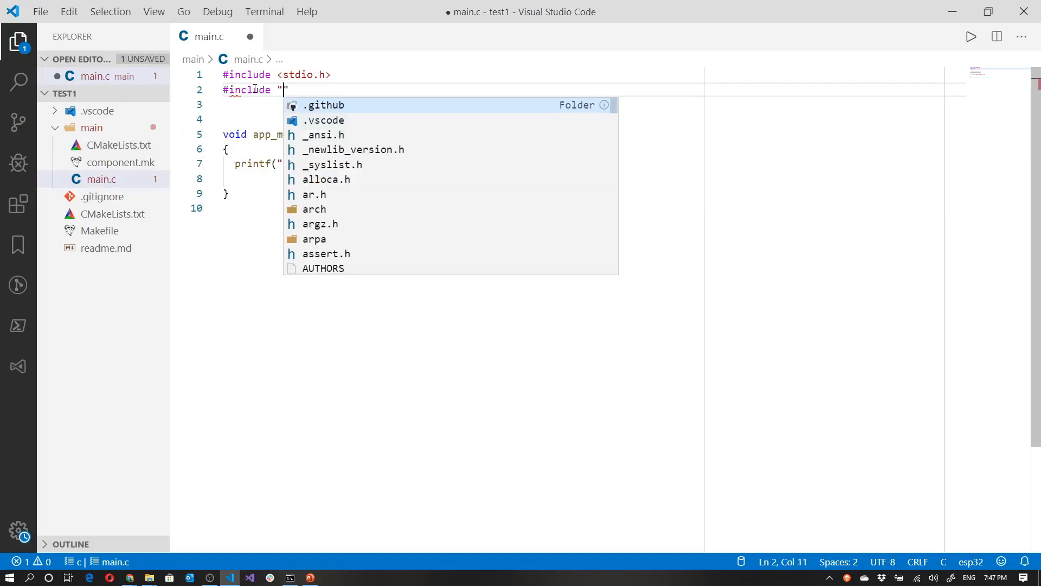
{"action": "type", "text": "es"}
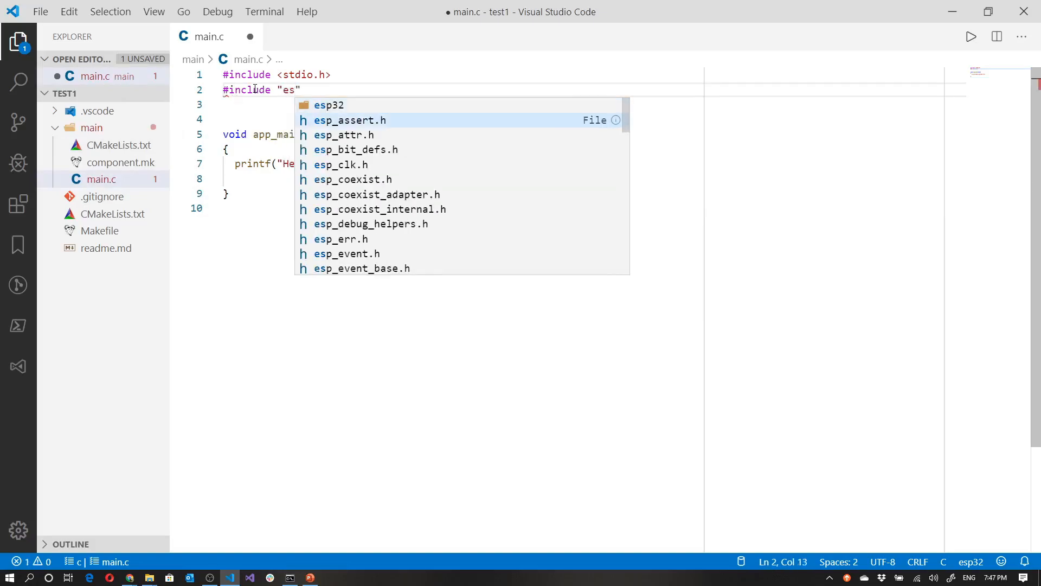
{"action": "scroll", "scroll_direction": "down", "scroll_amount": 3}
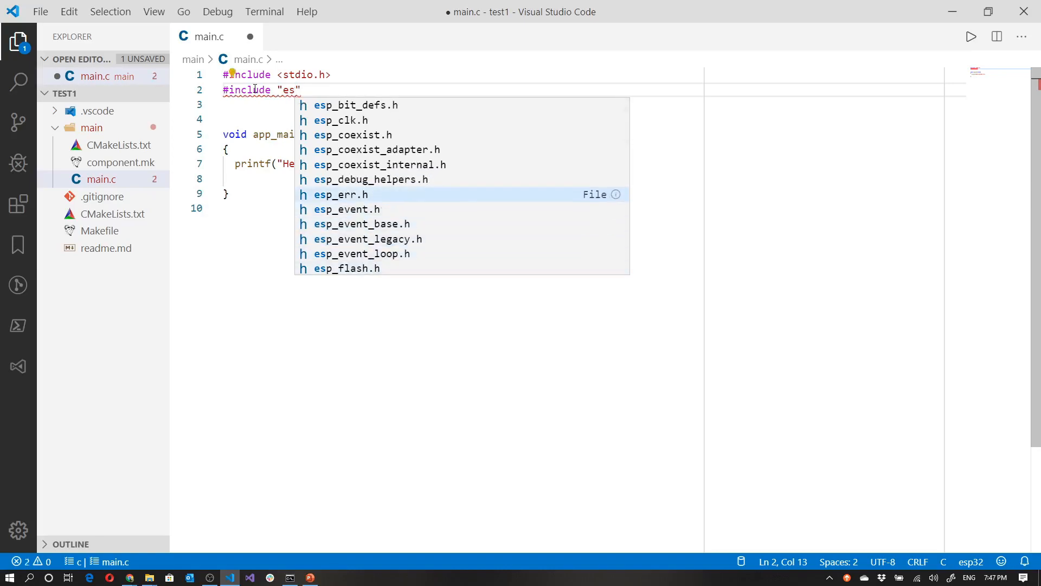
{"action": "key", "text": "Escape"}
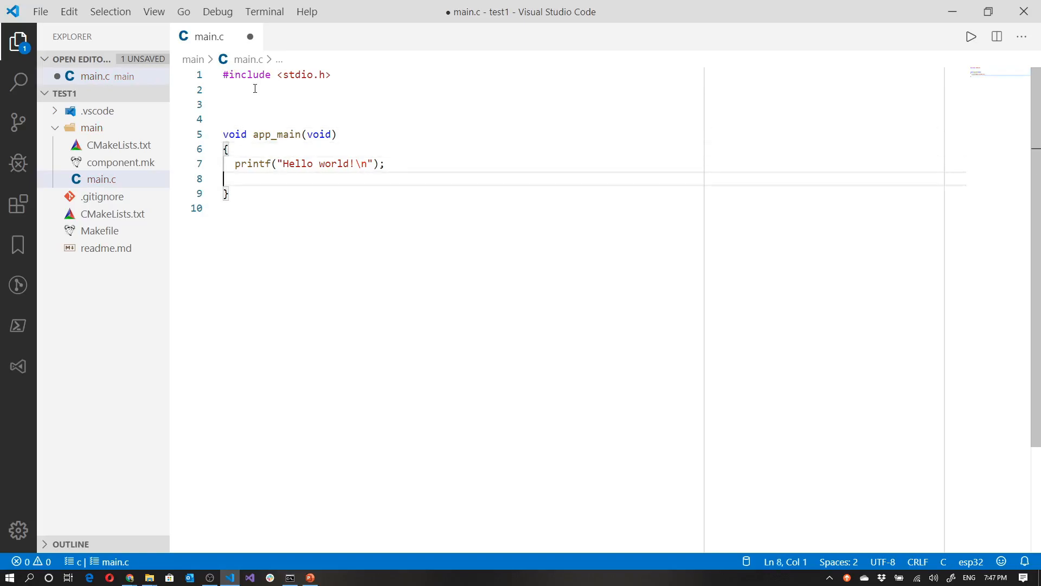
Try printf completions inside app_main, then remove them leaving main.c unchanged
{"action": "type", "text": "printf"}
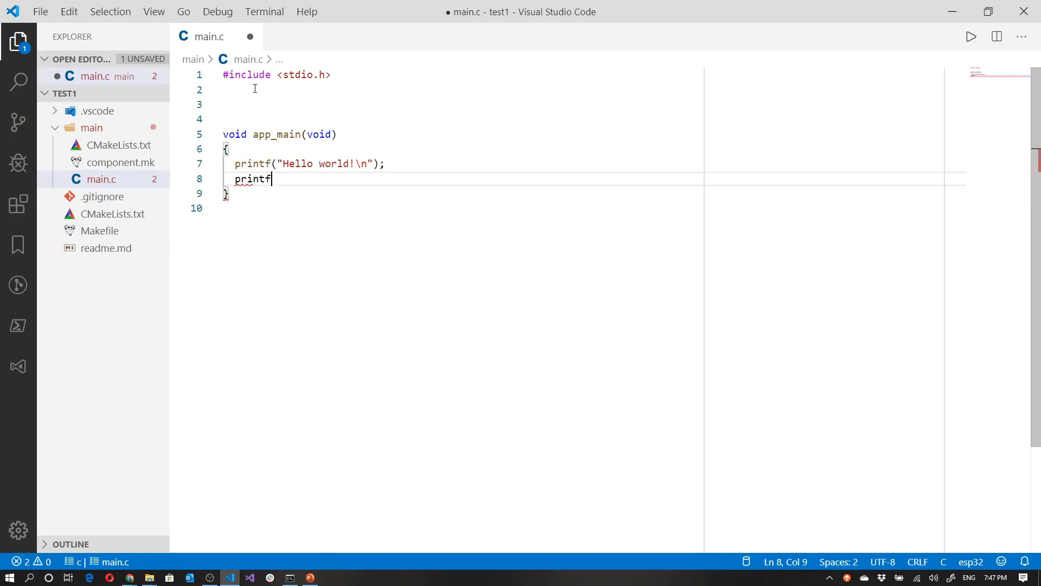
{"action": "type", "text": "("}
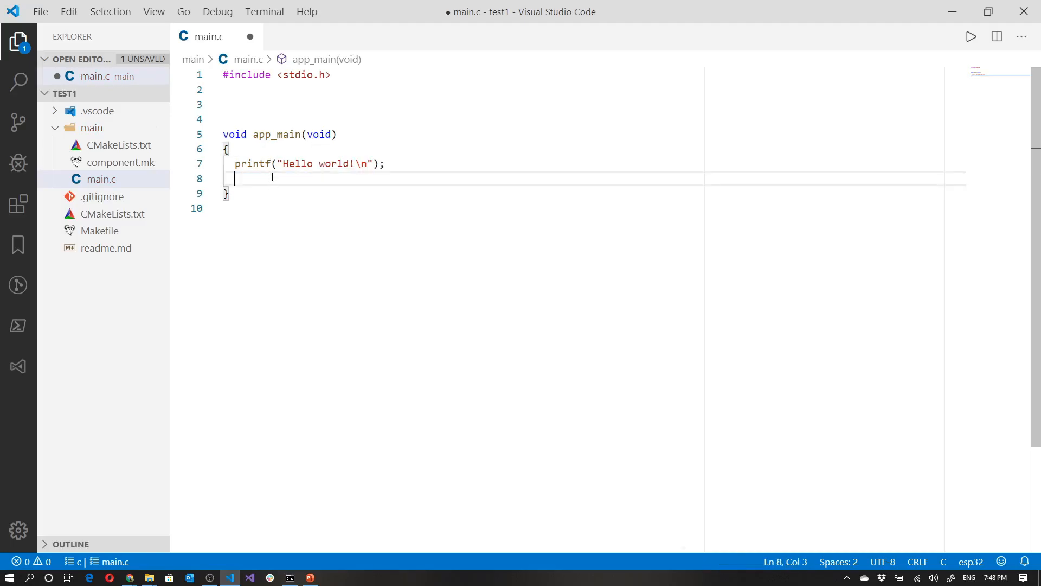
{"action": "type", "text": "printf(\"hello"}
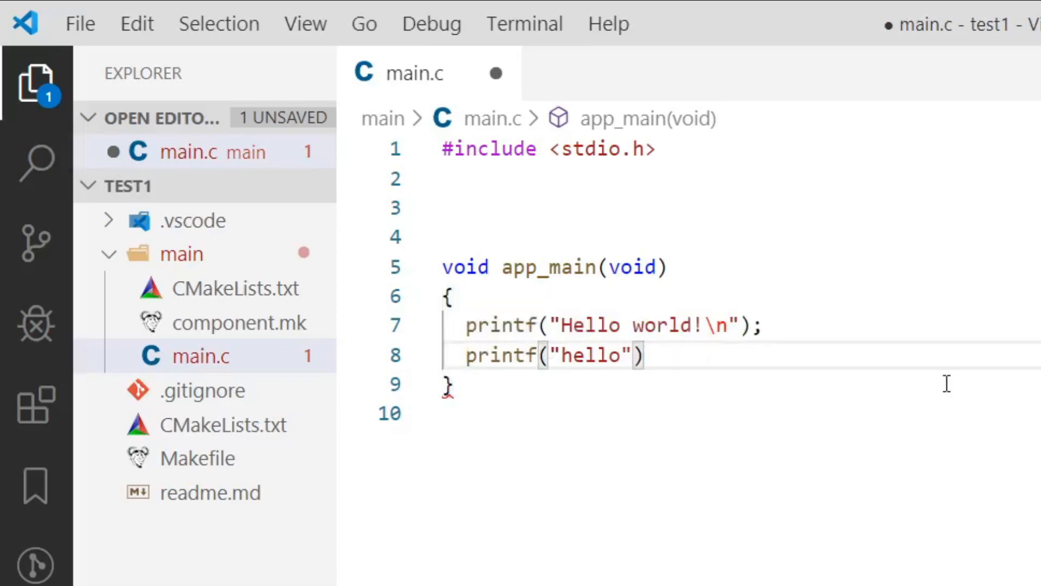
{"action": "type", "text": ";"}
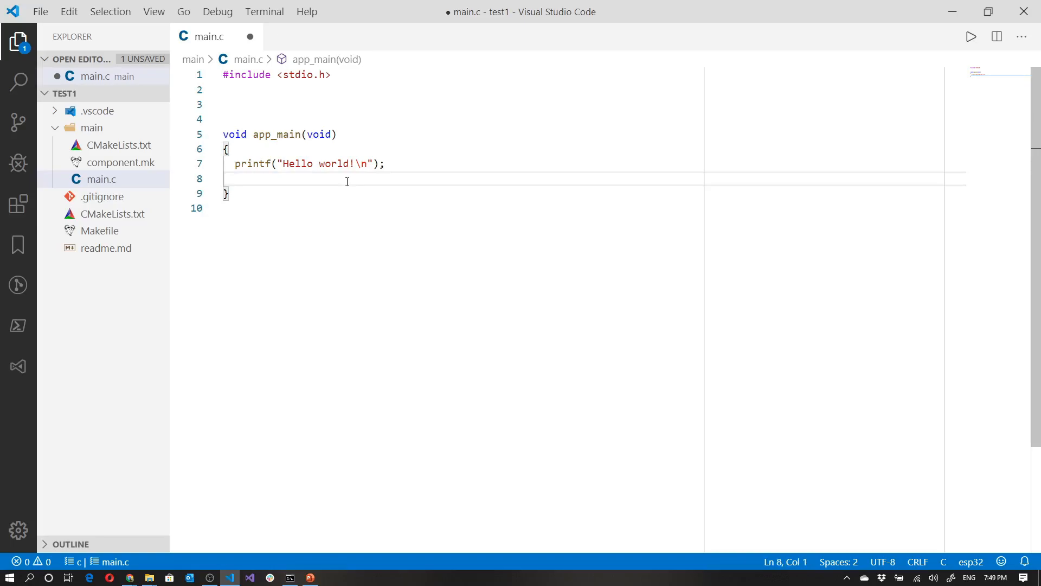
{"action": "key", "text": "Backspace"}
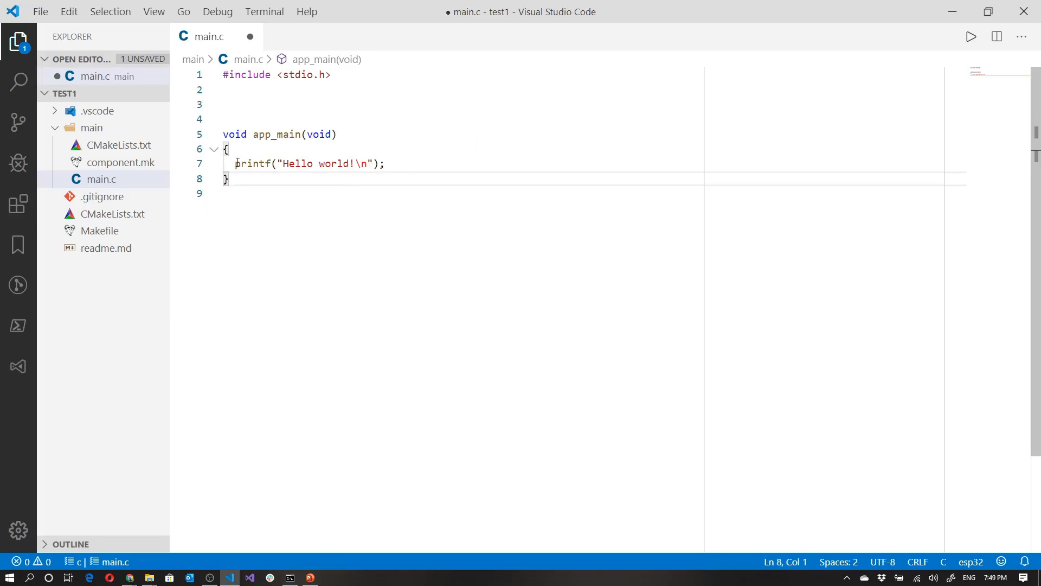
{"action": "left_click", "coordinate": [421, 193]}
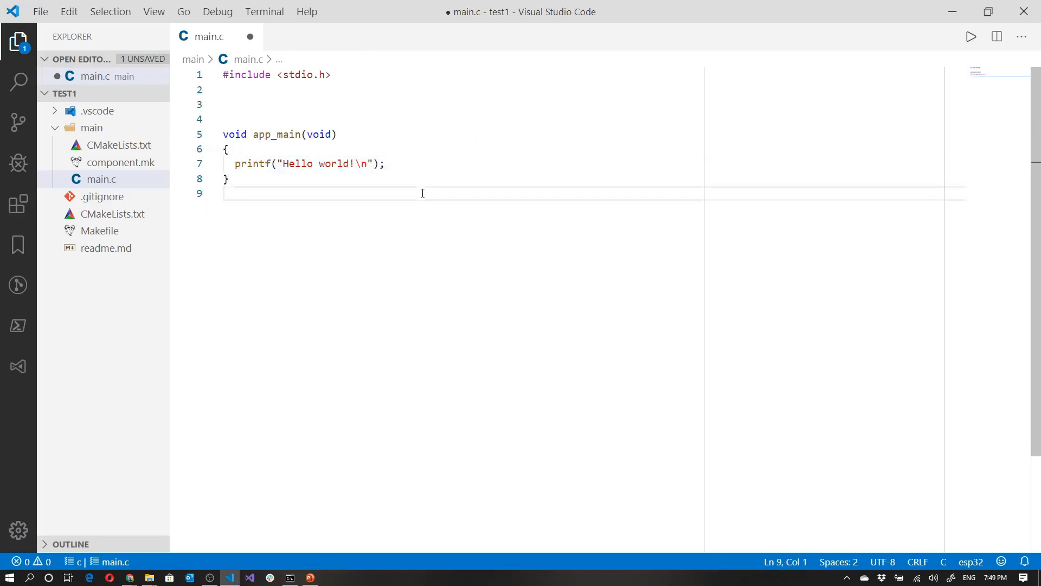
{"action": "mouse_move", "coordinate": [480, 239]}
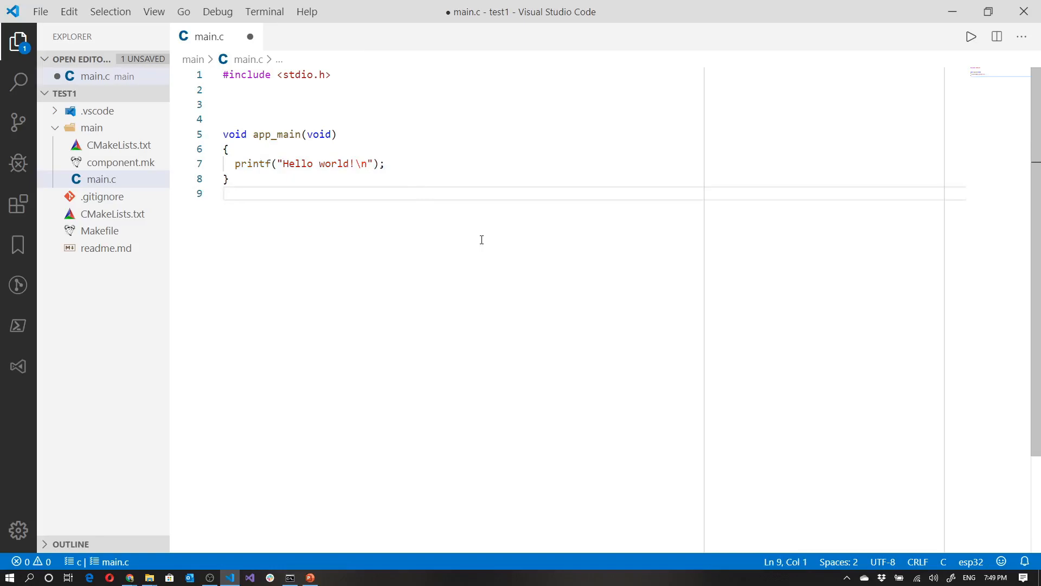
{"action": "mouse_move", "coordinate": [398, 229]}
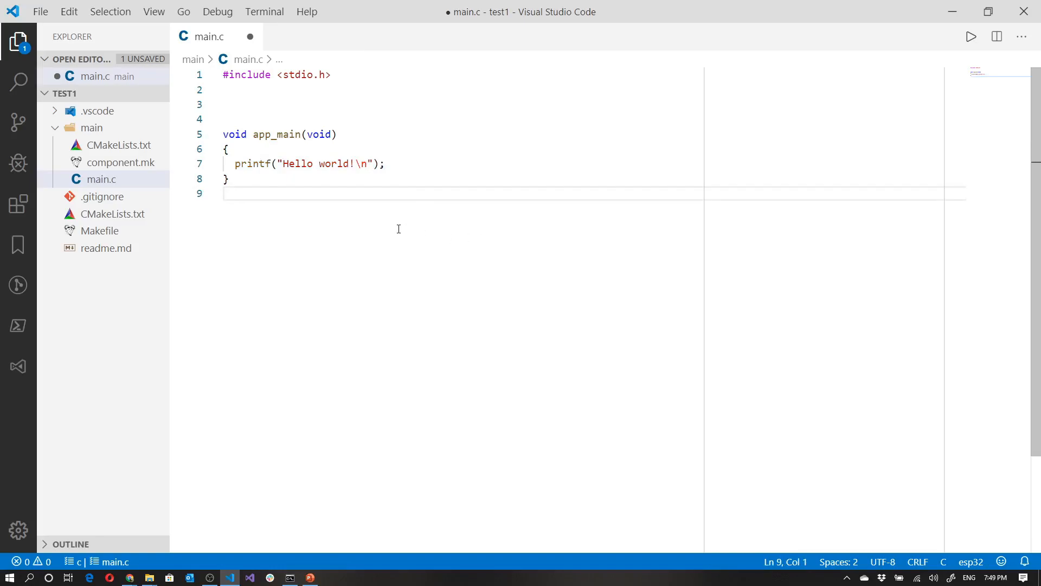
{"action": "mouse_move", "coordinate": [740, 188]}
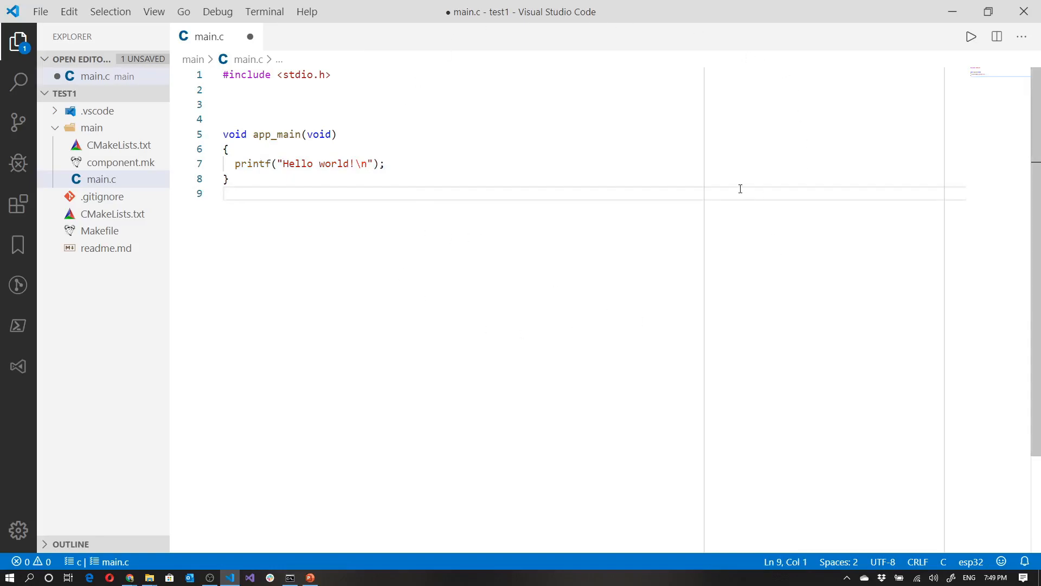
{"action": "mouse_move", "coordinate": [466, 184]}
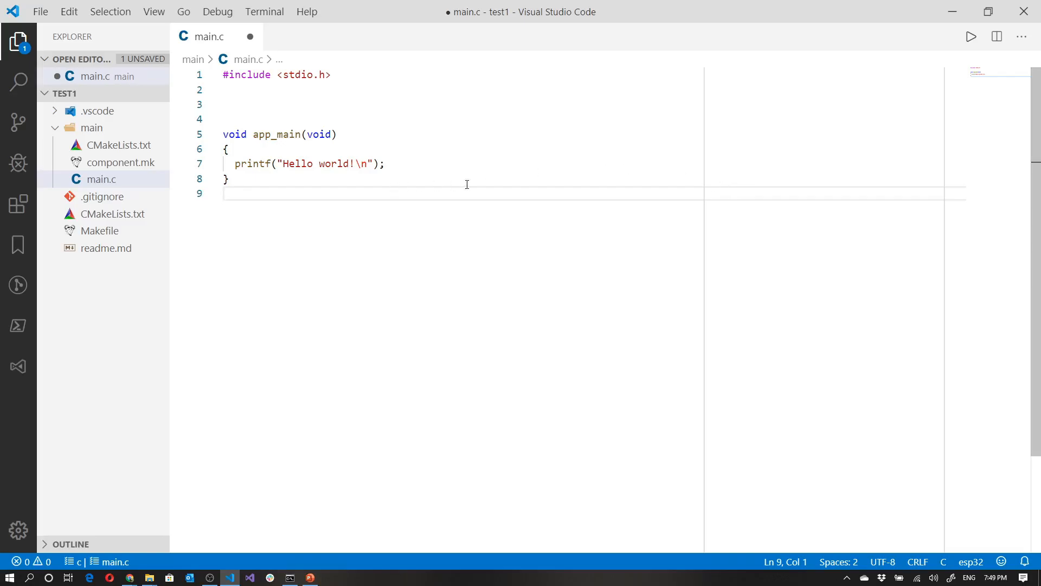
{"action": "key", "text": "ctrl+shift+p"}
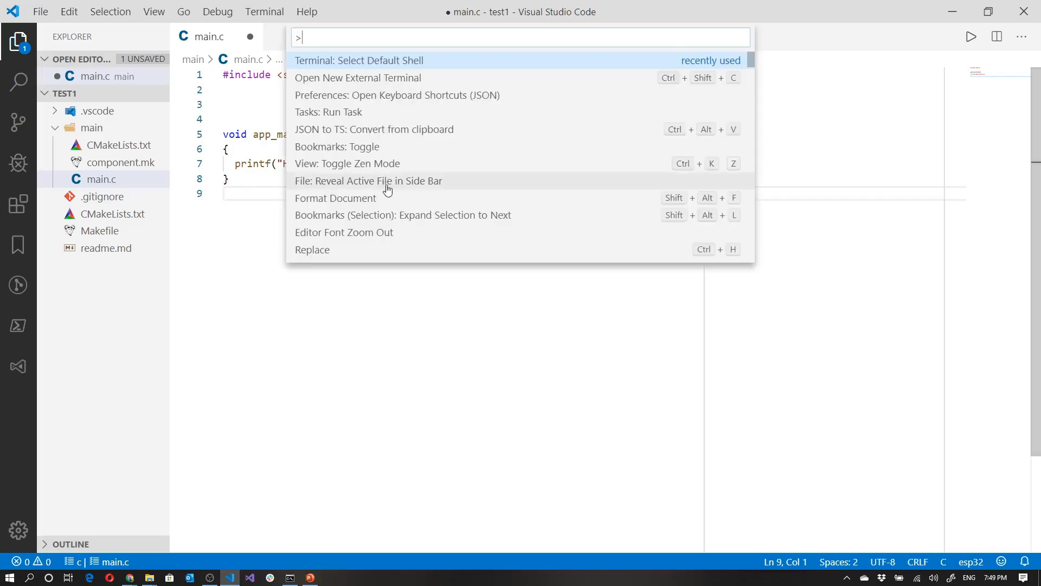
Open a new integrated terminal in test1 and dismiss the workspace shell-permission prompt
{"action": "type", "text": "term"}
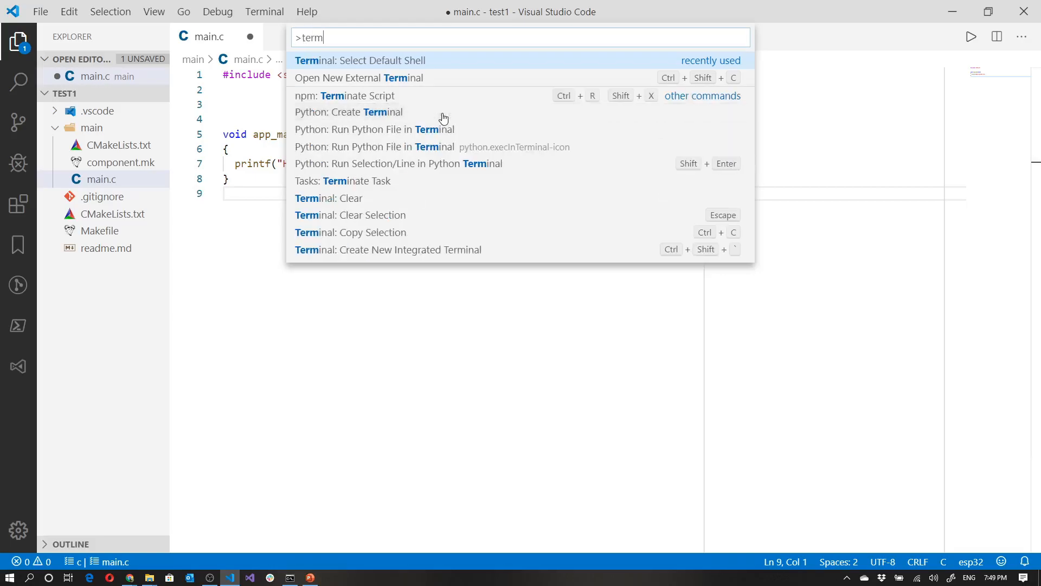
{"action": "mouse_move", "coordinate": [466, 234]}
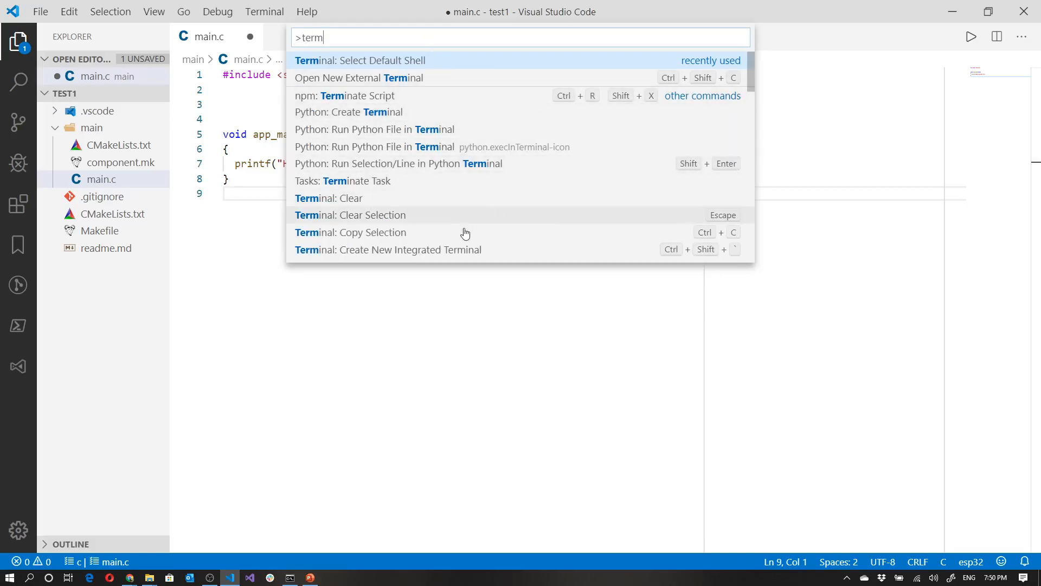
{"action": "mouse_move", "coordinate": [523, 254]}
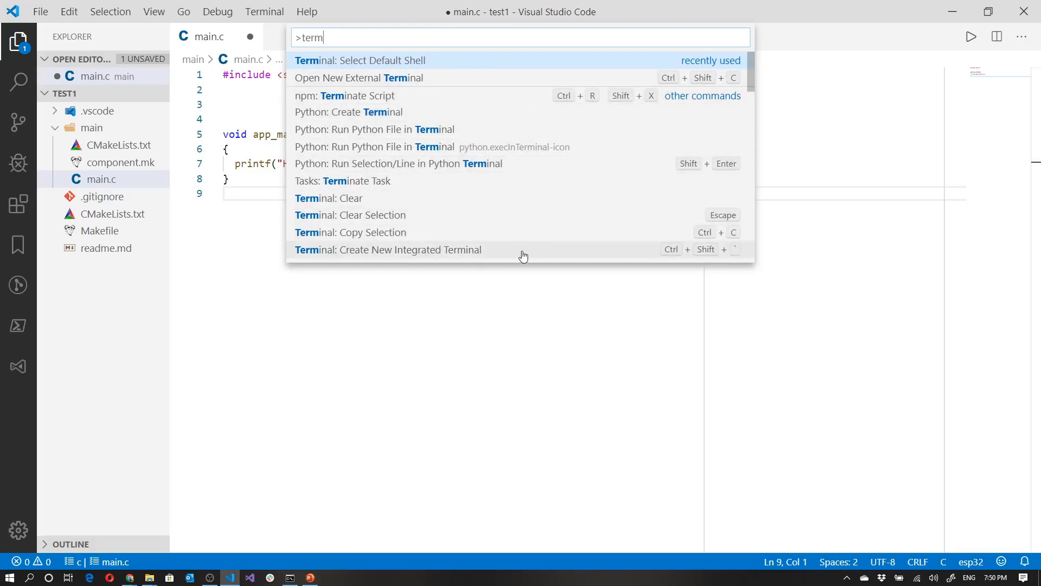
{"action": "left_click", "coordinate": [389, 250]}
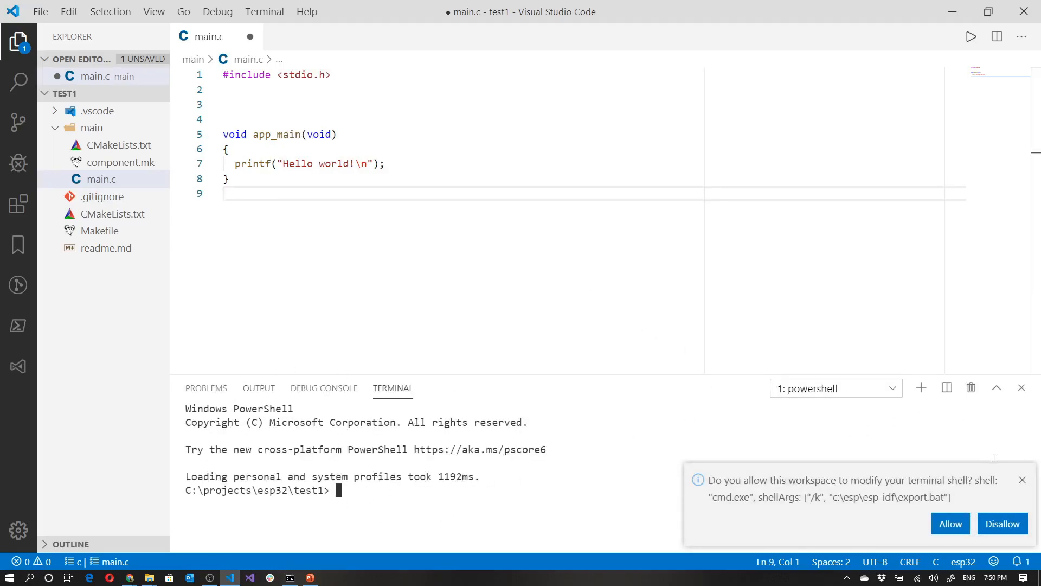
{"action": "left_click", "coordinate": [1022, 388]}
{"action": "type", "text": "`"}
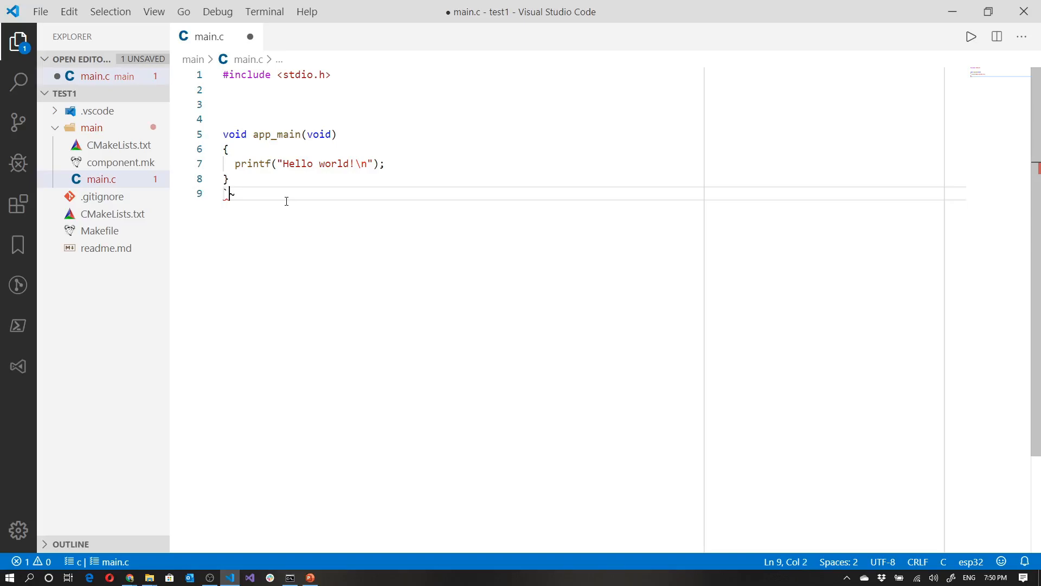
{"action": "key", "text": "Backspace"}
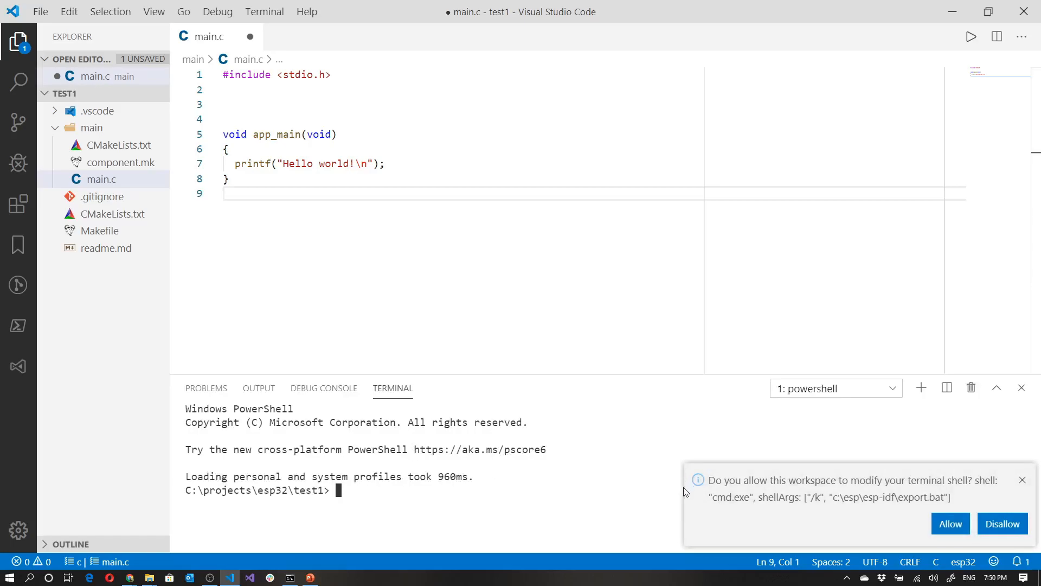
{"action": "mouse_move", "coordinate": [779, 494]}
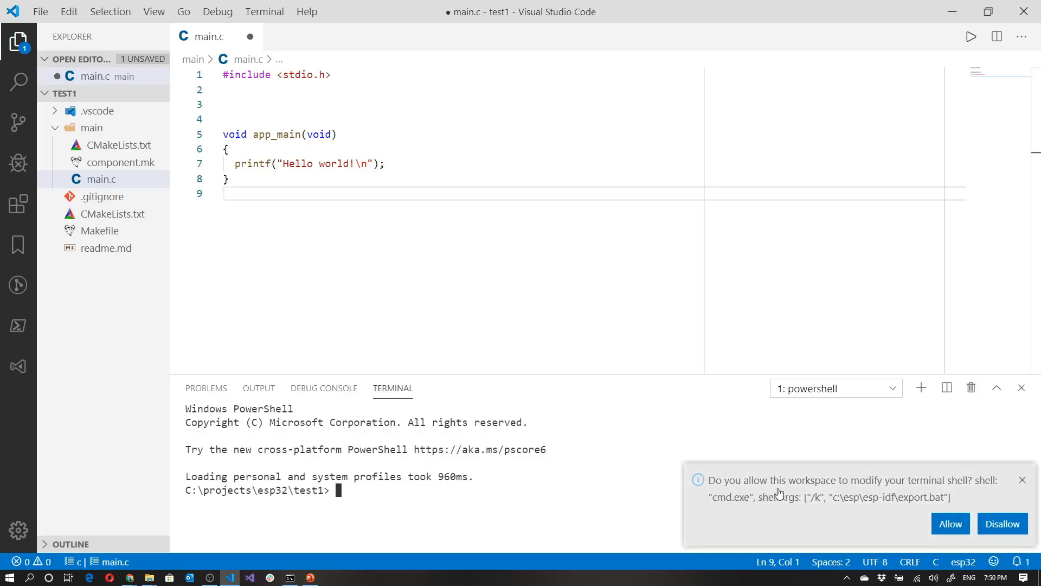
{"action": "mouse_move", "coordinate": [978, 487]}
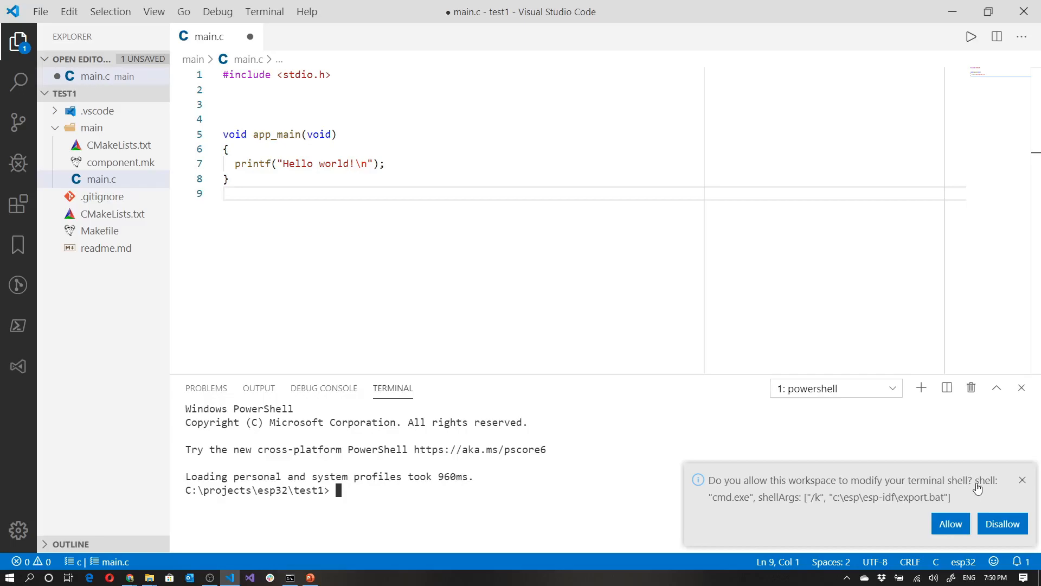
{"action": "mouse_move", "coordinate": [929, 504]}
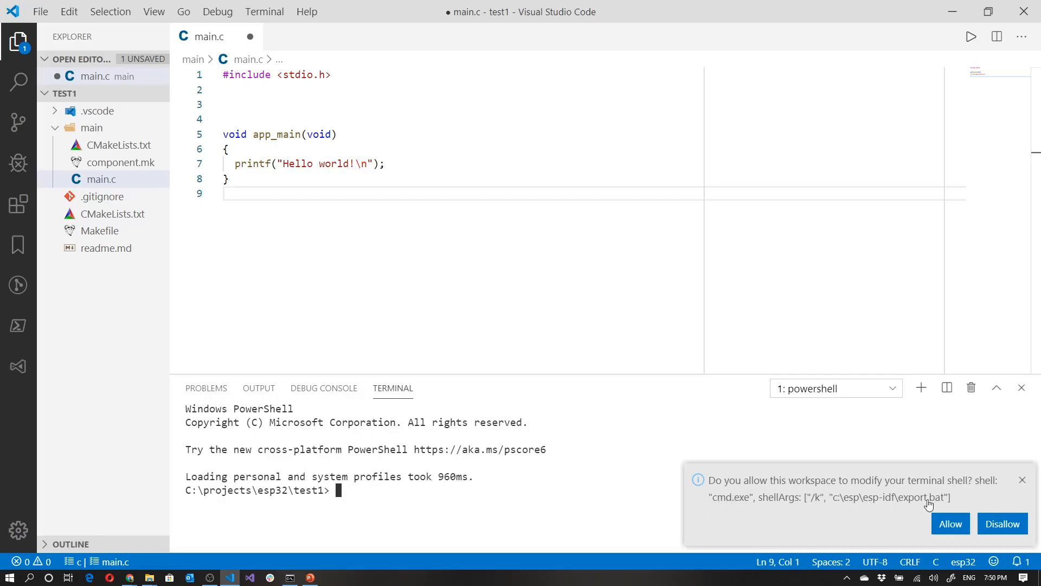
{"action": "mouse_move", "coordinate": [840, 503]}
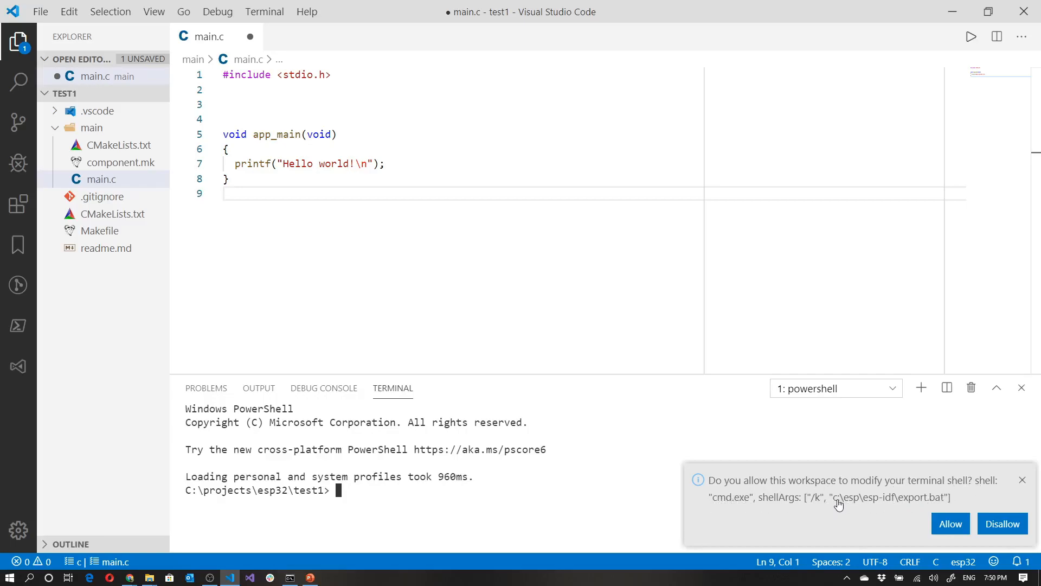
{"action": "mouse_move", "coordinate": [958, 501]}
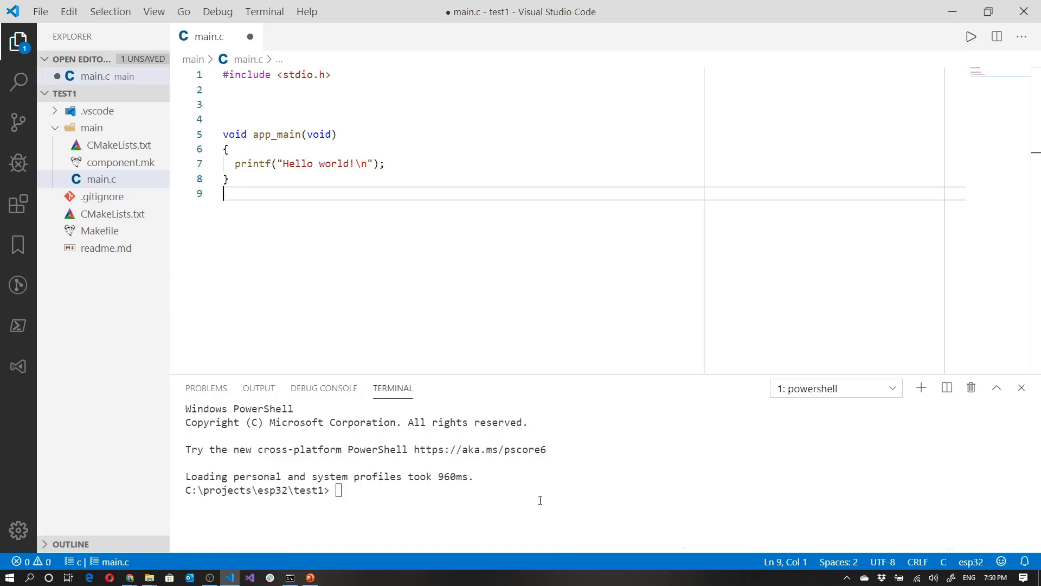
{"action": "mouse_move", "coordinate": [980, 398]}
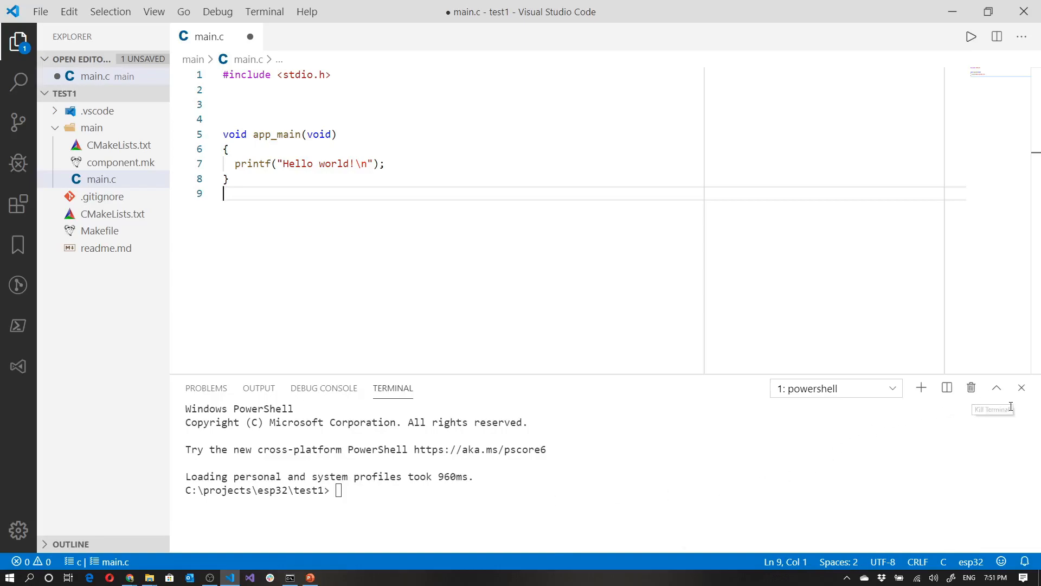
{"action": "mouse_move", "coordinate": [1021, 388]}
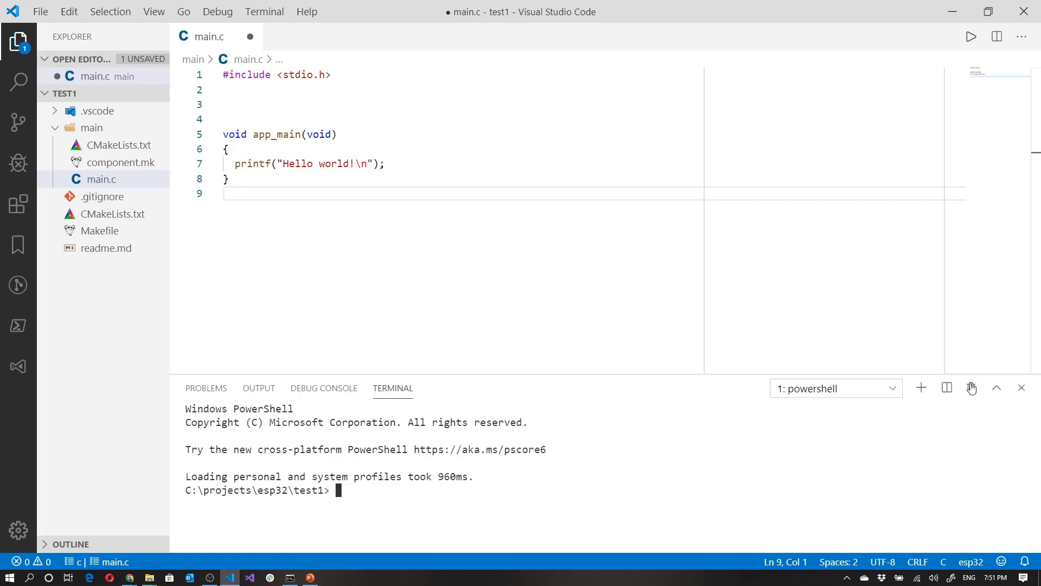
Kill the PowerShell terminal for a cmd one with ESP-IDF loaded, save main.c, and enter idf.py flash monitor
{"action": "left_click", "coordinate": [996, 388]}
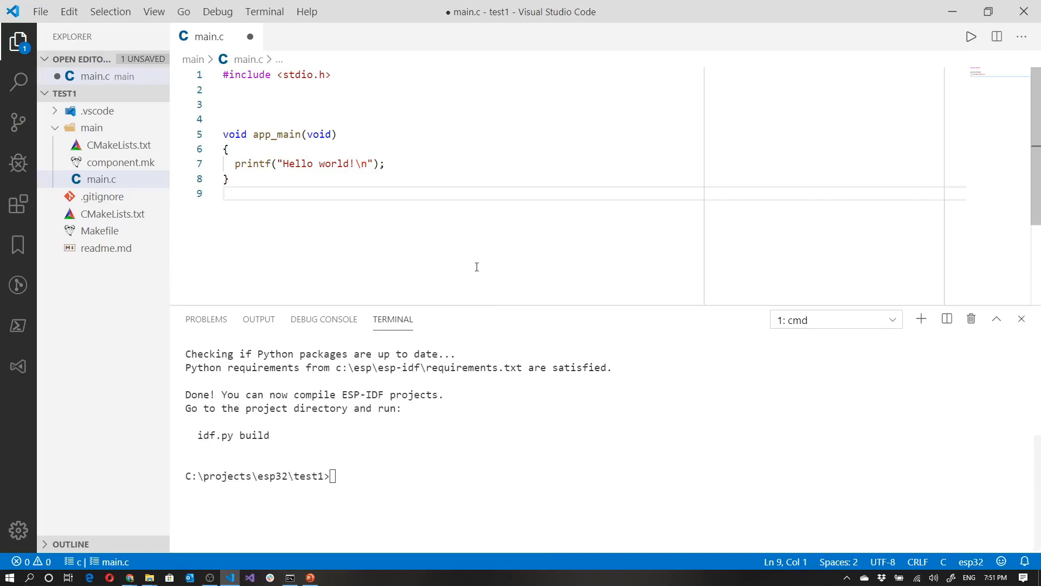
{"action": "key", "text": "ctrl+s"}
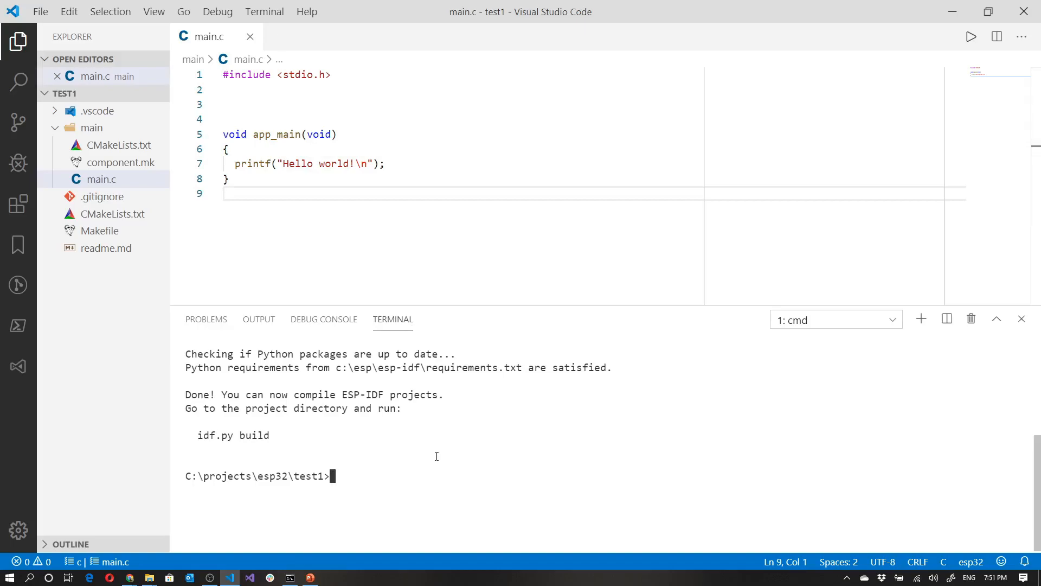
{"action": "mouse_move", "coordinate": [475, 445]}
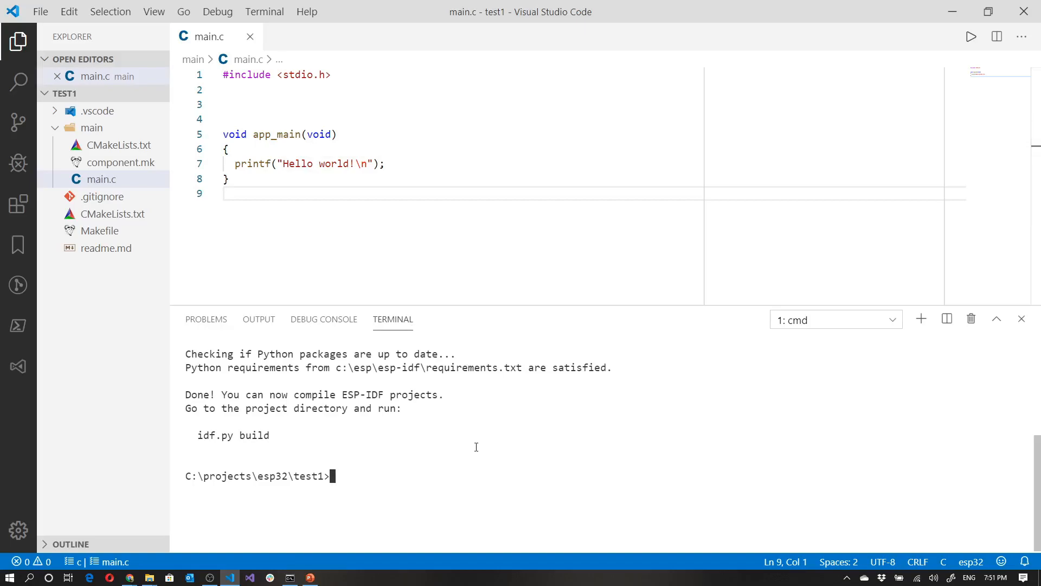
{"action": "mouse_move", "coordinate": [404, 486]}
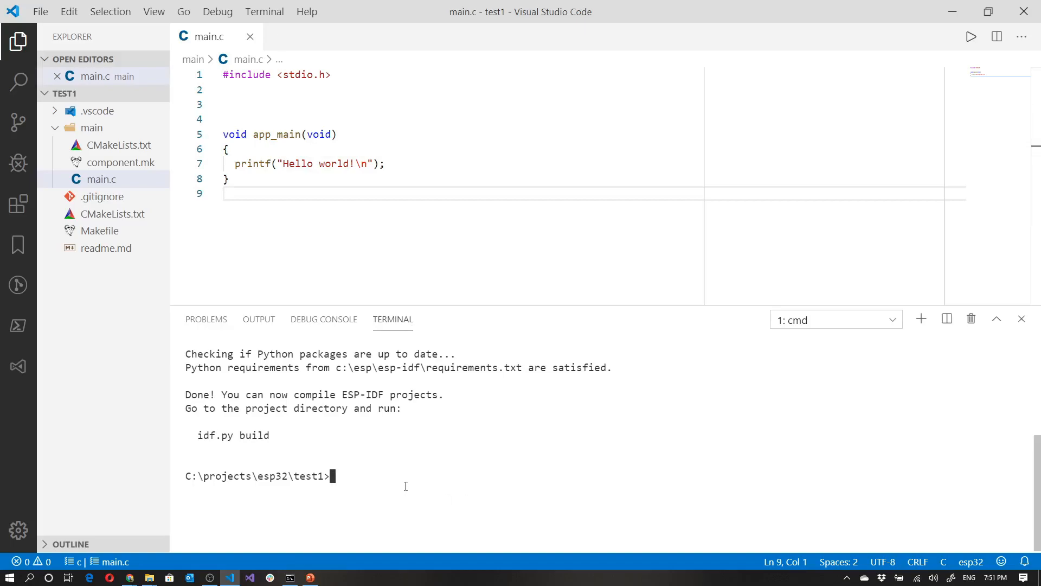
{"action": "type", "text": "idf.py flash monitor"}
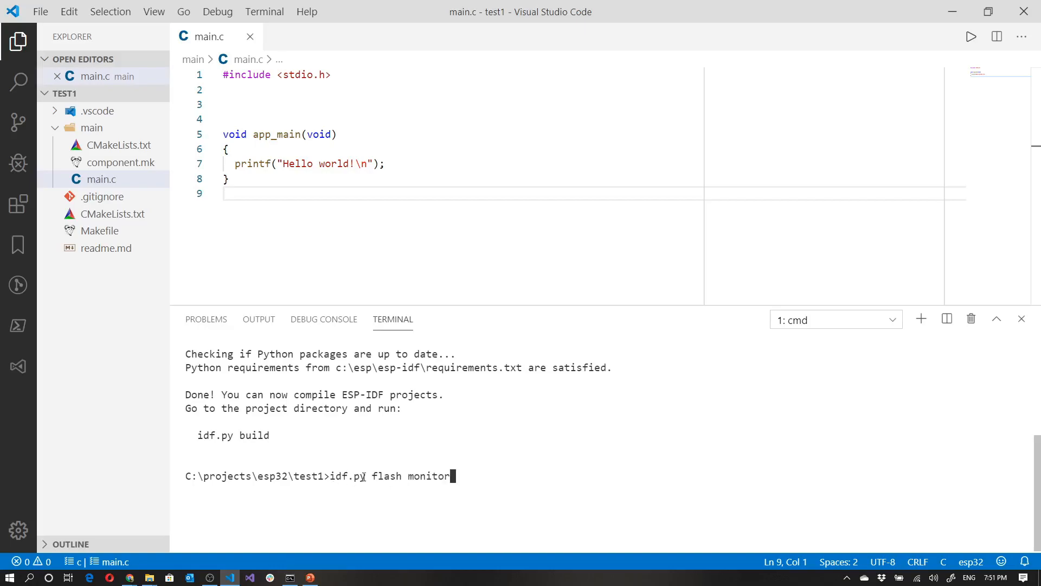
{"action": "mouse_move", "coordinate": [462, 476]}
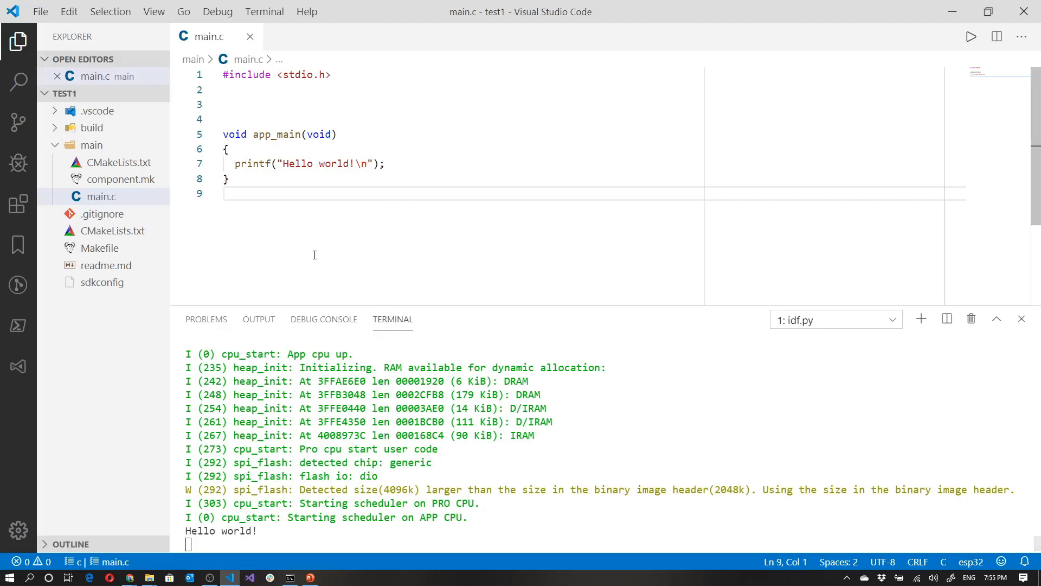
Run idf.py flash monitor to flash the board and see 'Hello world!' printed, saving main.c
{"action": "type", "text": "]"}
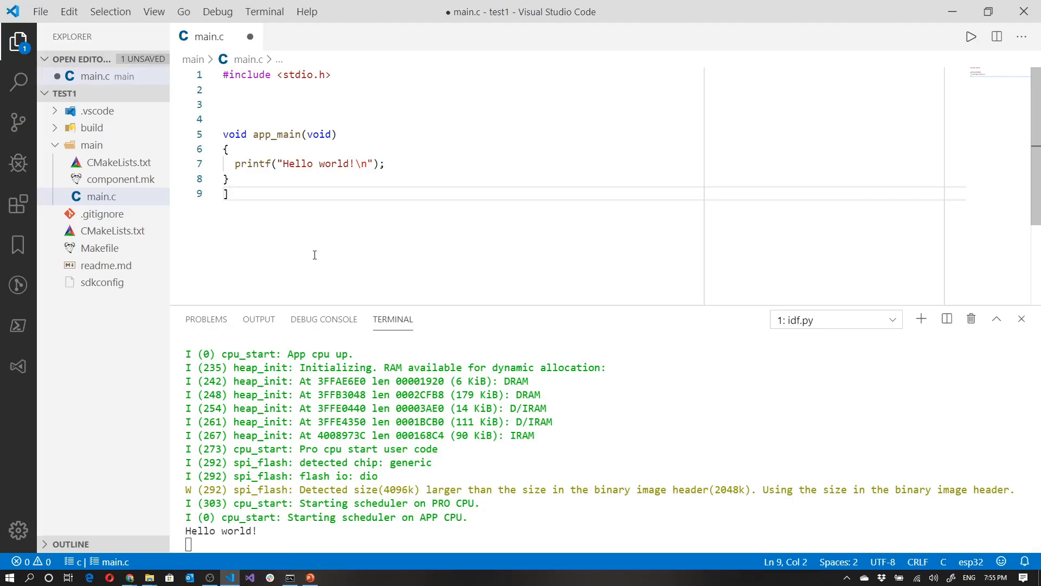
{"action": "key", "text": "Backspace"}
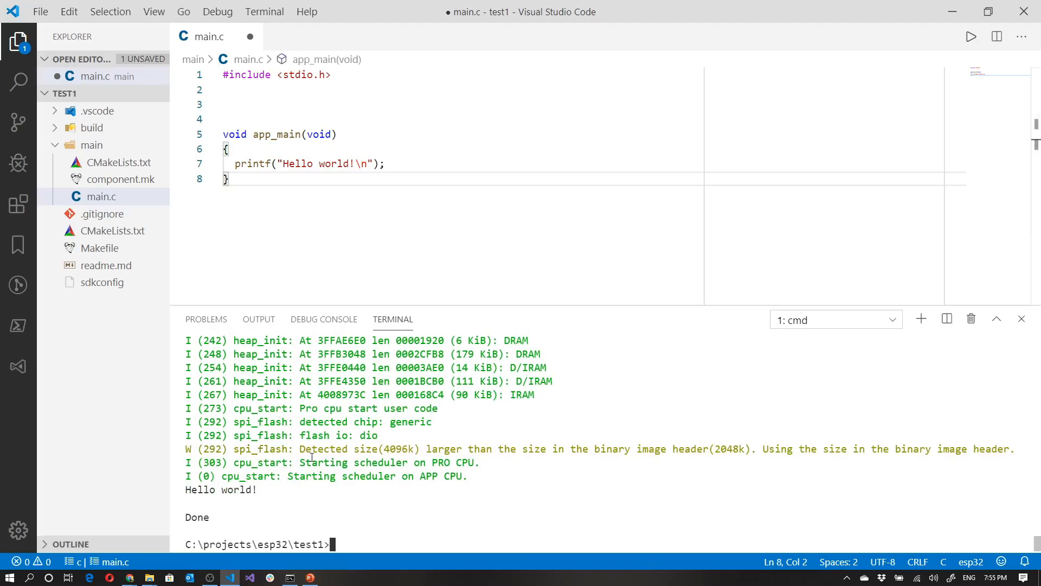
{"action": "mouse_move", "coordinate": [465, 297]}
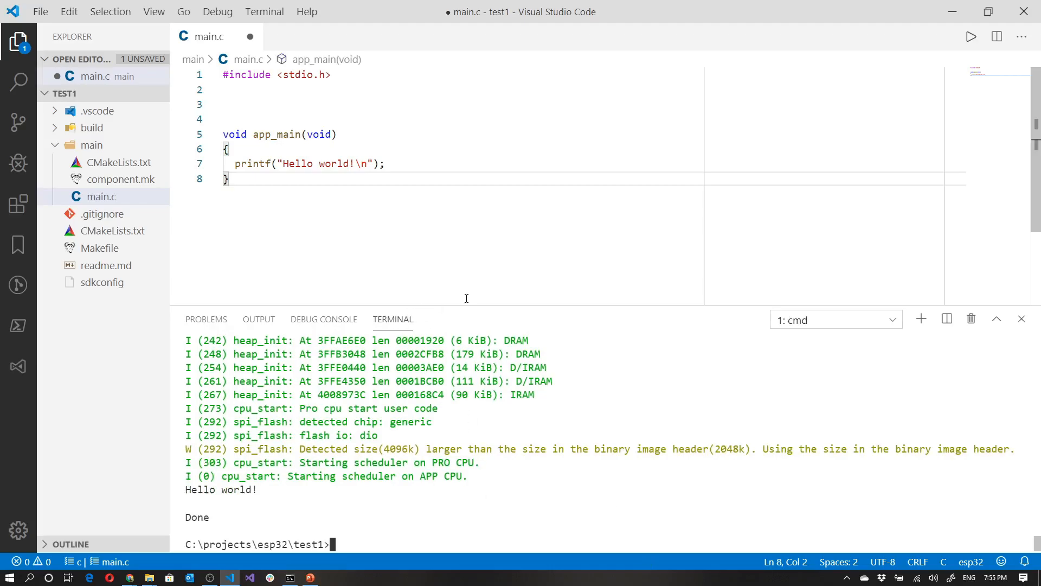
{"action": "type", "text": "idf.py flash monitor"}
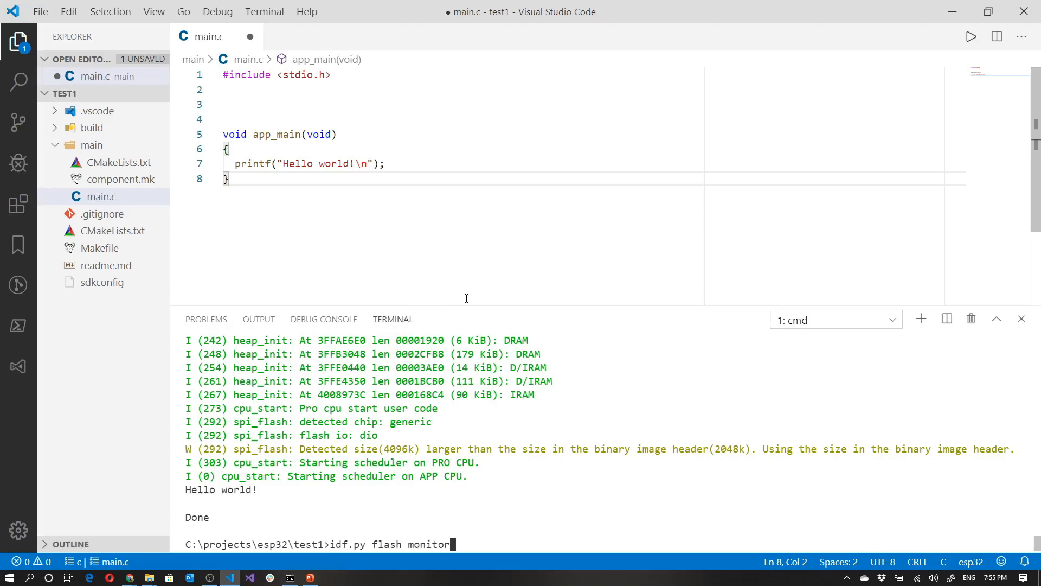
{"action": "key", "text": "Return"}
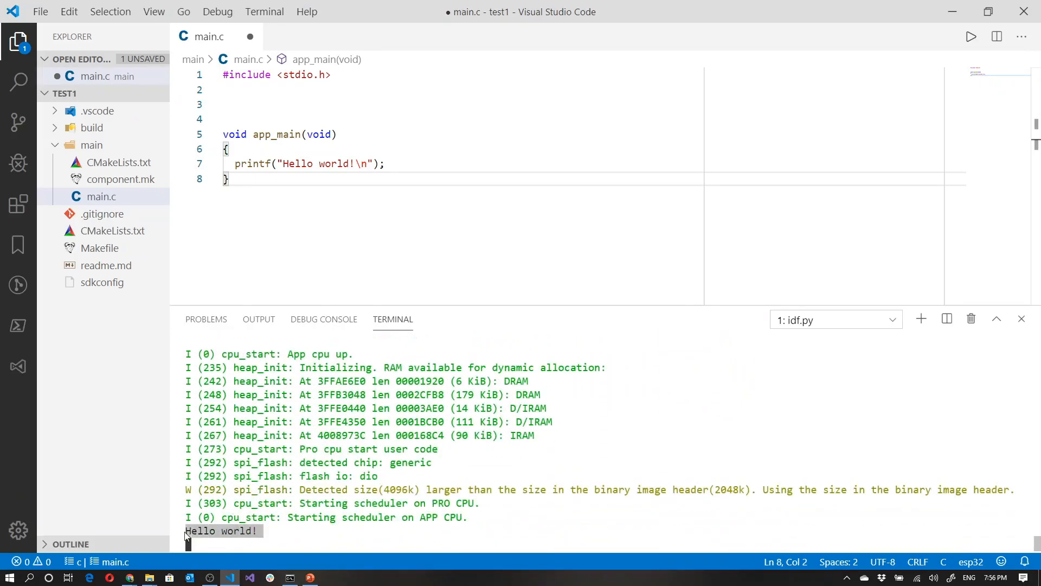
{"action": "key", "text": "ctrl+s"}
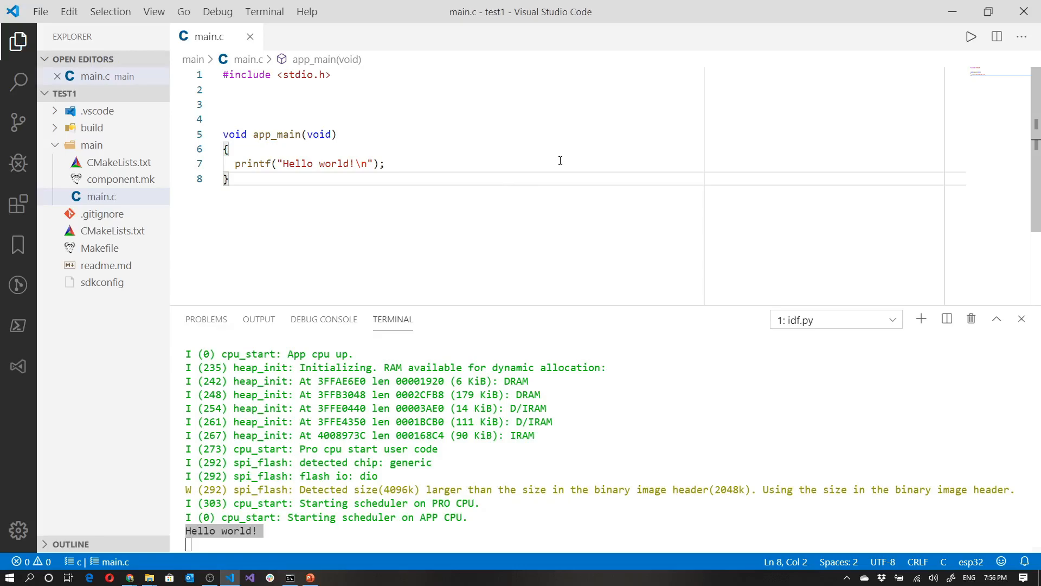
{"action": "mouse_move", "coordinate": [893, 69]}
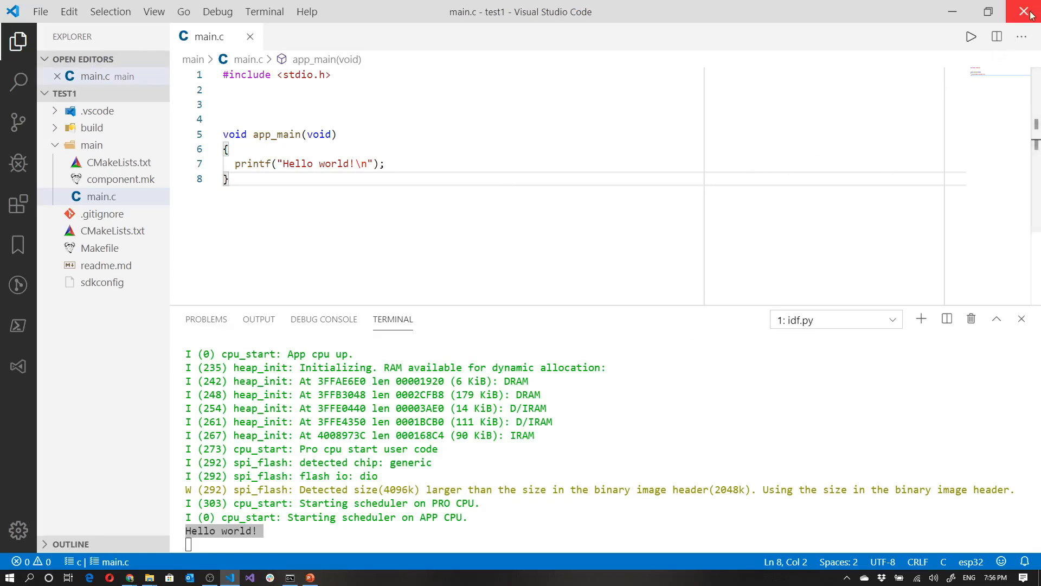
Close VS Code, go up to the esp32 projects folder and start npx create-esp32-app again
{"action": "left_click", "coordinate": [1028, 12]}
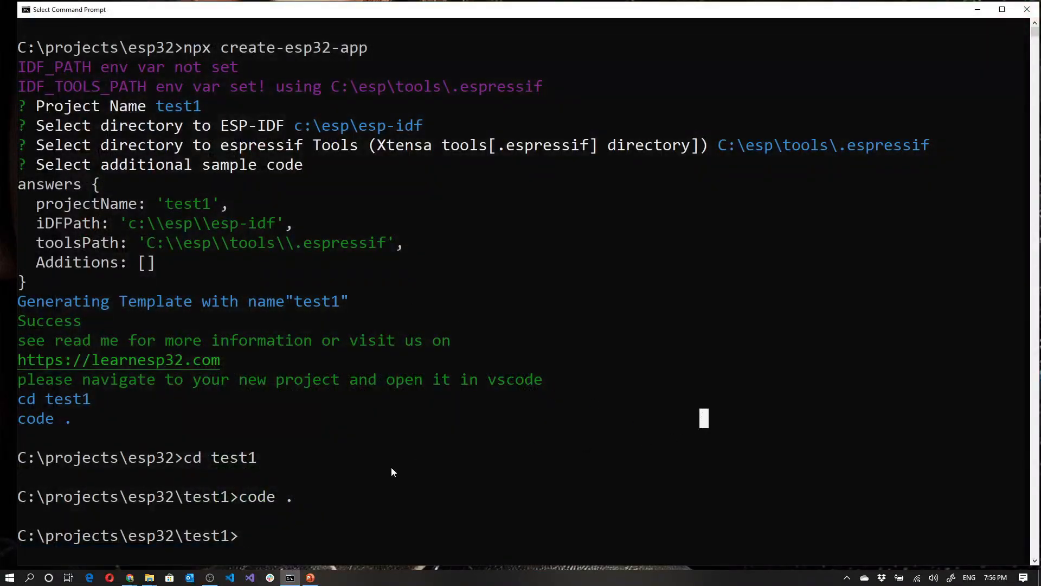
{"action": "type", "text": "cd.."}
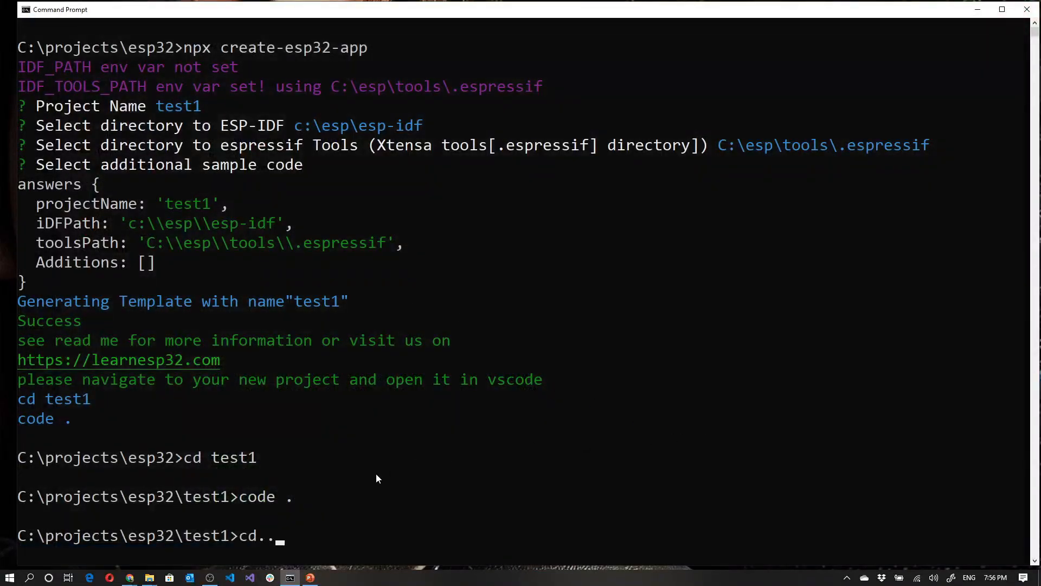
{"action": "key", "text": "Return"}
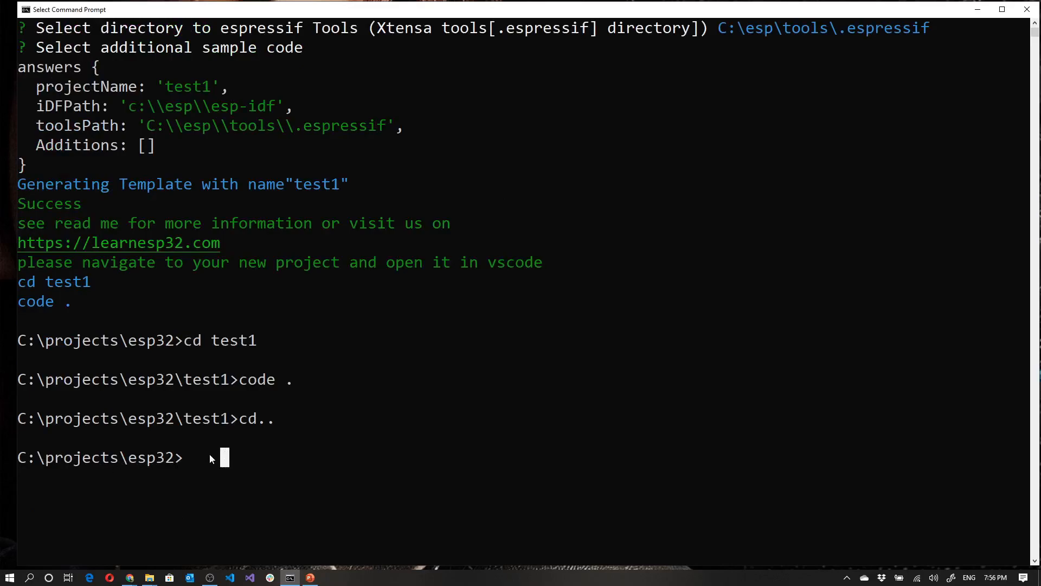
{"action": "type", "text": "npx create-esp32-app"}
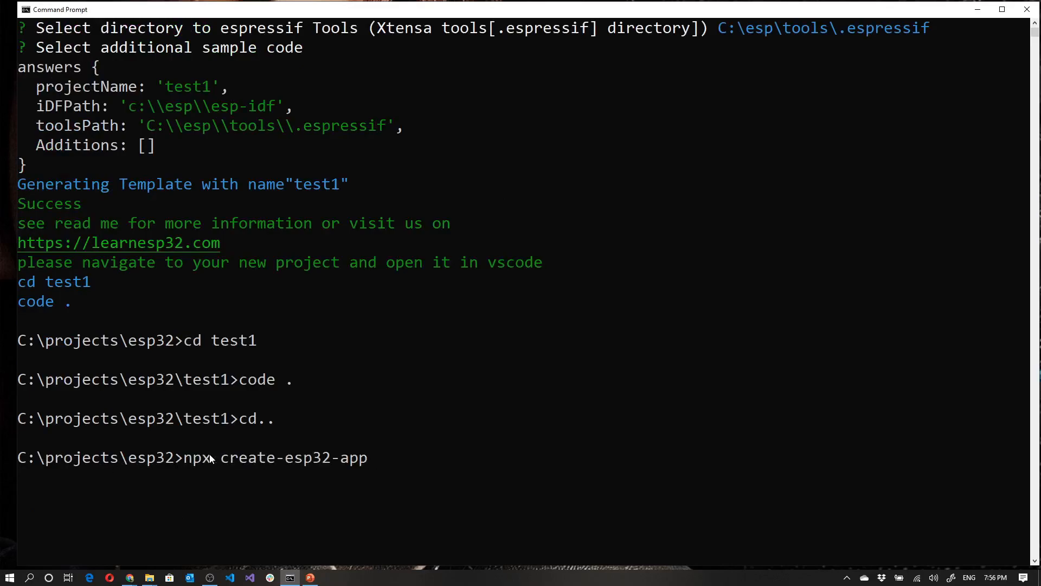
{"action": "key", "text": "Return"}
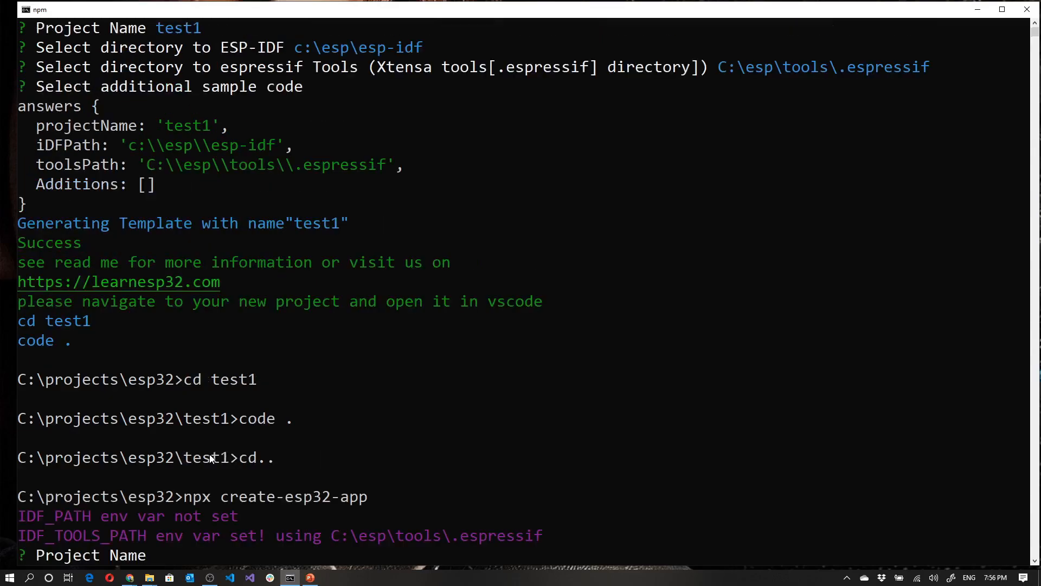
Name it test2, accept the IDF paths, tick debug, blinky and menuconfig extras, and open it with 'code .'
{"action": "type", "text": "test2"}
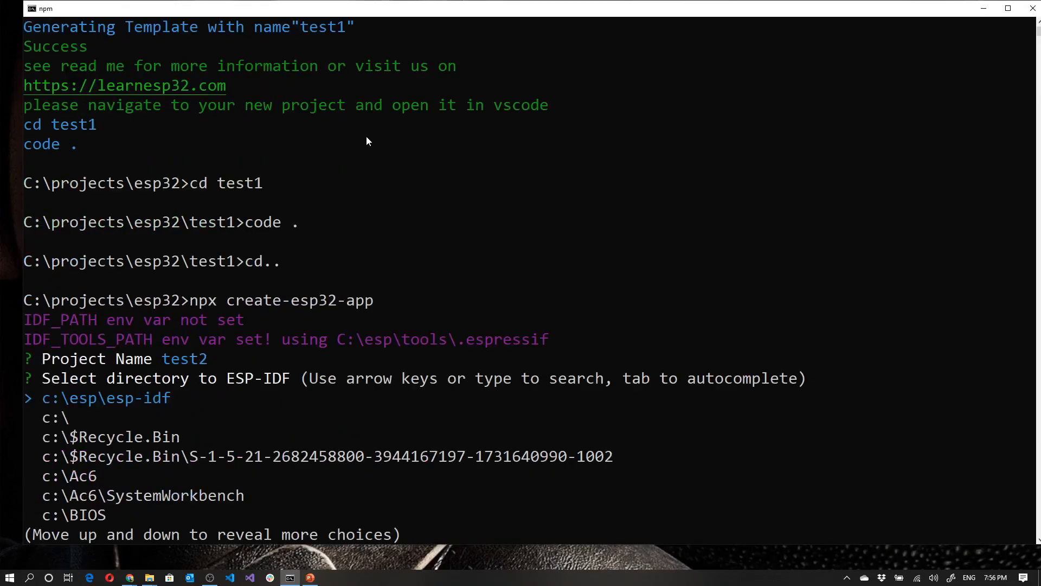
{"action": "key", "text": "Return"}
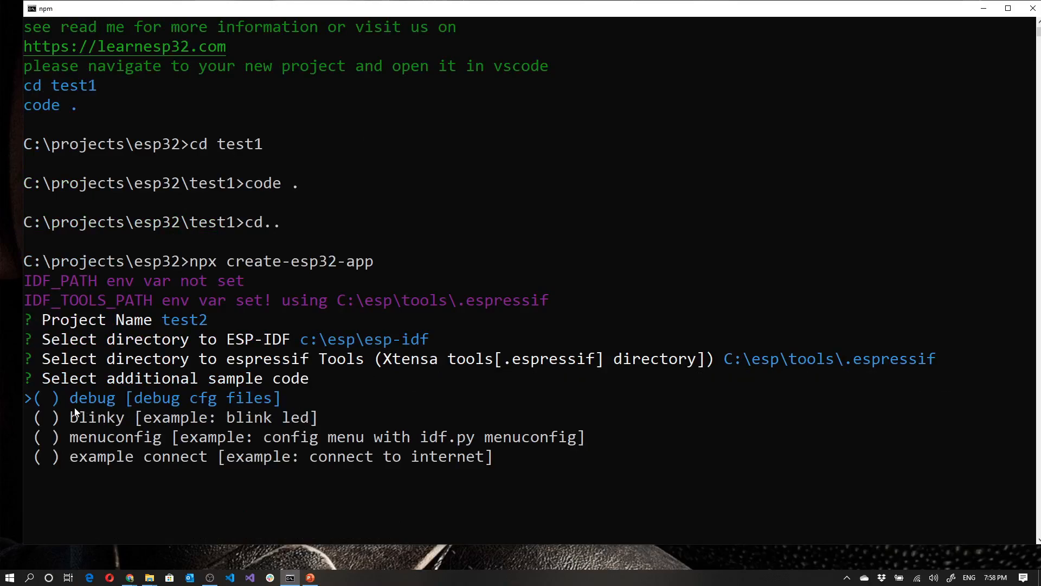
{"action": "mouse_move", "coordinate": [153, 417]}
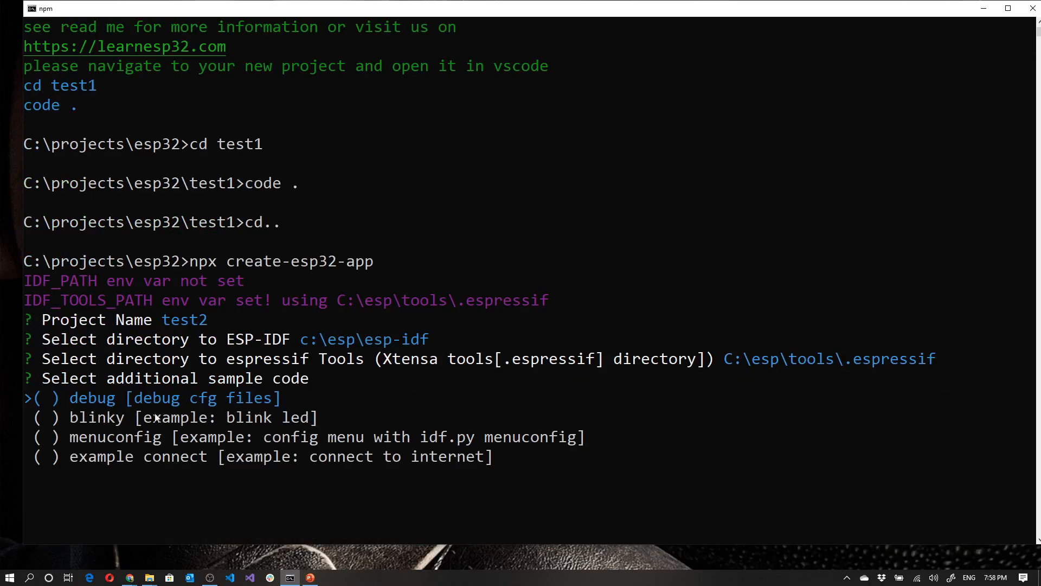
{"action": "key", "text": "space"}
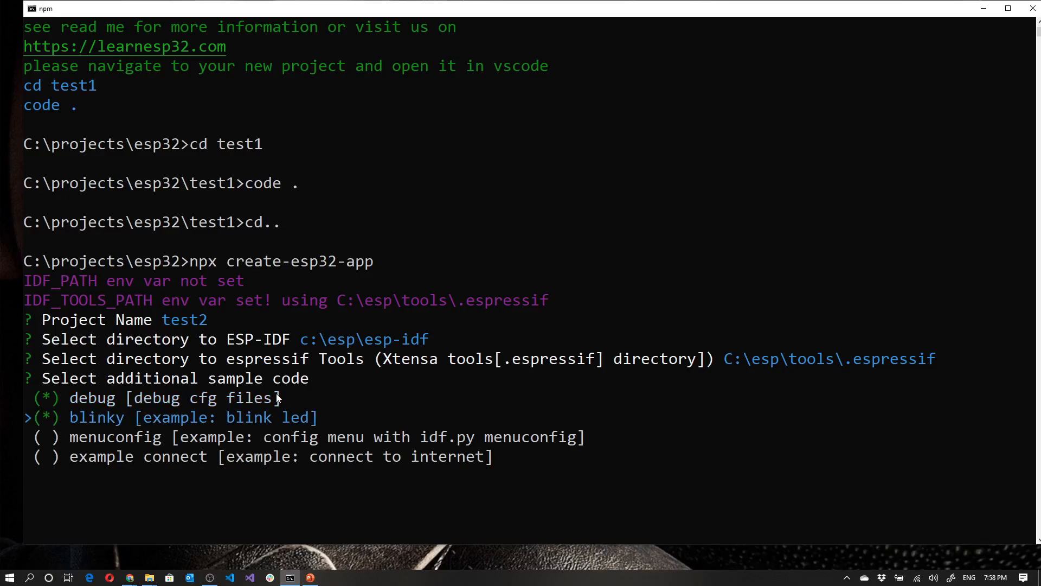
{"action": "key", "text": "down"}
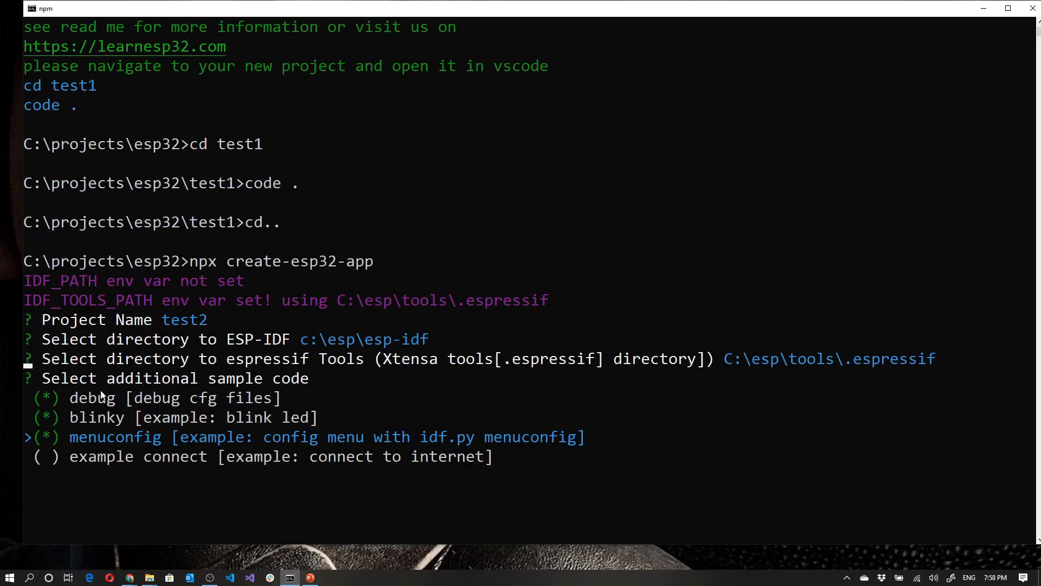
{"action": "mouse_move", "coordinate": [160, 454]}
{"action": "type", "text": "cd test2"}
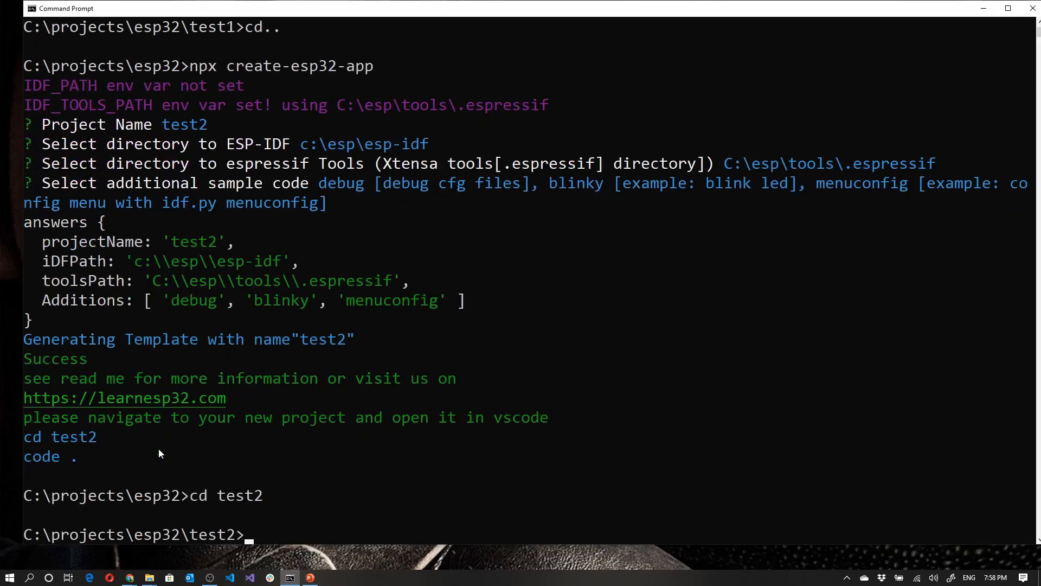
{"action": "type", "text": "code"}
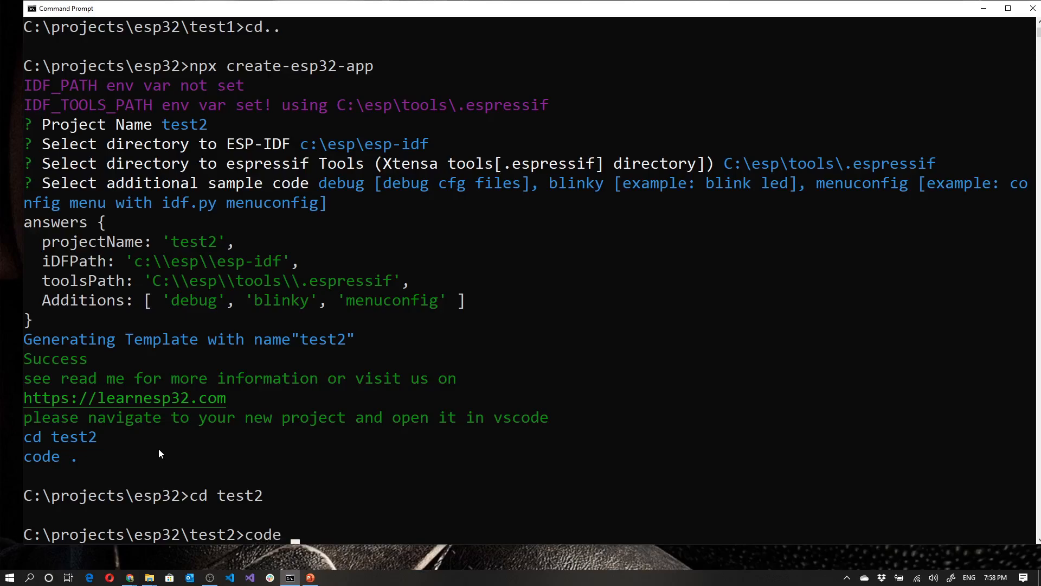
{"action": "key", "text": "Return"}
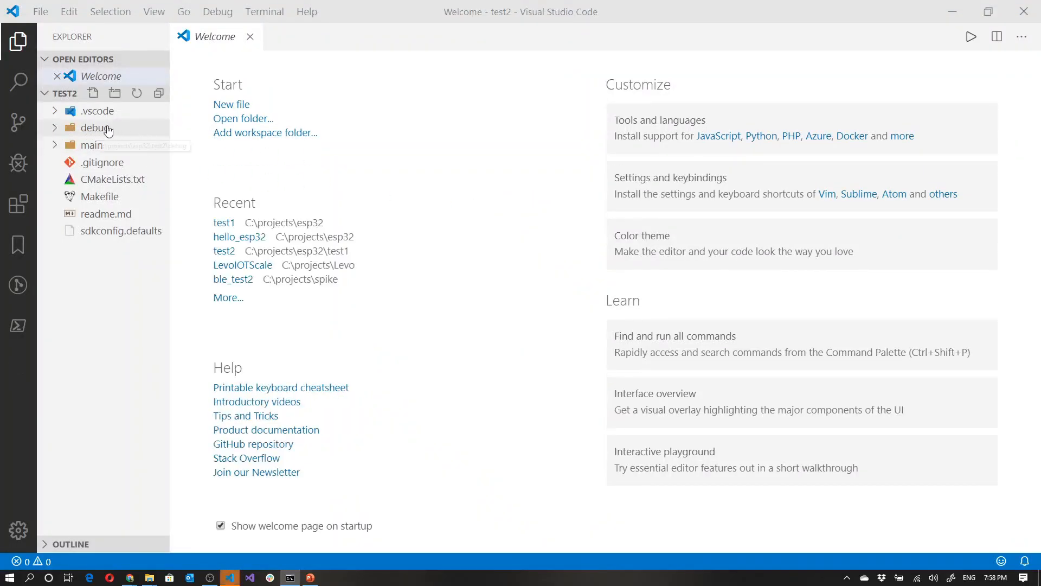
{"action": "mouse_move", "coordinate": [58, 150]}
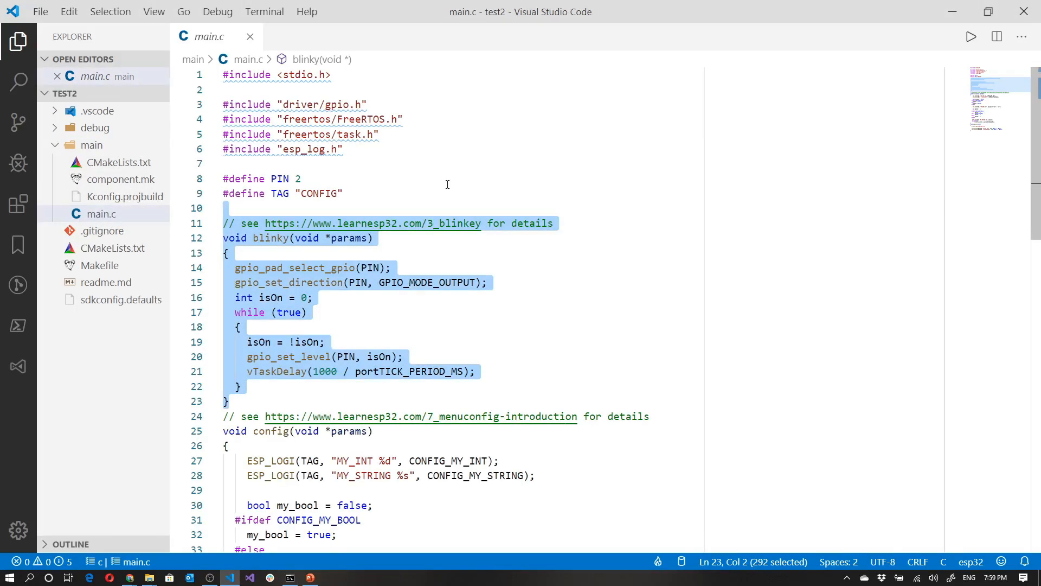
{"action": "scroll", "scroll_direction": "down", "scroll_amount": 3}
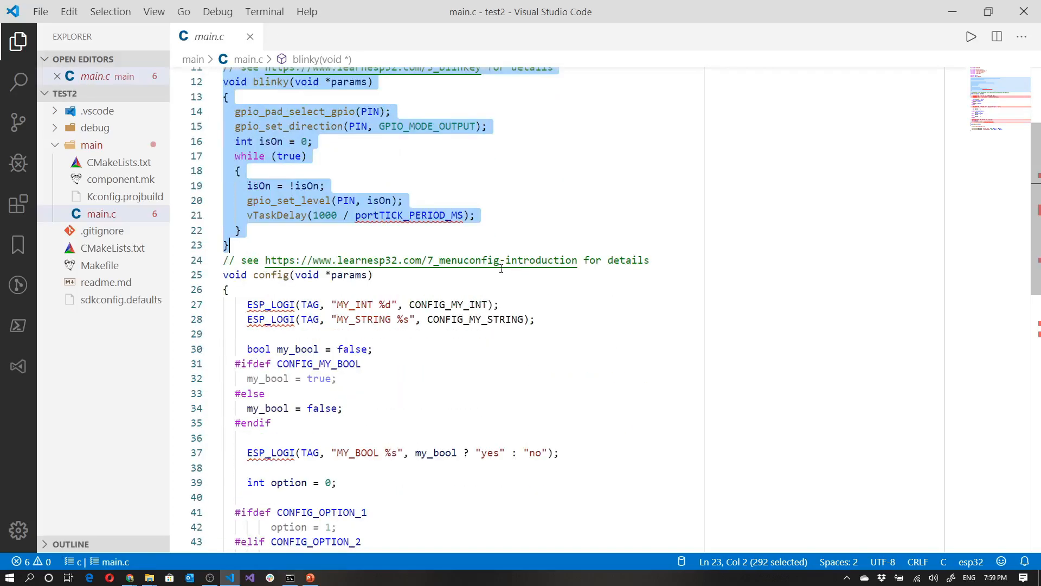
{"action": "left_click", "coordinate": [235, 437]}
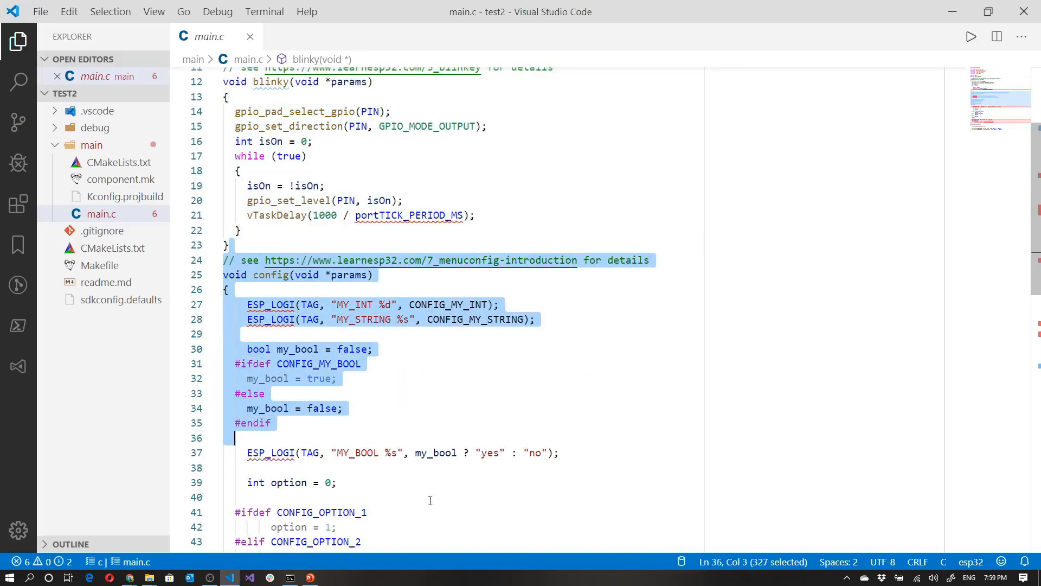
{"action": "scroll", "scroll_direction": "down", "scroll_amount": 3}
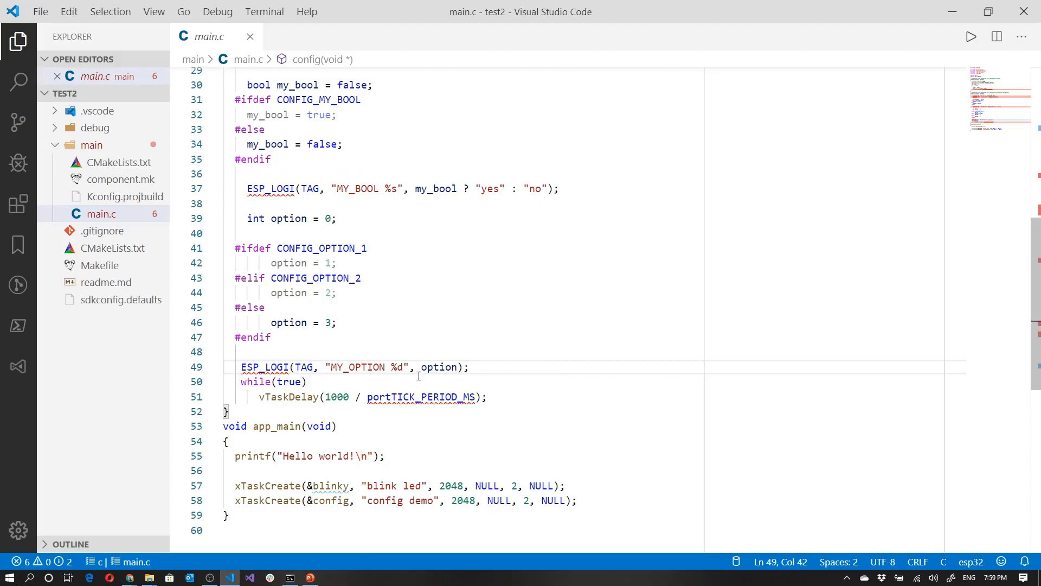
{"action": "mouse_move", "coordinate": [454, 173]}
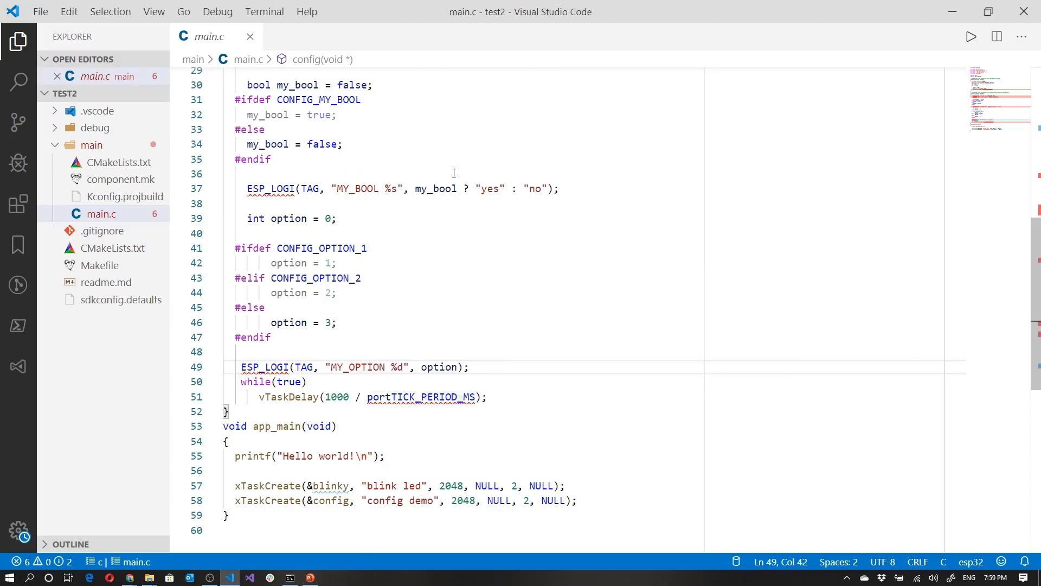
{"action": "scroll", "scroll_direction": "up", "scroll_amount": 3}
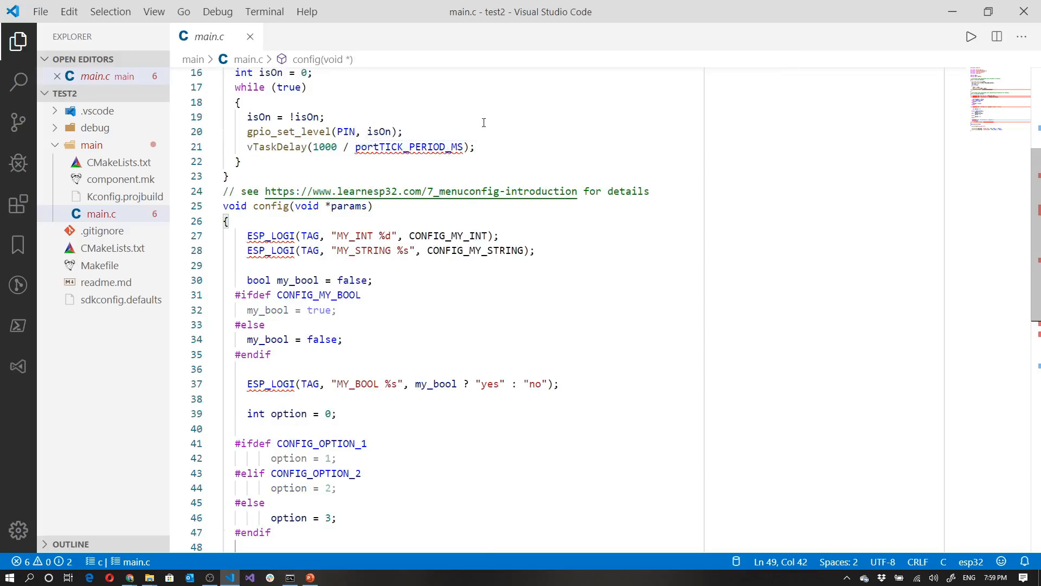
{"action": "scroll", "scroll_direction": "up", "scroll_amount": 3}
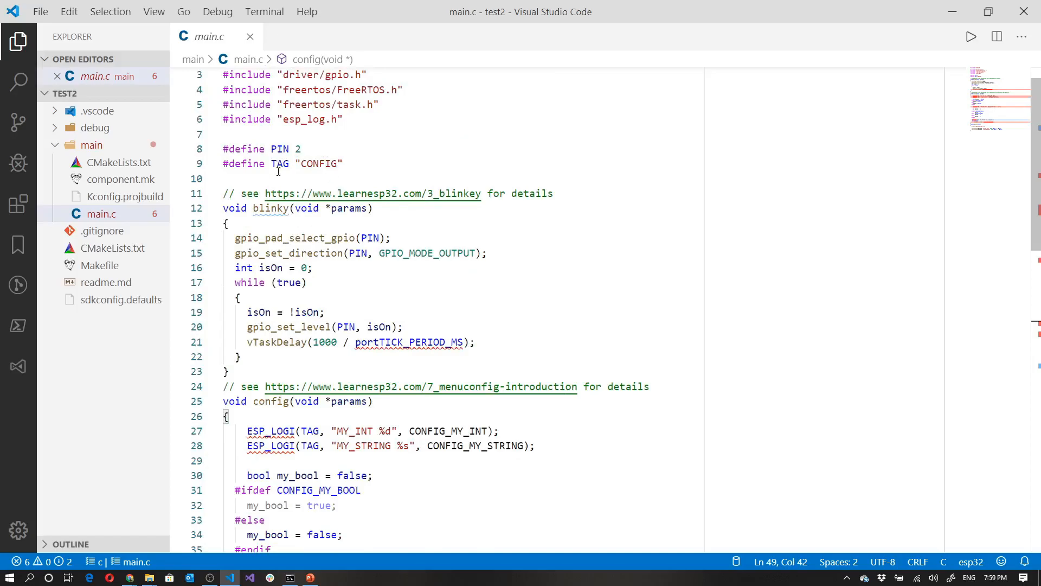
{"action": "scroll", "scroll_direction": "down", "scroll_amount": 3}
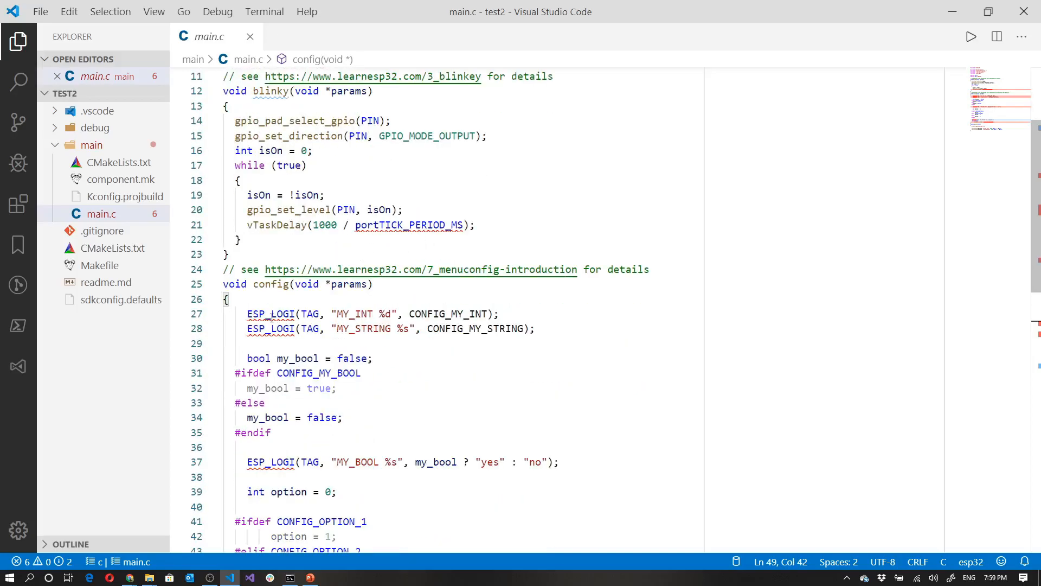
{"action": "scroll", "scroll_direction": "up", "scroll_amount": 3}
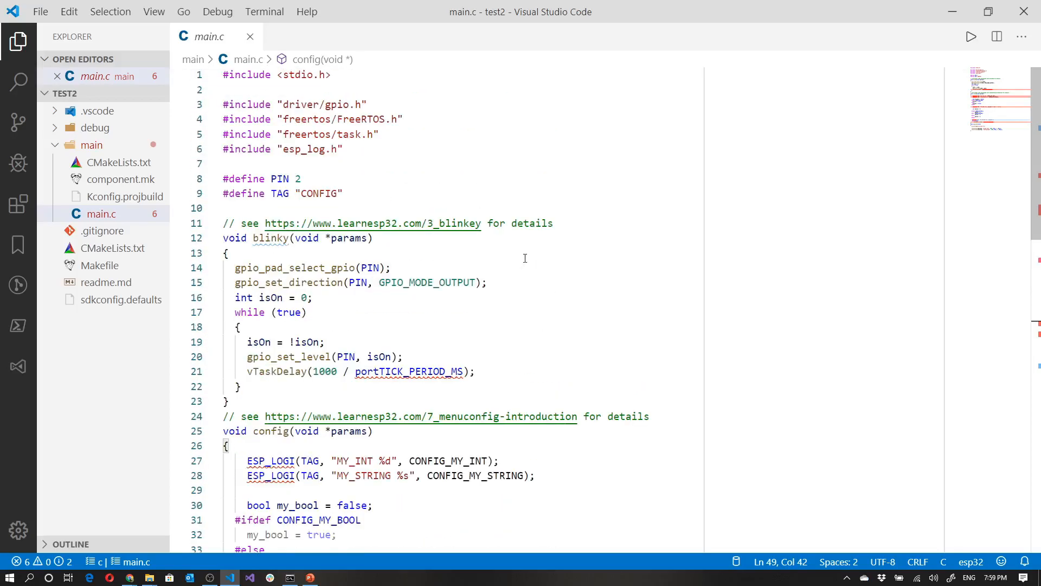
{"action": "mouse_move", "coordinate": [356, 267]}
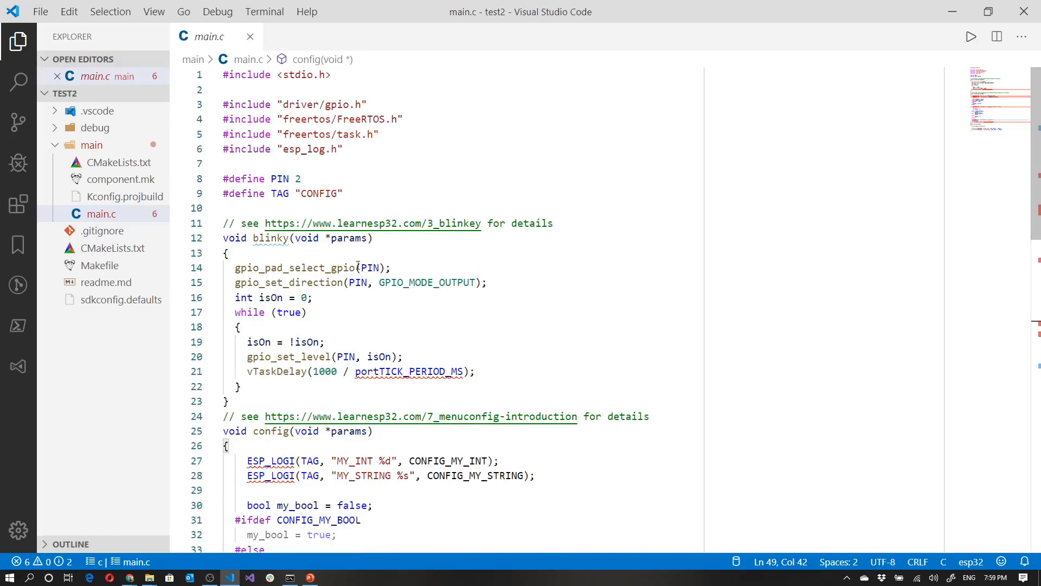
Add a blank line inside blinky and try 'gpi' IntelliSense on the gpio calls, leaving main.c unsaved
{"action": "key", "text": "Enter"}
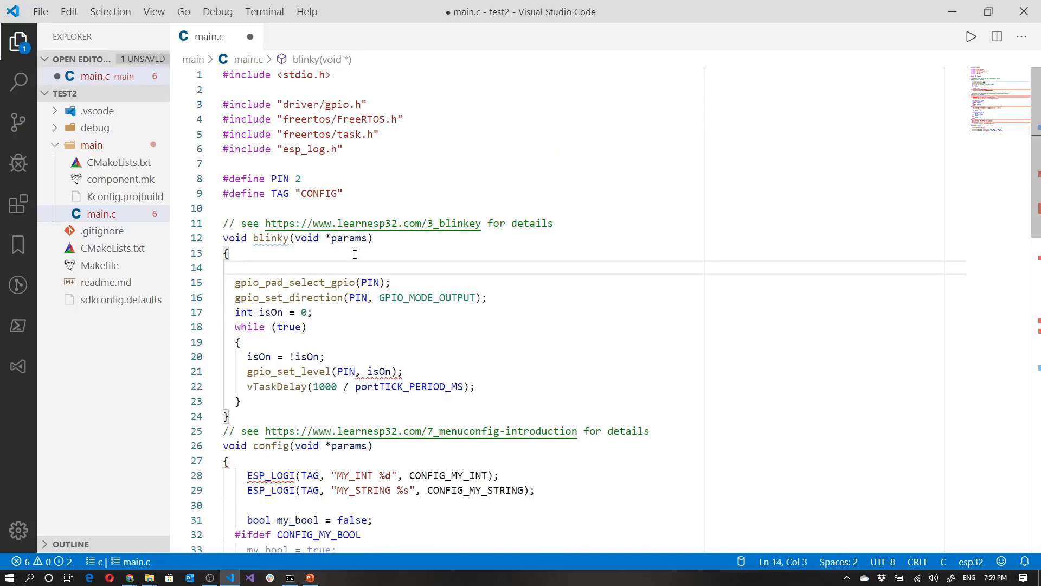
{"action": "type", "text": "gp"}
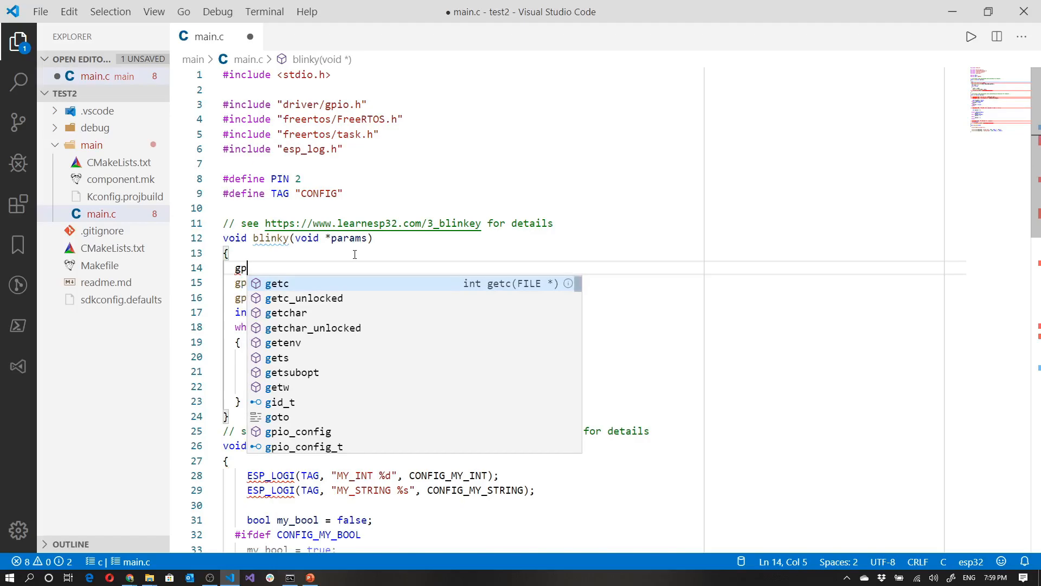
{"action": "type", "text": "i"}
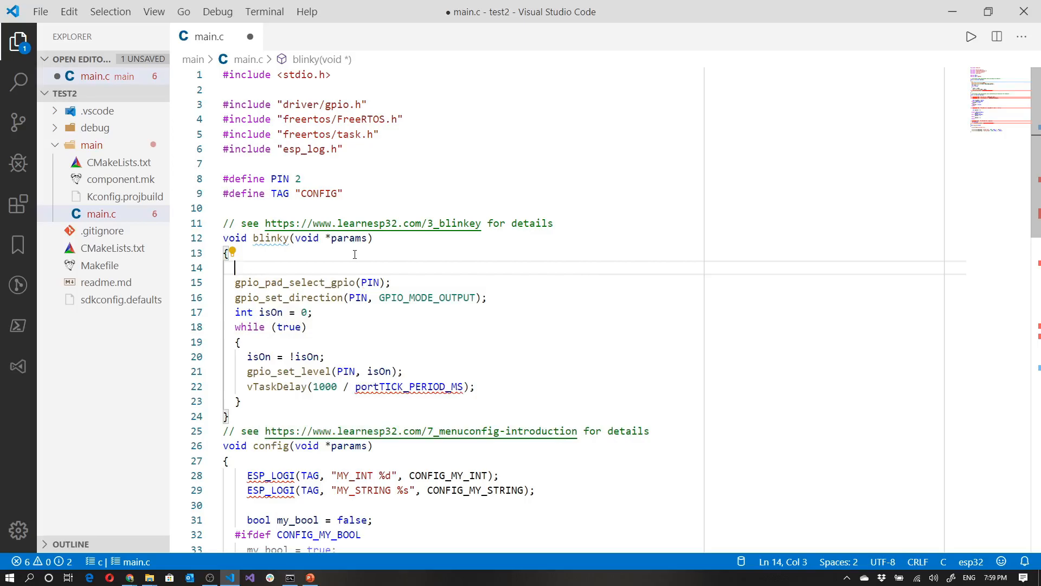
{"action": "left_click", "coordinate": [481, 298]}
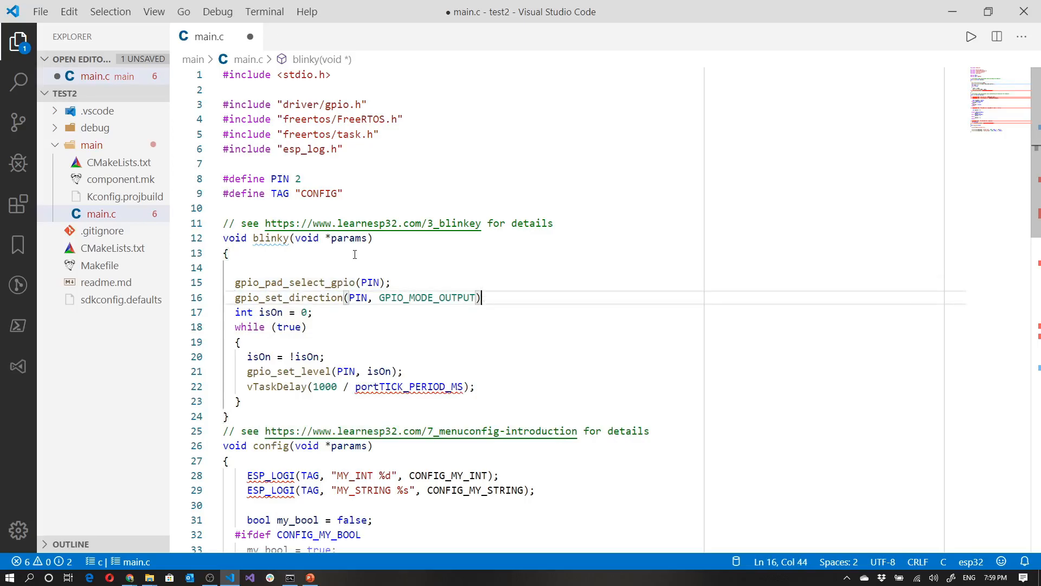
{"action": "left_click", "coordinate": [325, 357]}
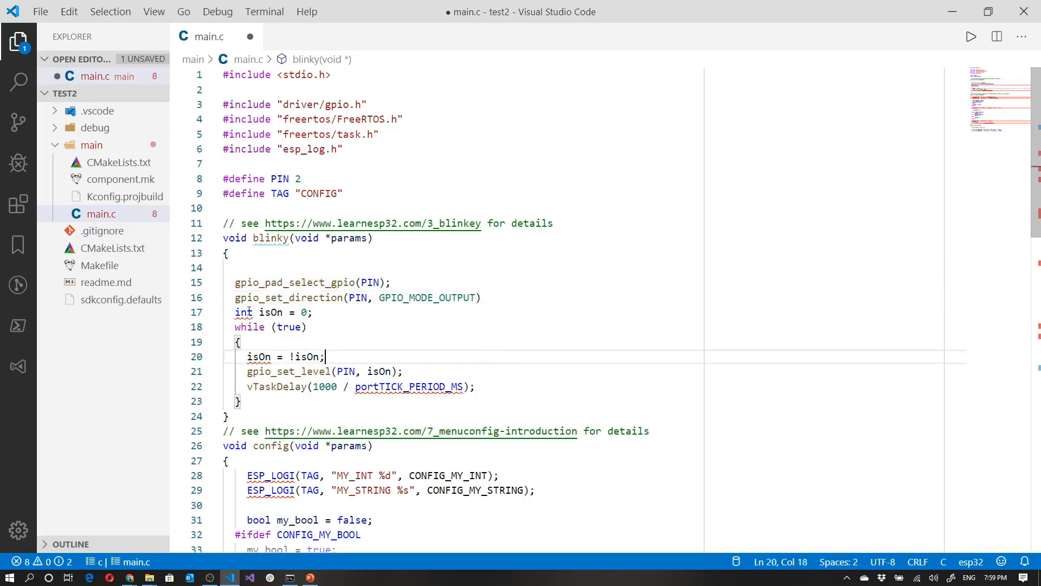
{"action": "mouse_move", "coordinate": [322, 292]}
{"action": "type", "text": ";"}
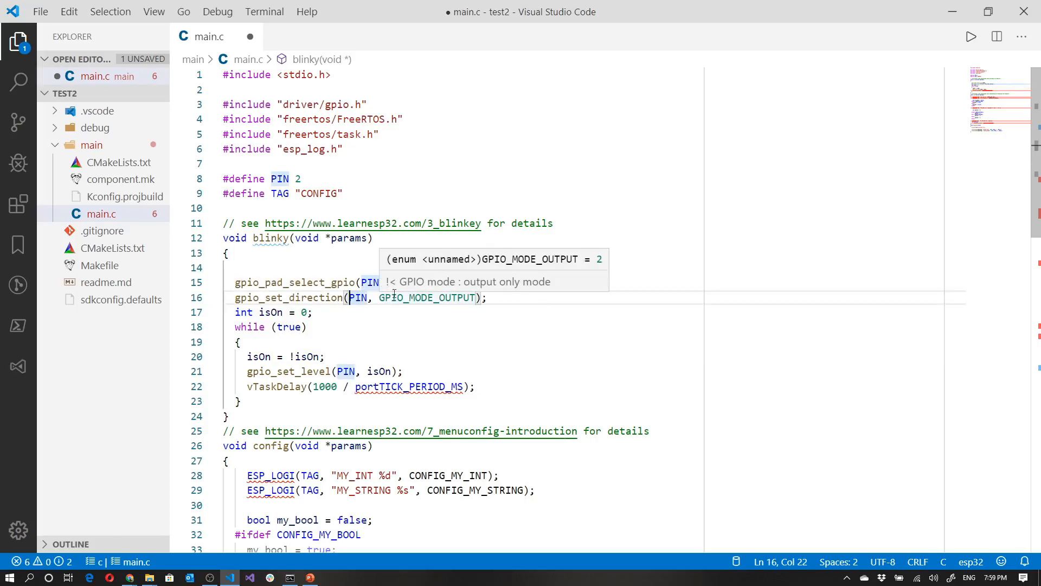
{"action": "mouse_move", "coordinate": [413, 138]}
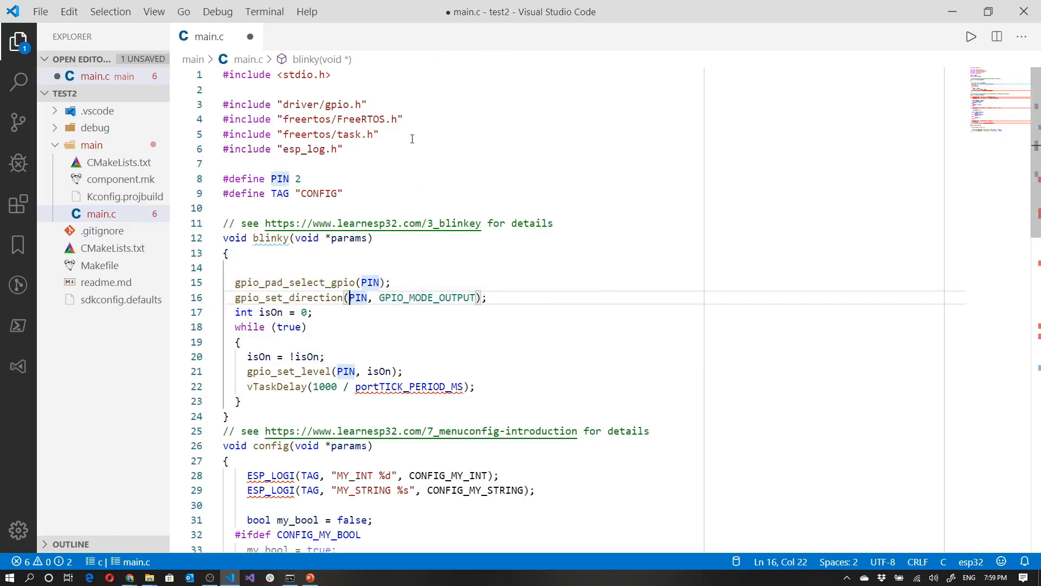
{"action": "scroll", "scroll_direction": "down", "scroll_amount": 3}
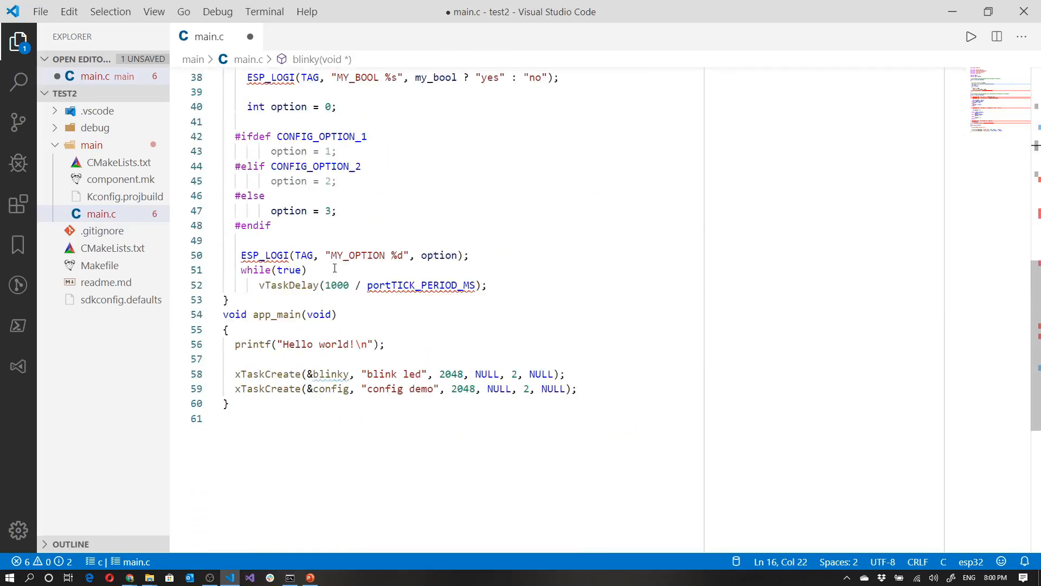
{"action": "scroll", "scroll_direction": "up", "scroll_amount": 3}
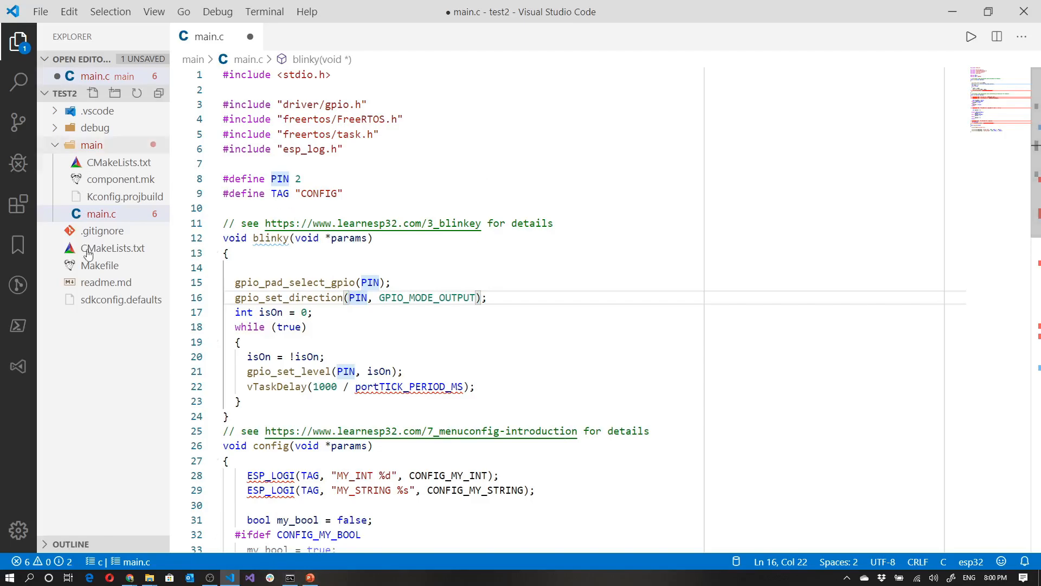
{"action": "mouse_move", "coordinate": [482, 249]}
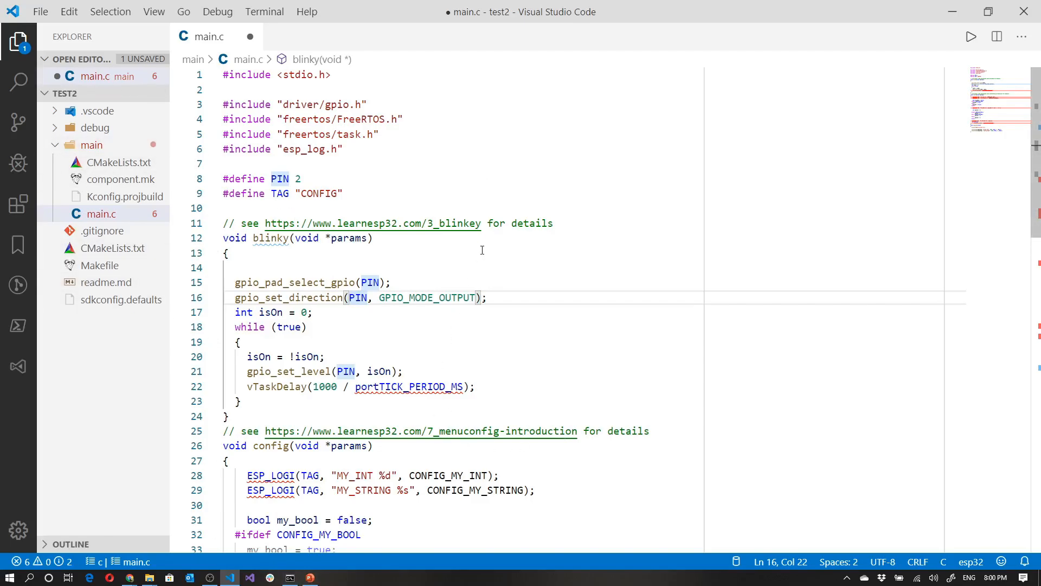
{"action": "mouse_move", "coordinate": [328, 119]}
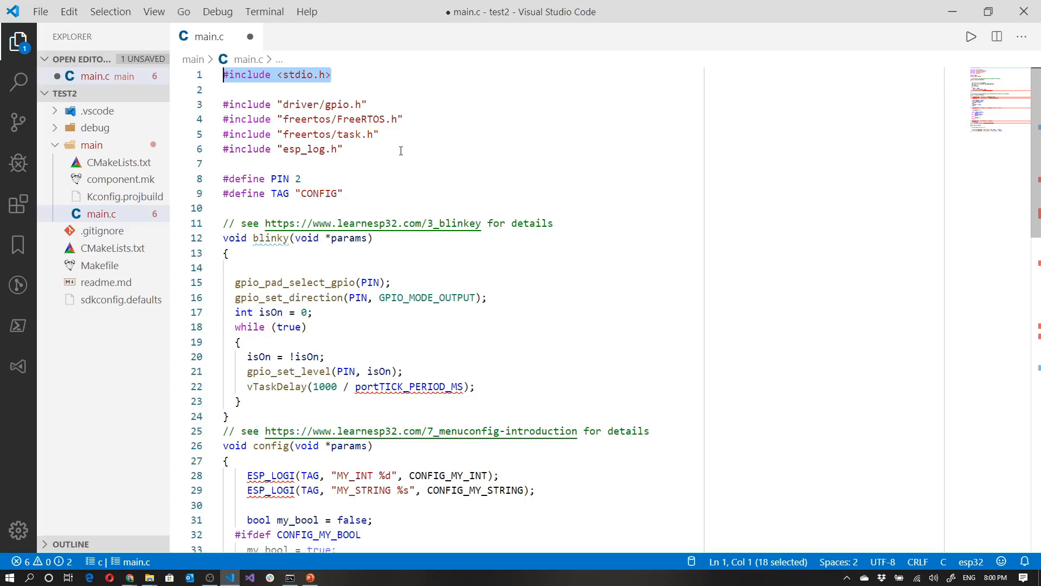
{"action": "mouse_move", "coordinate": [288, 153]}
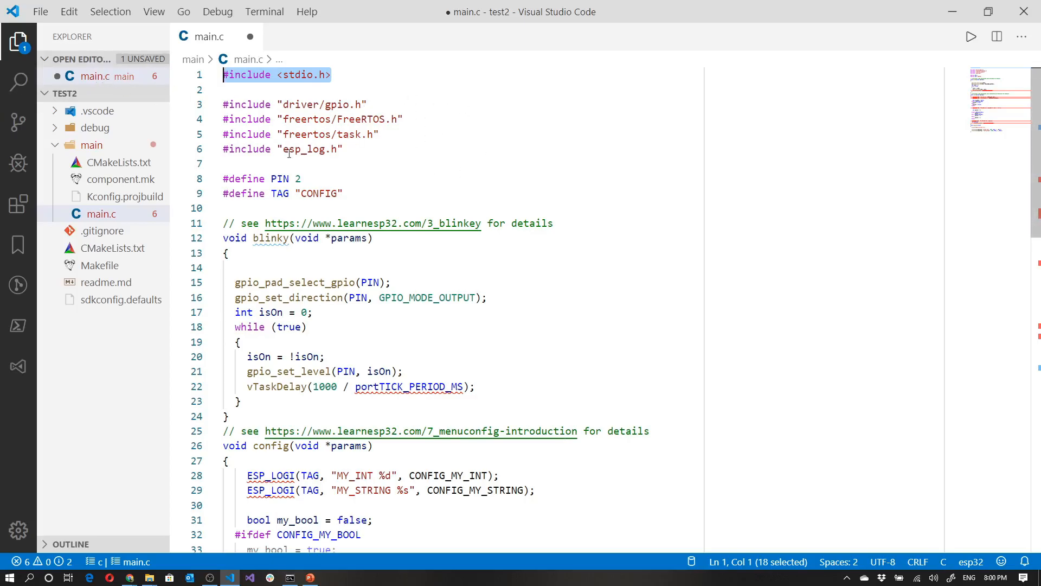
{"action": "mouse_move", "coordinate": [453, 269]}
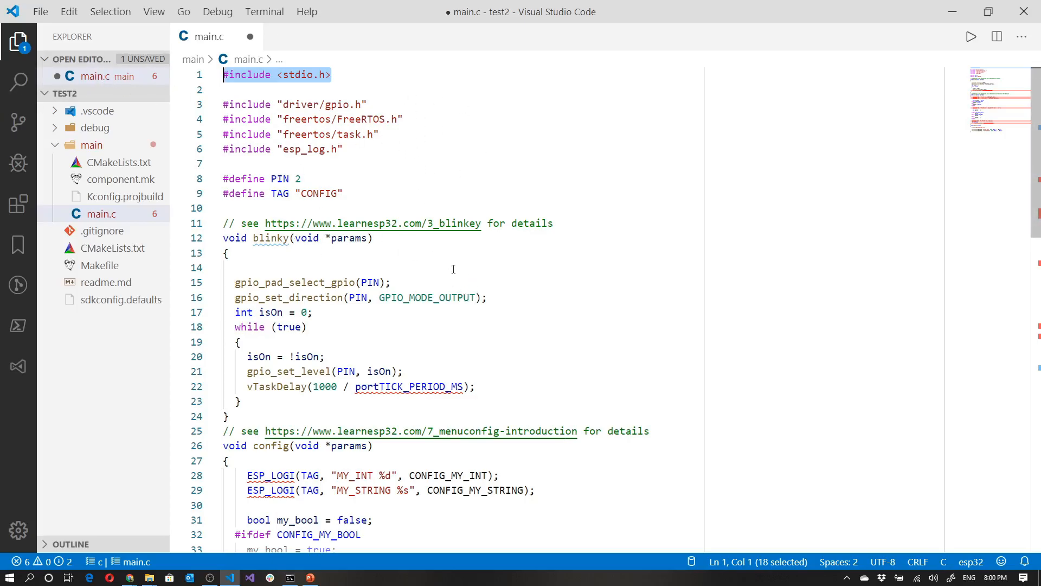
{"action": "mouse_move", "coordinate": [604, 339]}
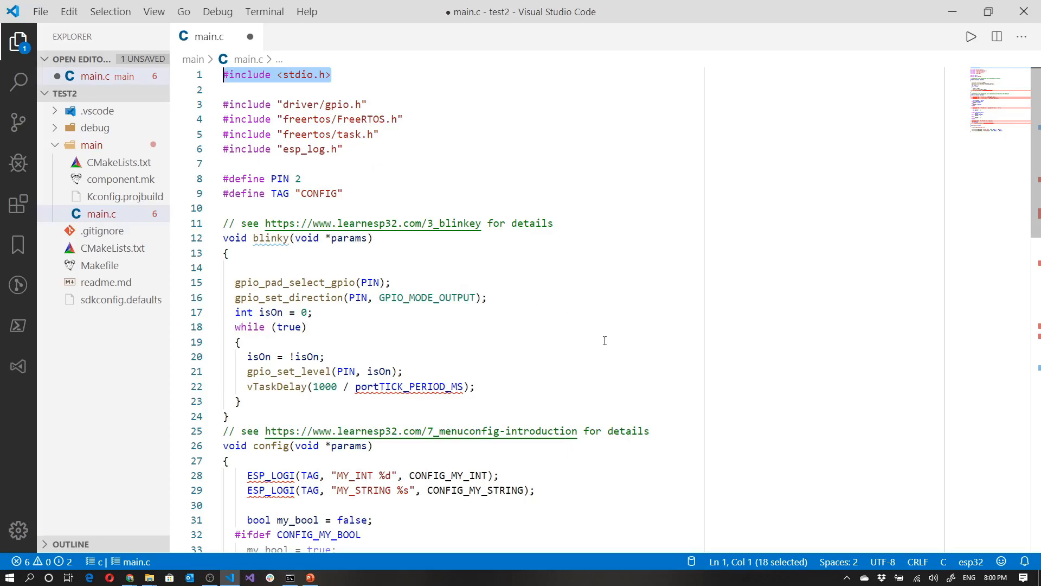
{"action": "mouse_move", "coordinate": [231, 170]}
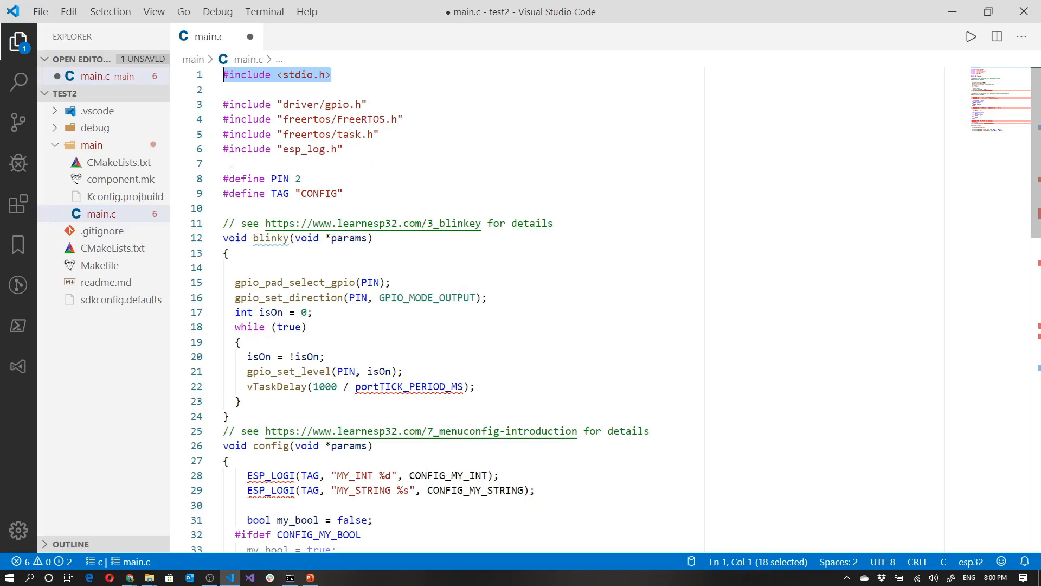
{"action": "mouse_move", "coordinate": [582, 165]}
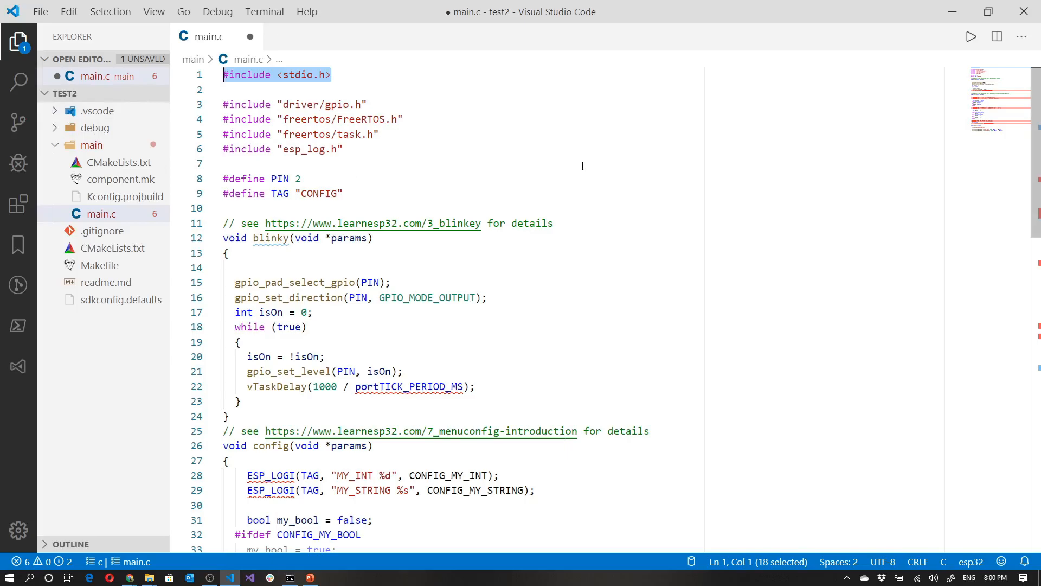